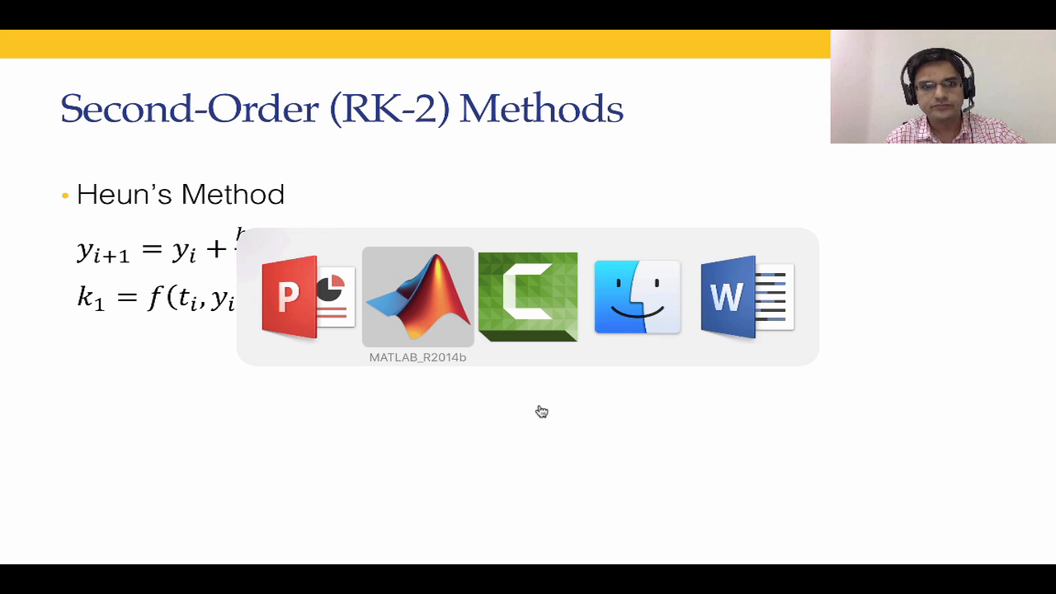
- Open eulerExplicit.m in the editor using 'edit euler' with autocompletion
{"action": "left_click", "coordinate": [417, 297]}
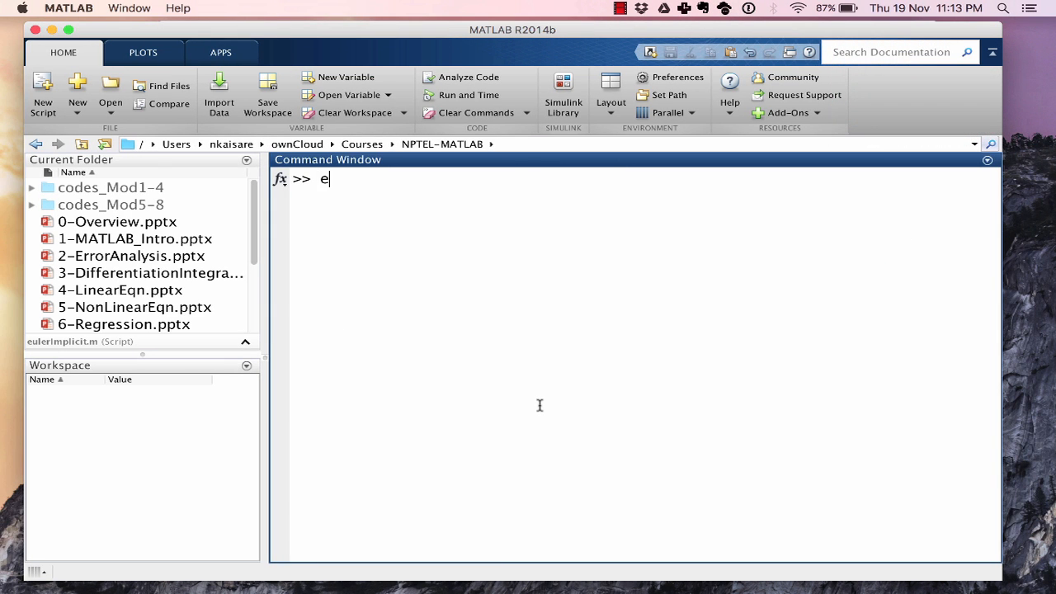
{"action": "type", "text": "dit euler"}
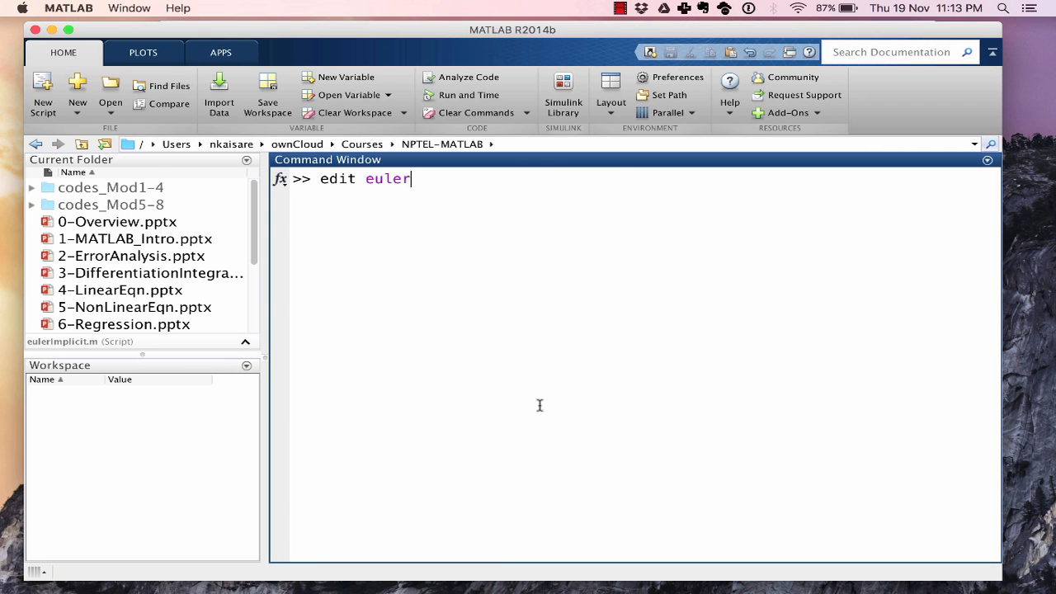
{"action": "key", "text": "Return"}
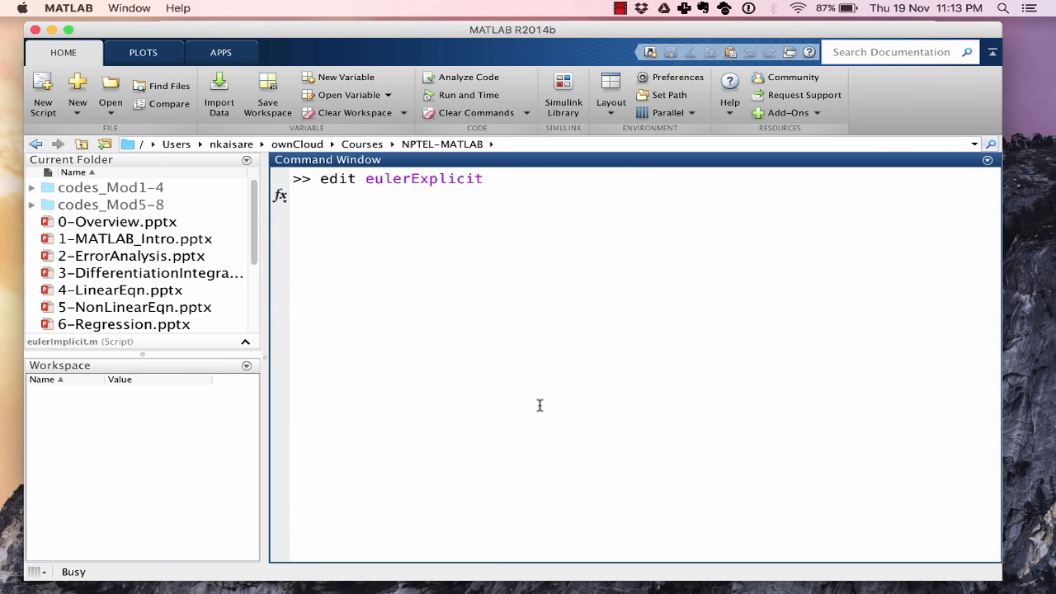
{"action": "key", "text": "enter"}
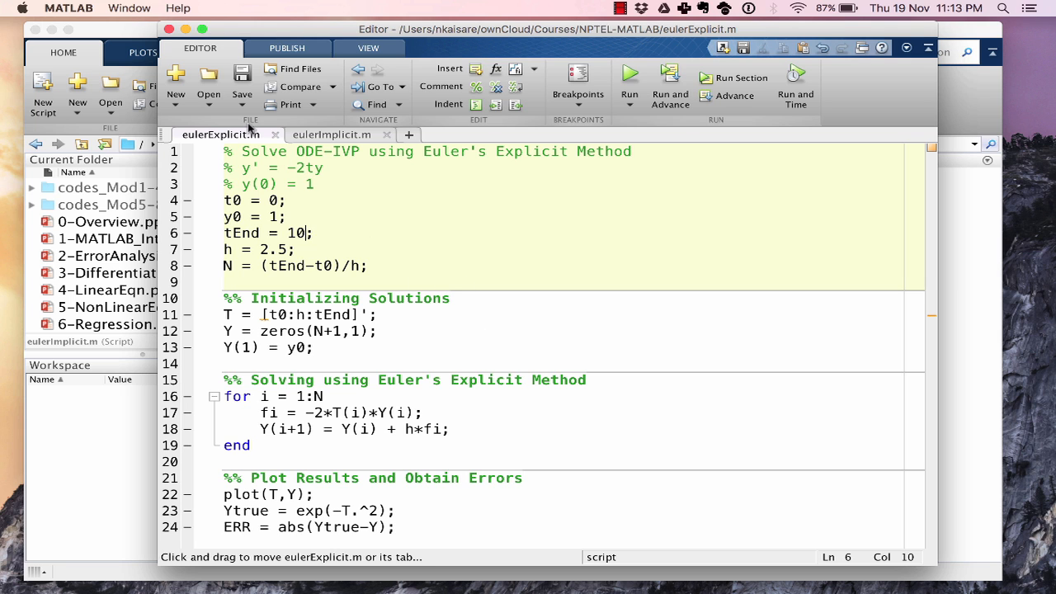
- Save the Euler explicit script under the new name rk2Heun.m
{"action": "left_click", "coordinate": [242, 95]}
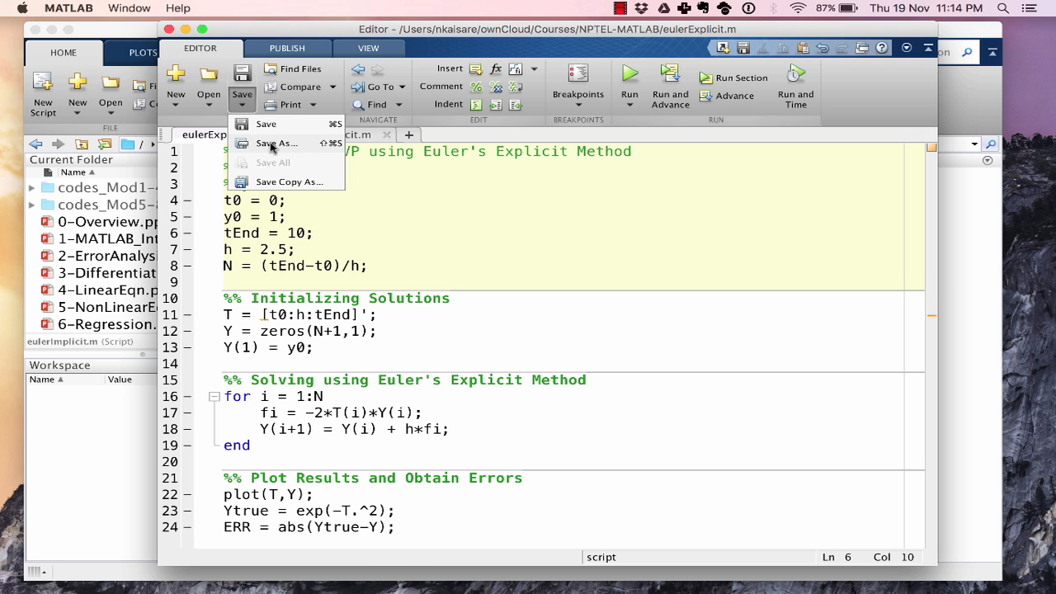
{"action": "left_click", "coordinate": [275, 143]}
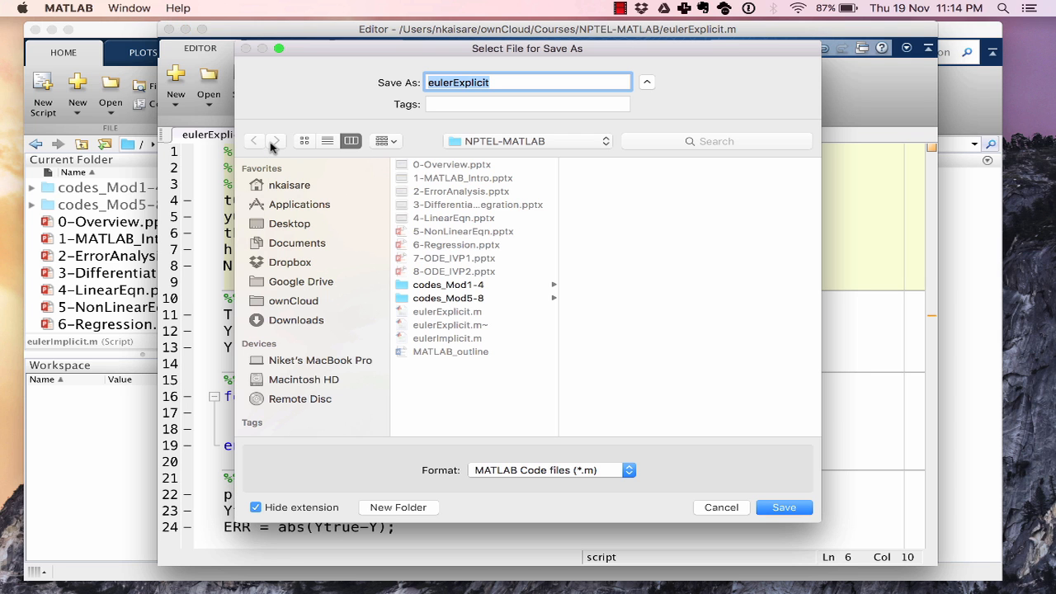
{"action": "type", "text": "rk2Heu"}
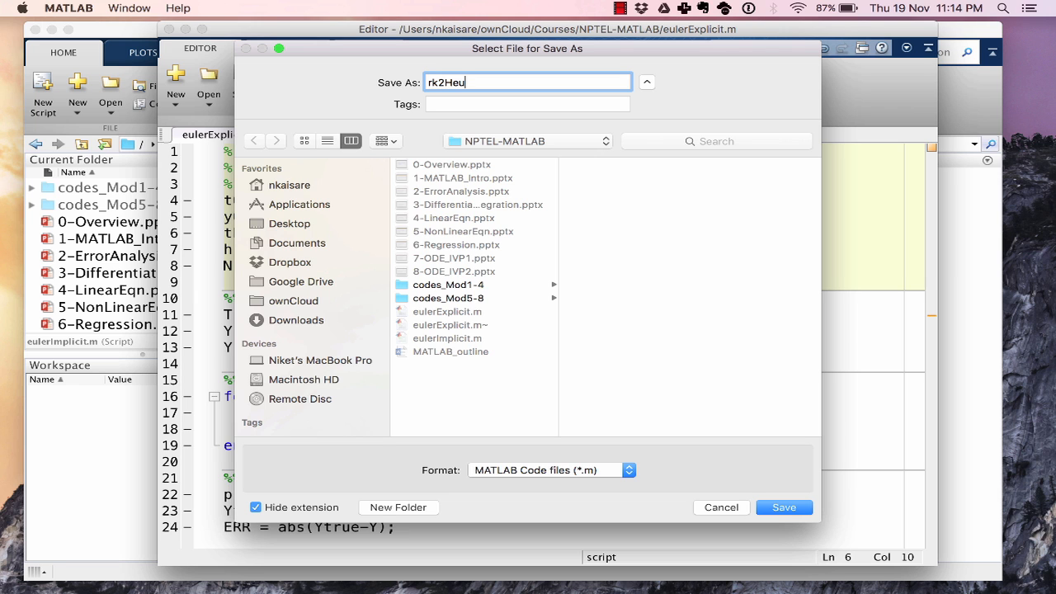
{"action": "left_click", "coordinate": [782, 507]}
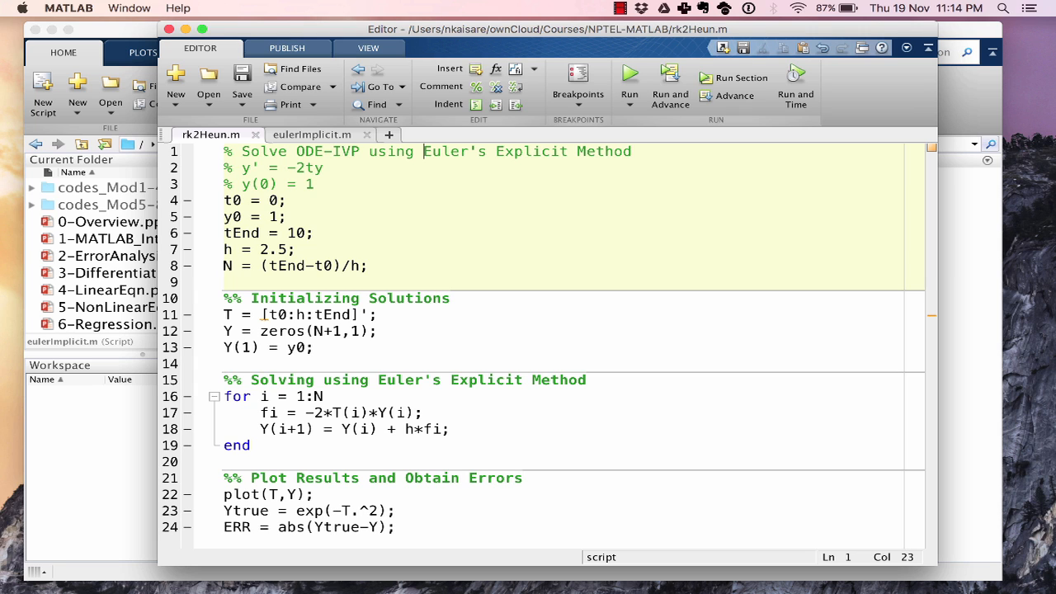
- Retitle the header RK-2 Heun's Method, set h to 0.1, and rename the section Heun
{"action": "type", "text": "RK-2 \"Heun's Method"}
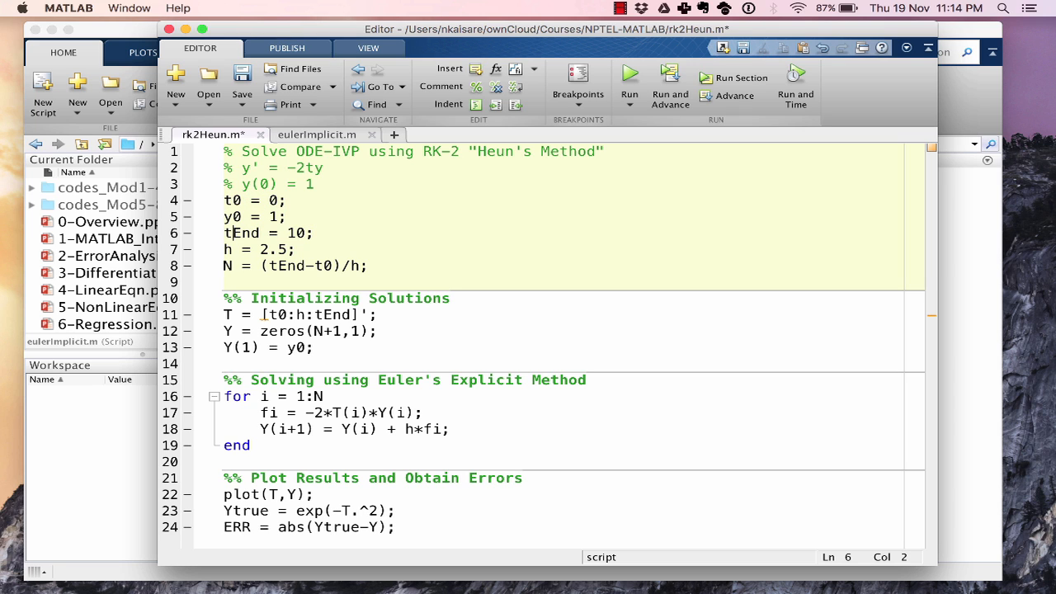
{"action": "double_click", "coordinate": [296, 233]}
{"action": "type", "text": "5"}
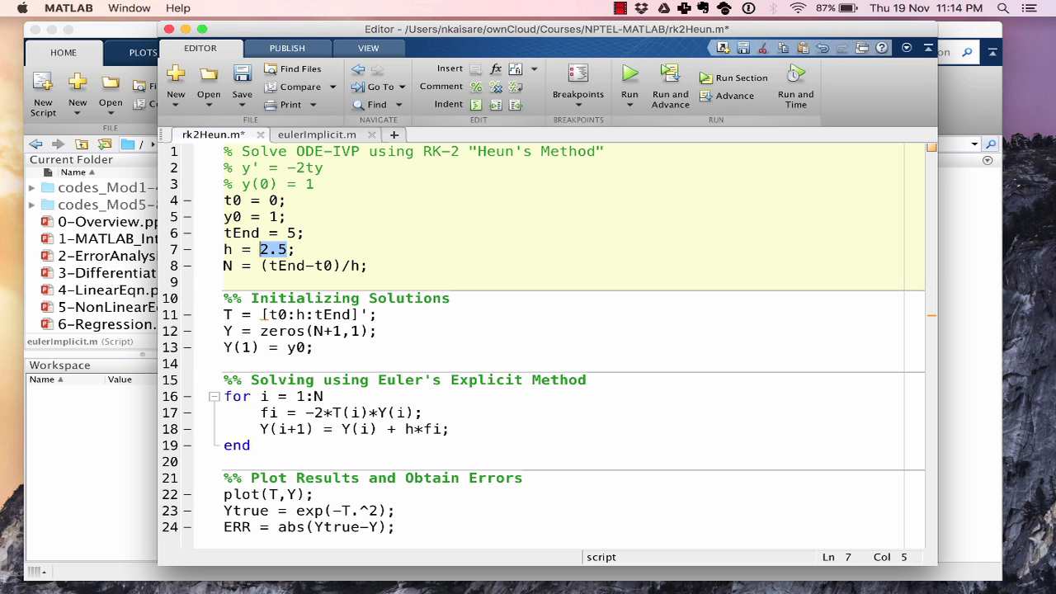
{"action": "type", "text": "0.1"}
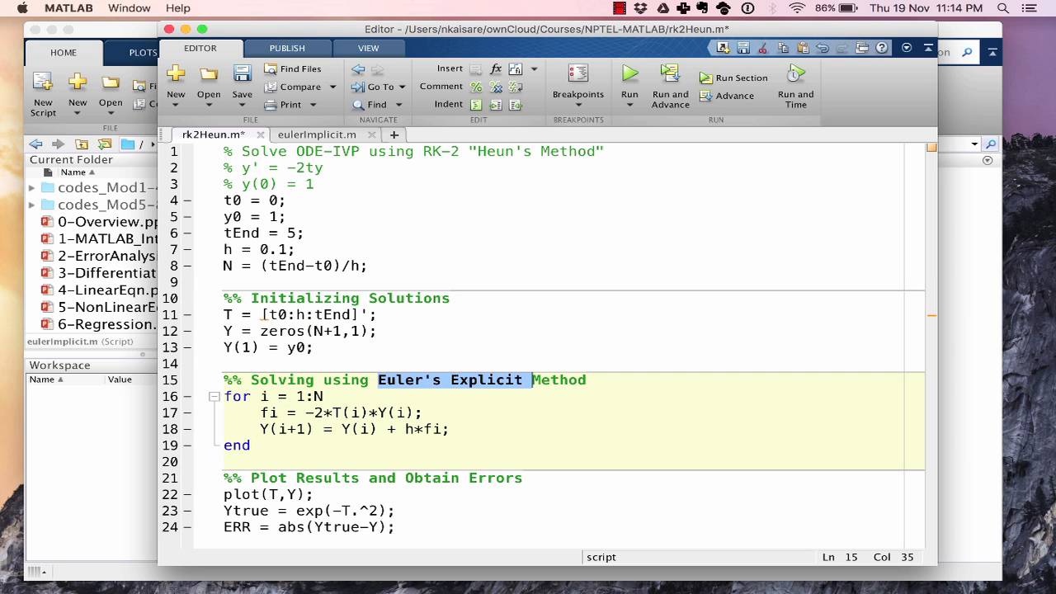
{"action": "type", "text": "Heun"}
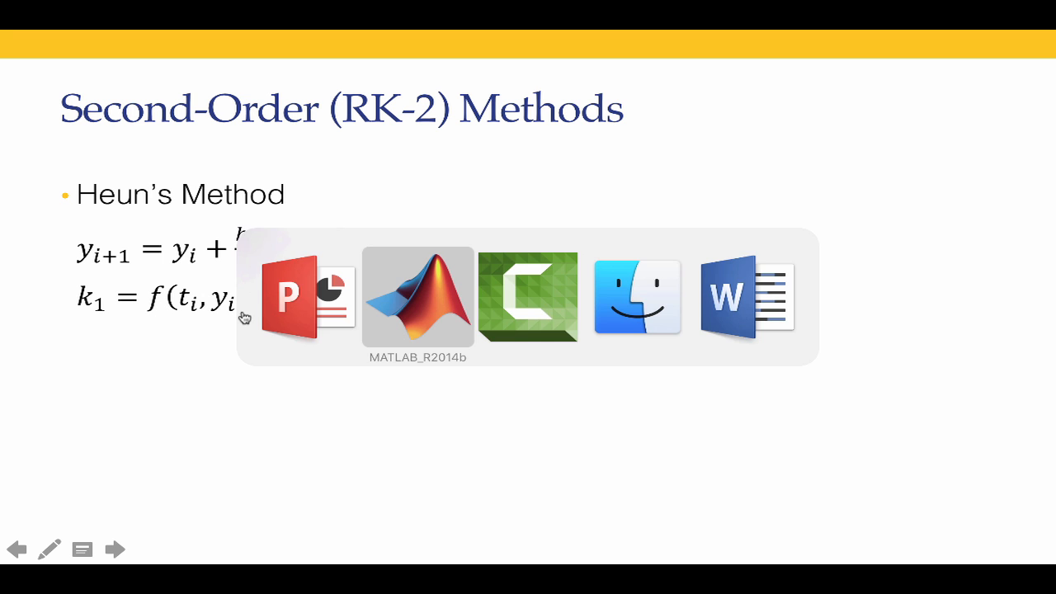
- Add k1 = -2*T(i)*Y(i) in the loop and delete the old fi line
{"action": "left_click", "coordinate": [418, 297]}
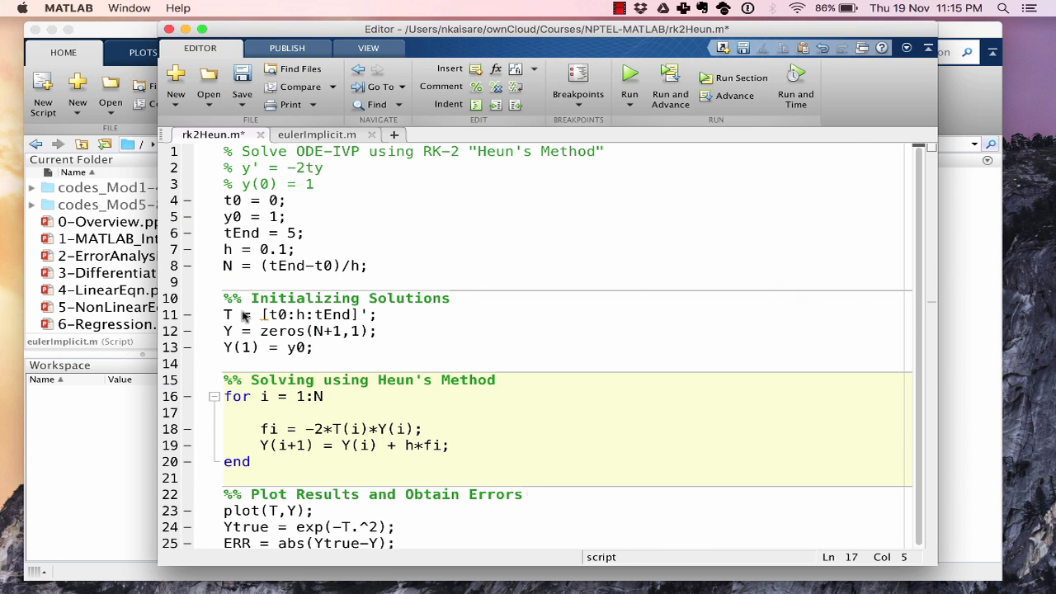
{"action": "type", "text": "k1 = -"}
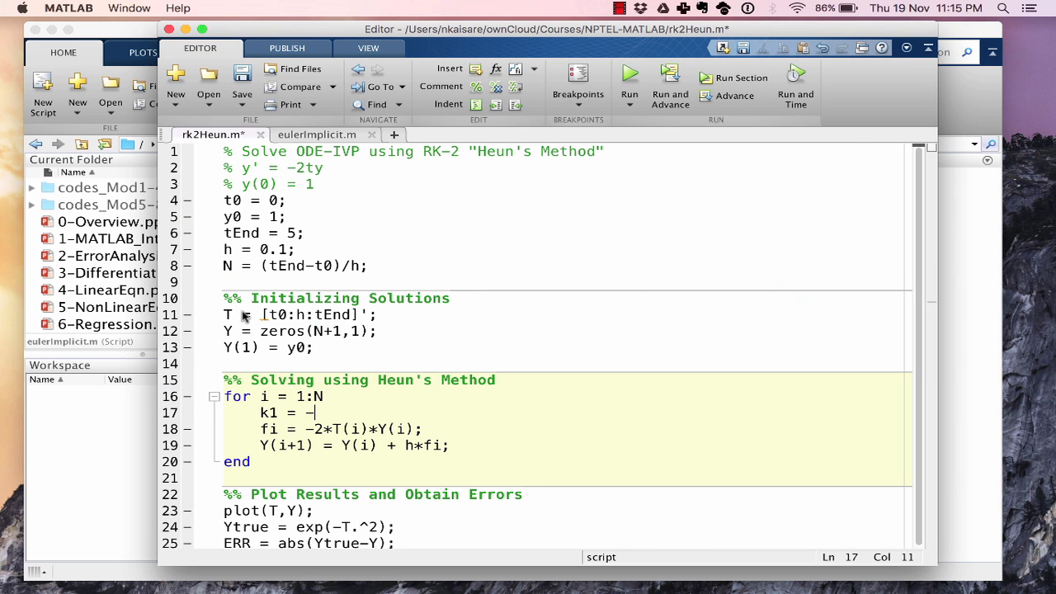
{"action": "type", "text": "2*"}
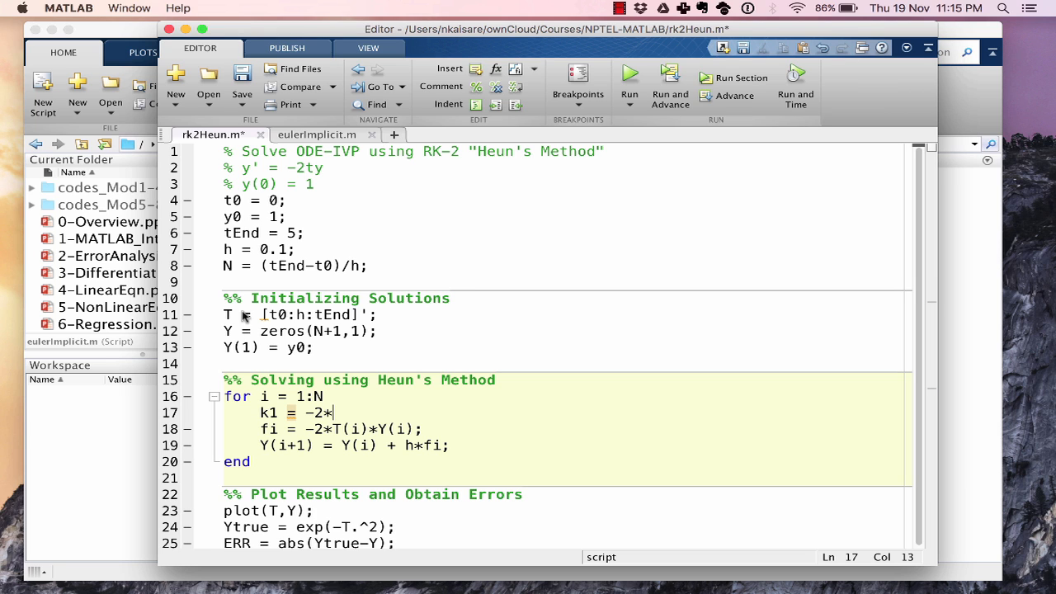
{"action": "type", "text": "T(i)*Y(i"}
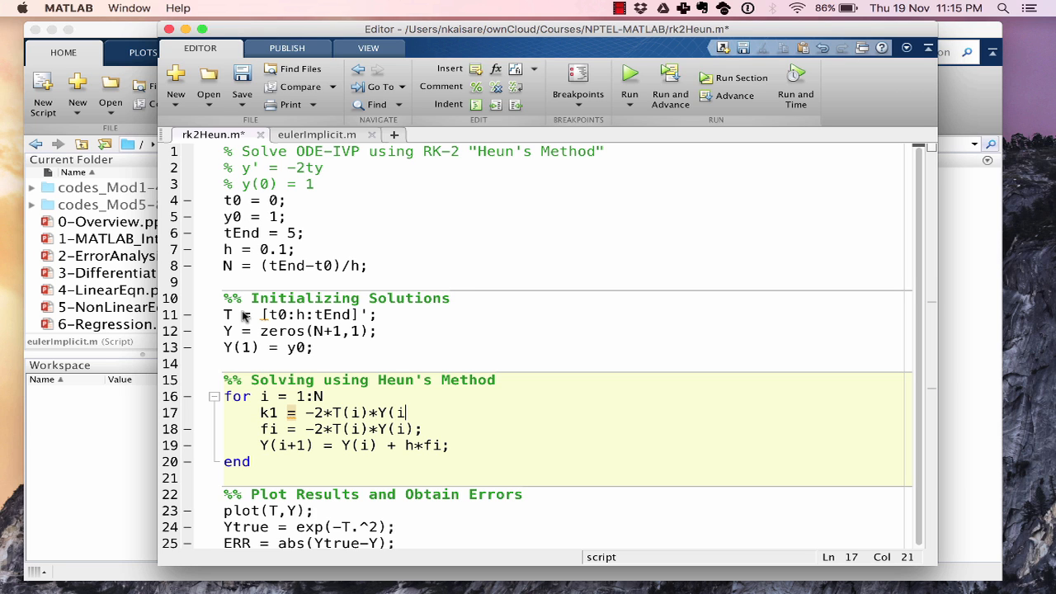
{"action": "type", "text": ");"}
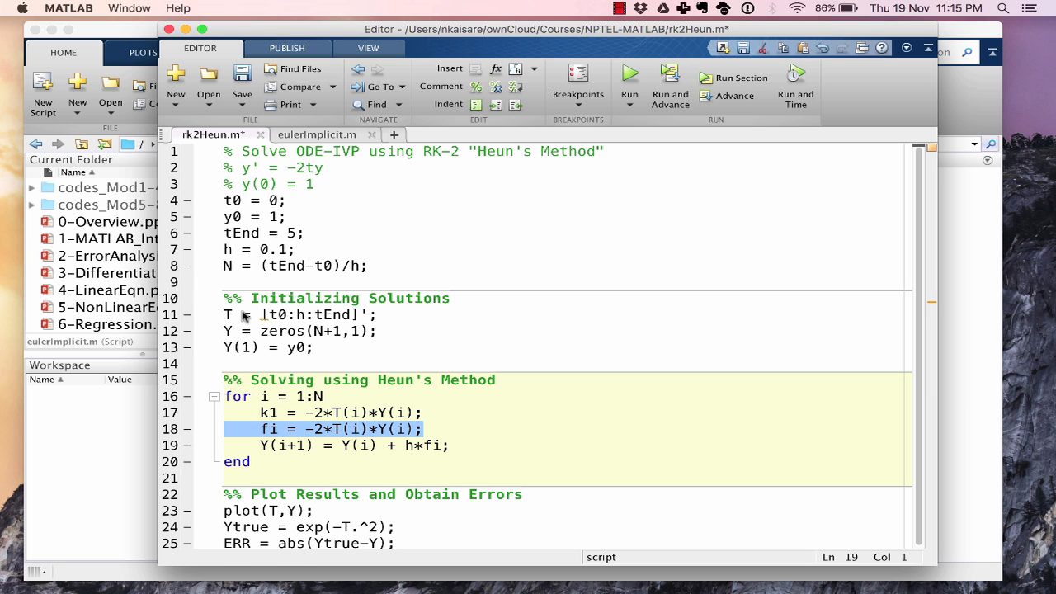
{"action": "key", "text": "delete"}
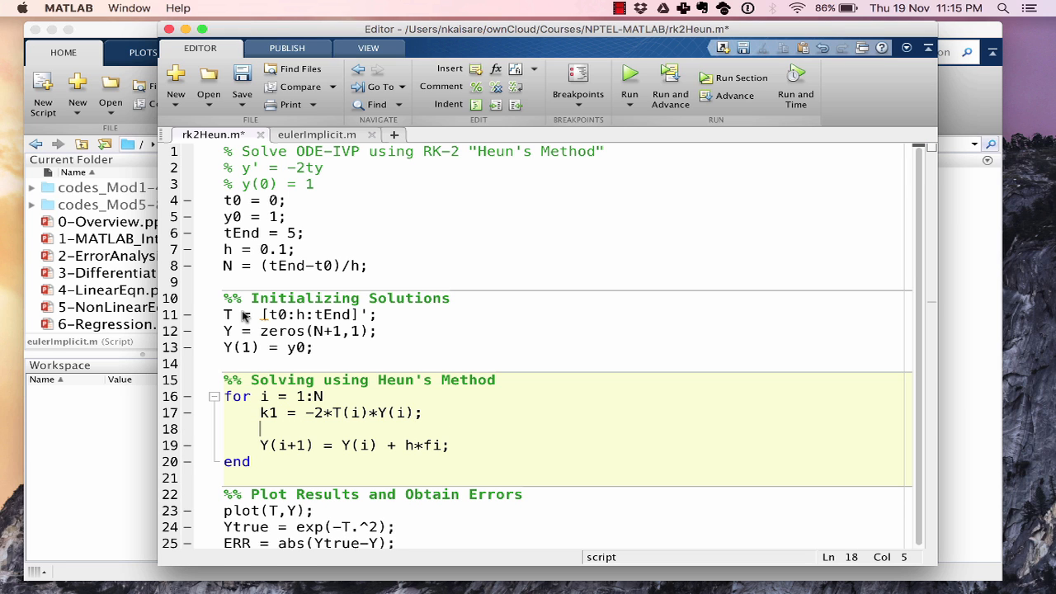
- Add the predictor lines tNew = T(i)+h and yNew = Y(i)+h*k1
{"action": "type", "text": "tNew ="}
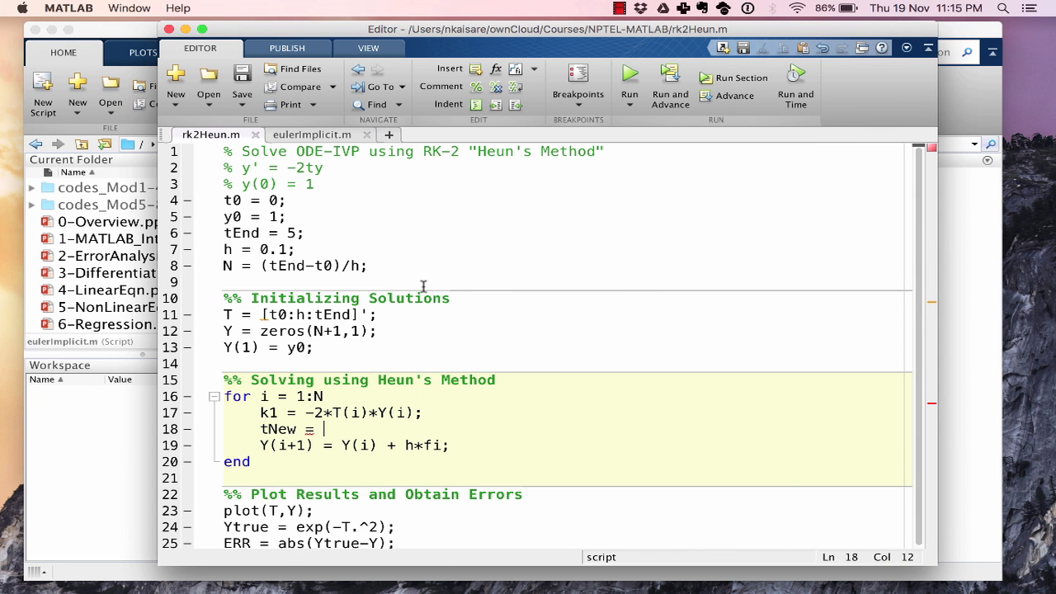
{"action": "type", "text": "T(i"}
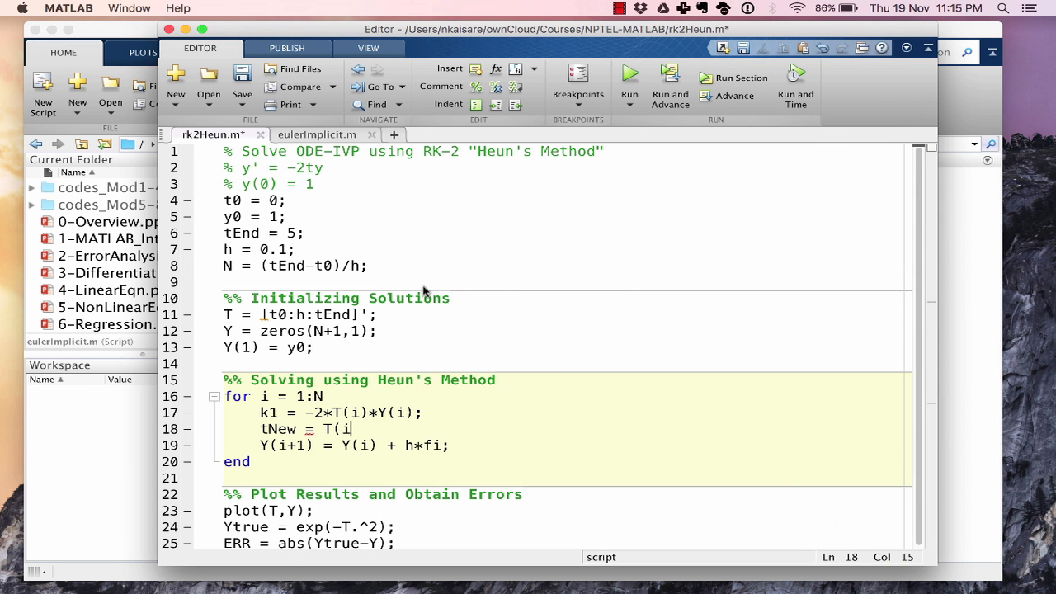
{"action": "type", "text": ")+h;"}
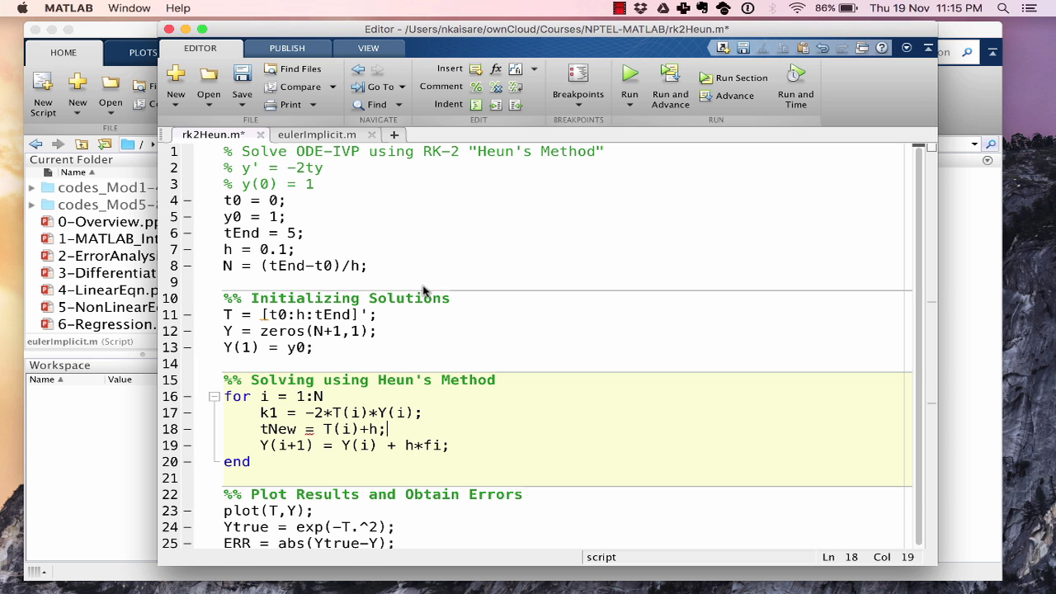
{"action": "type", "text": "yNew ="}
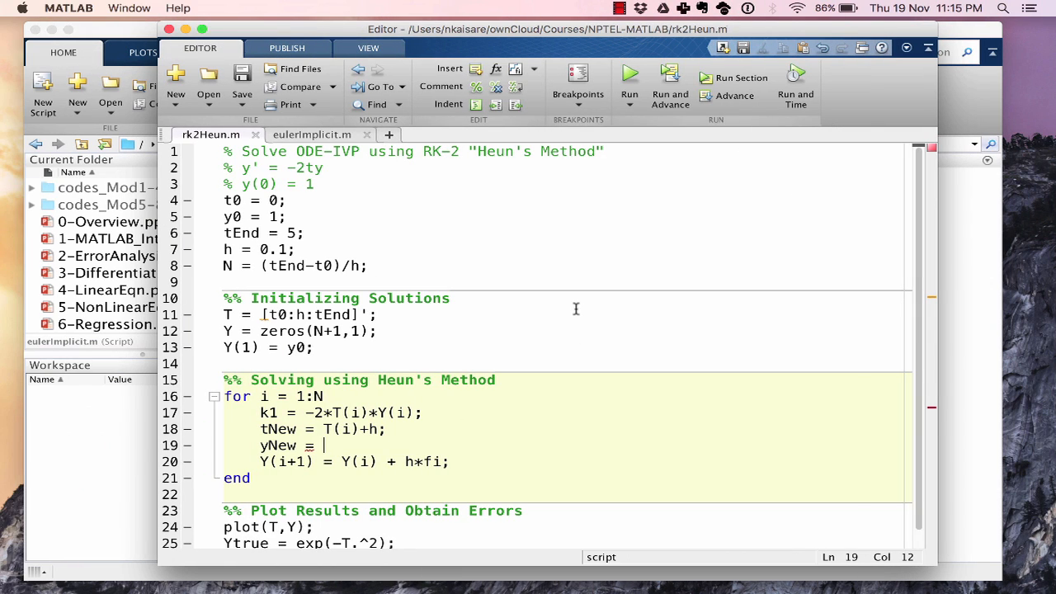
{"action": "type", "text": "Y(i)"}
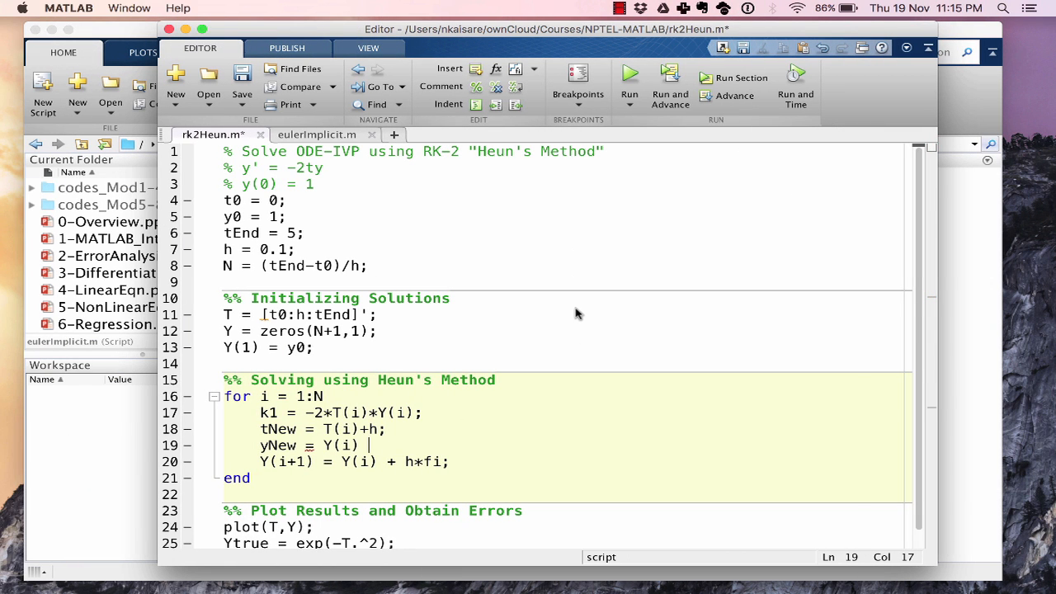
{"action": "type", "text": "+h"}
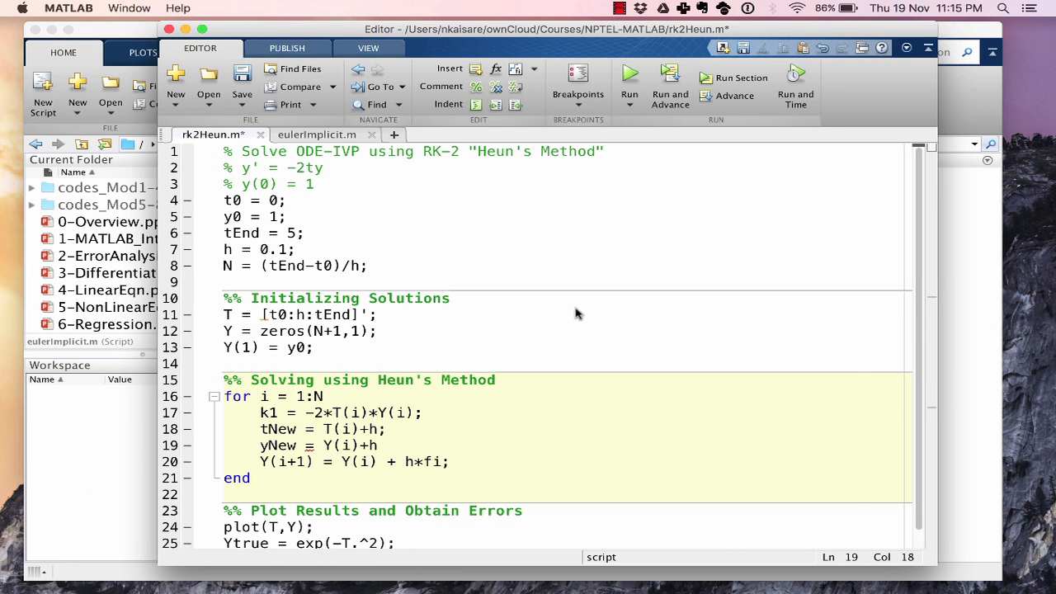
{"action": "type", "text": "k1;"}
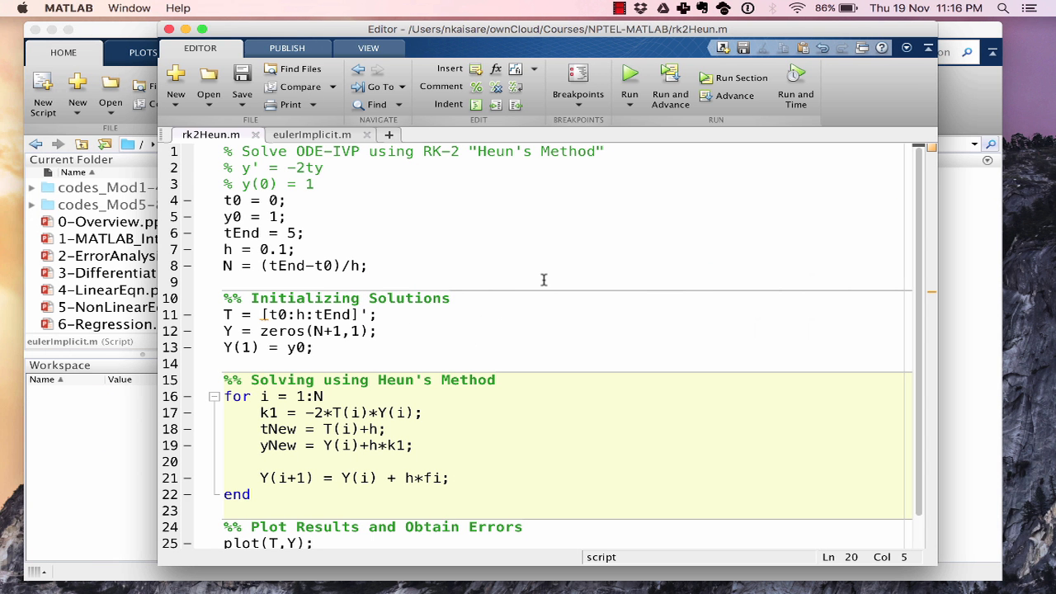
- Add k2 = -2*tNew*yNew and update Y(i+1) = Y(i) + h/2*(k1+k2)
{"action": "type", "text": "k2 ="}
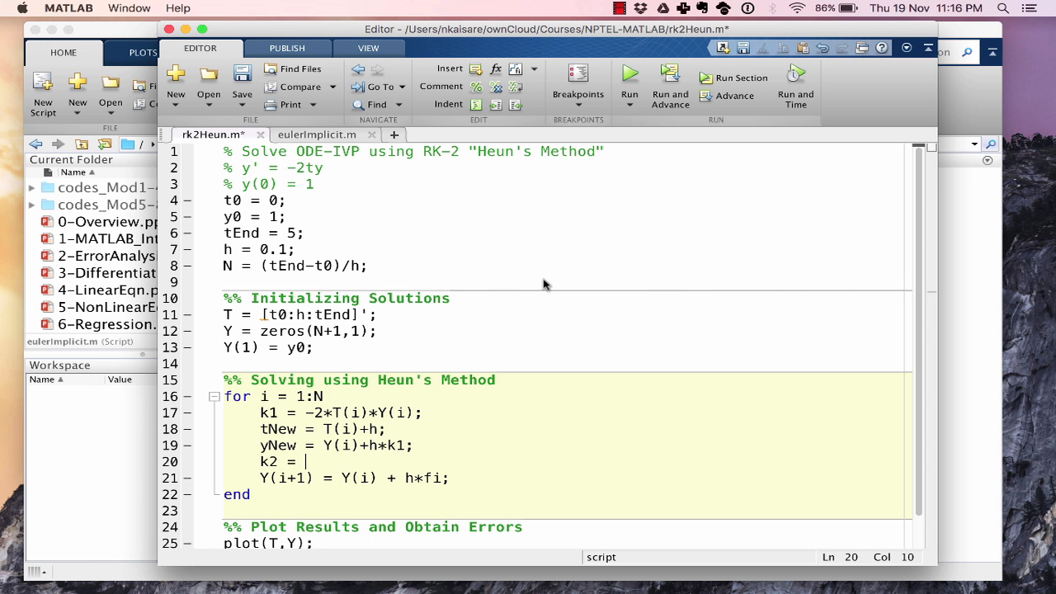
{"action": "type", "text": "-2*"}
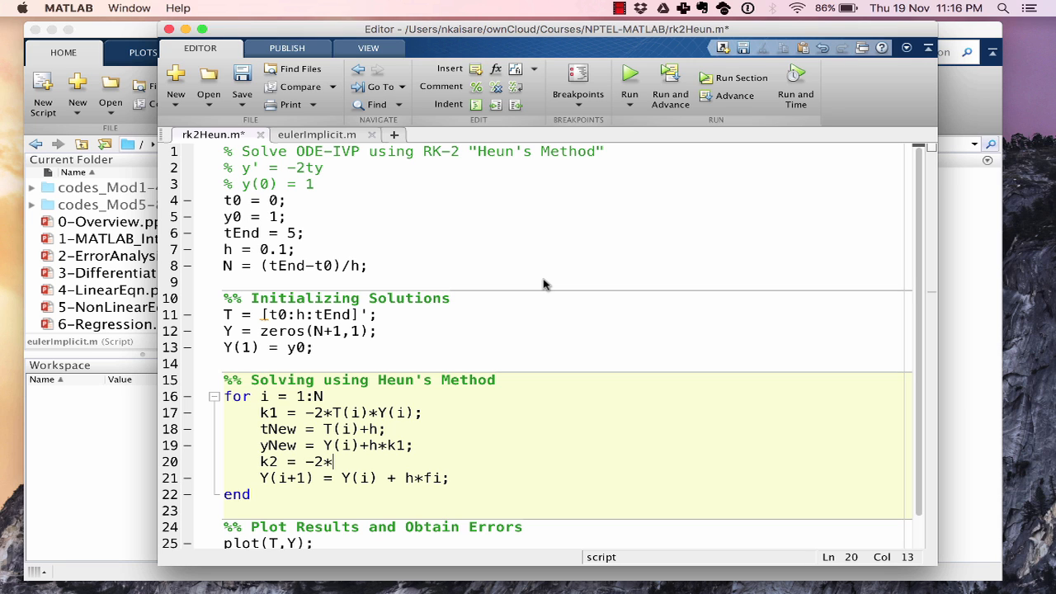
{"action": "type", "text": "tNew"}
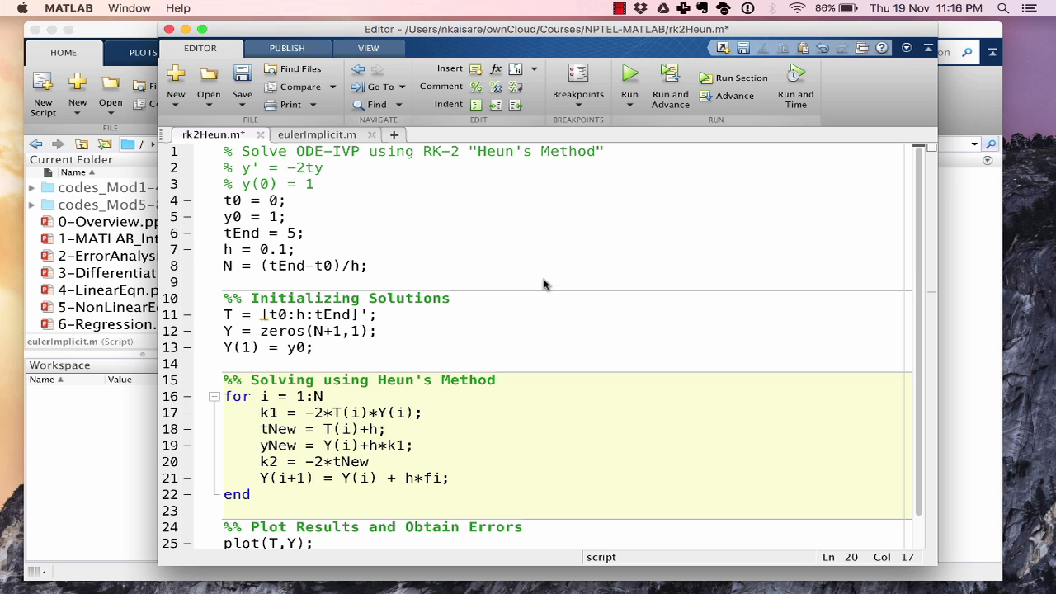
{"action": "type", "text": "*yNew;"}
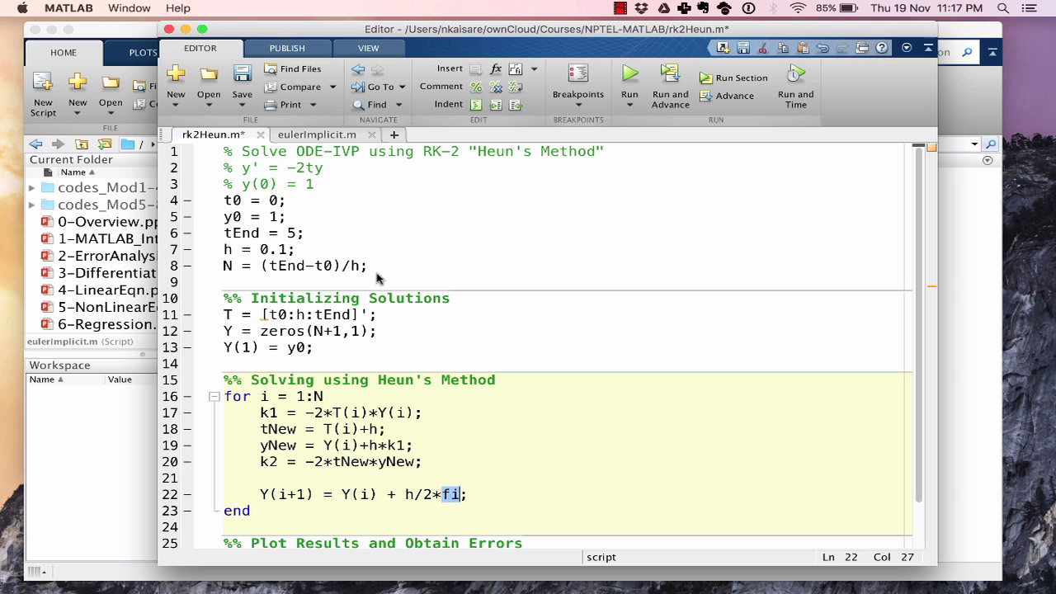
{"action": "type", "text": "(k1+k2"}
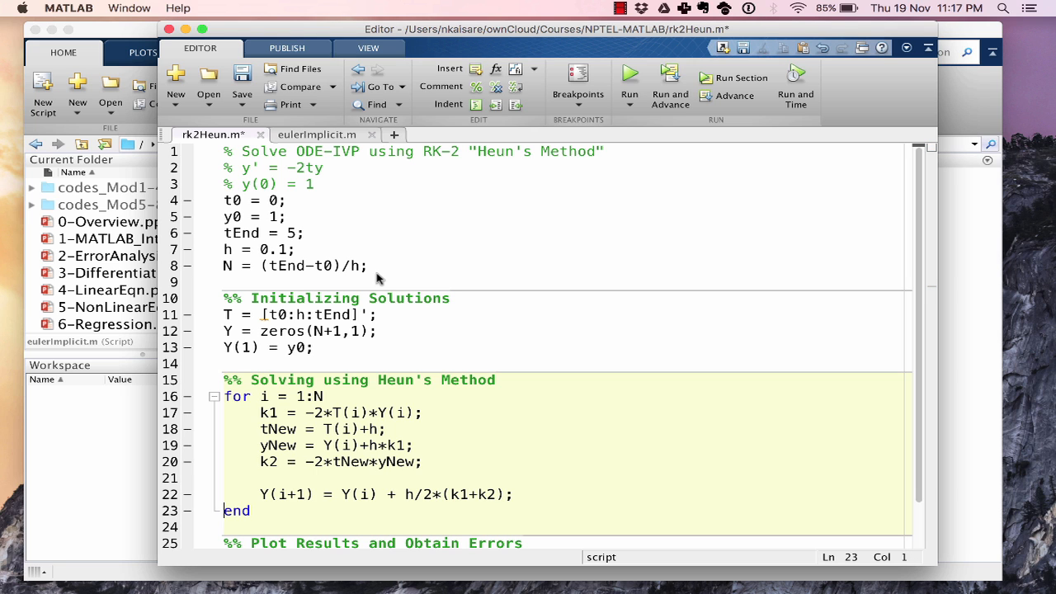
{"action": "scroll", "scroll_direction": "down", "scroll_amount": 3}
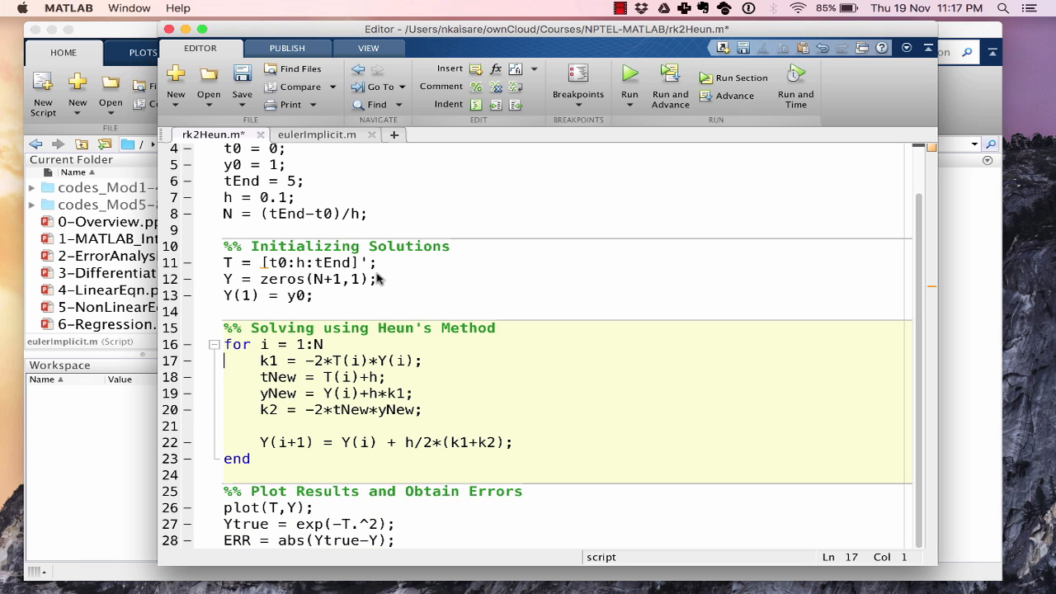
- Save rk2Heun.m and run it to plot the solution
{"action": "left_click_drag", "start_coordinate": [261, 361], "coordinate": [223, 426]}
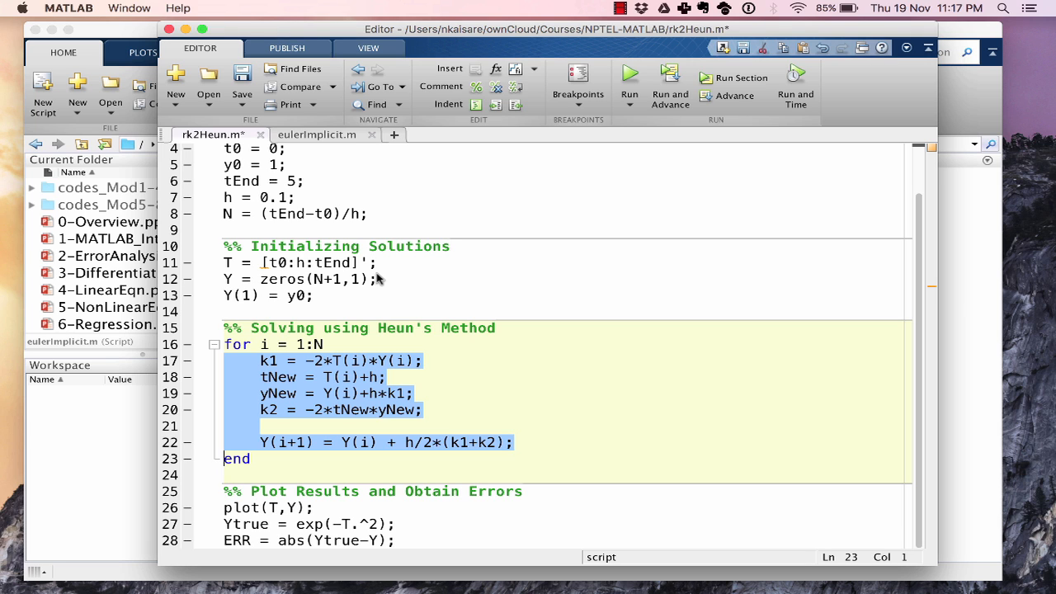
{"action": "left_click", "coordinate": [225, 344]}
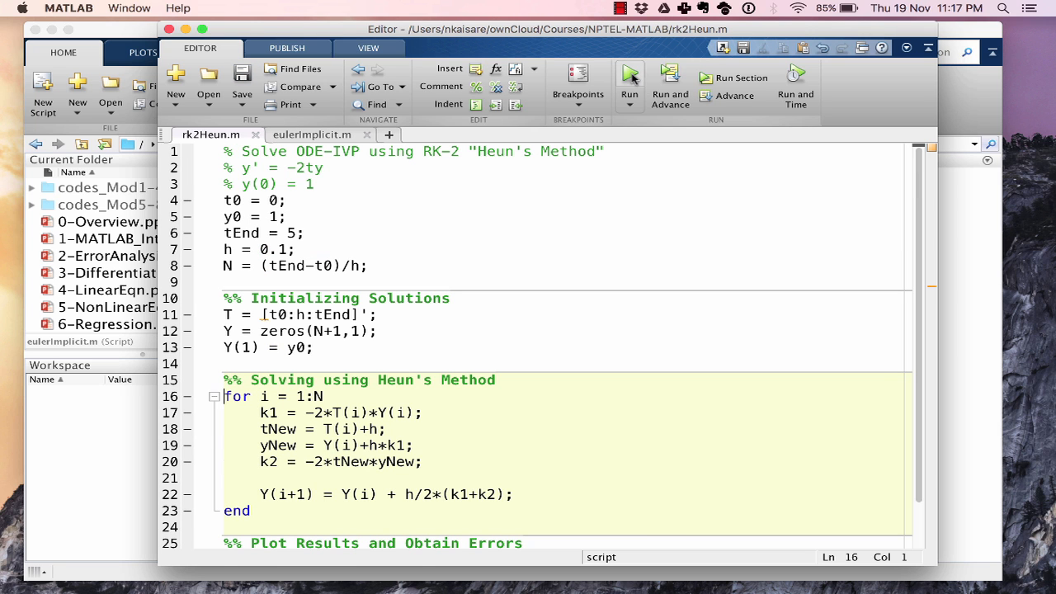
{"action": "left_click", "coordinate": [629, 74]}
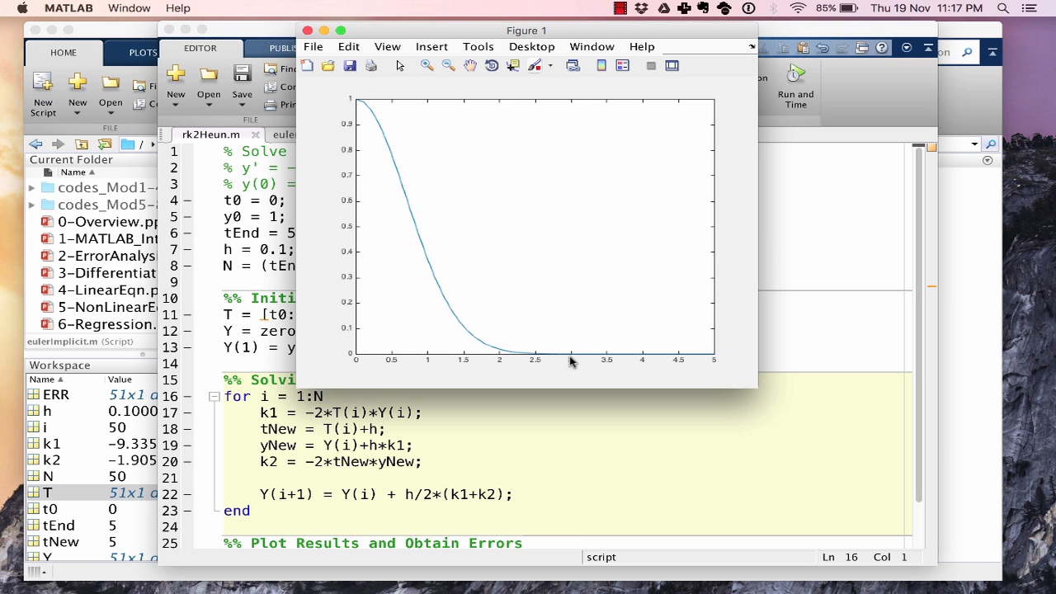
{"action": "mouse_move", "coordinate": [441, 148]}
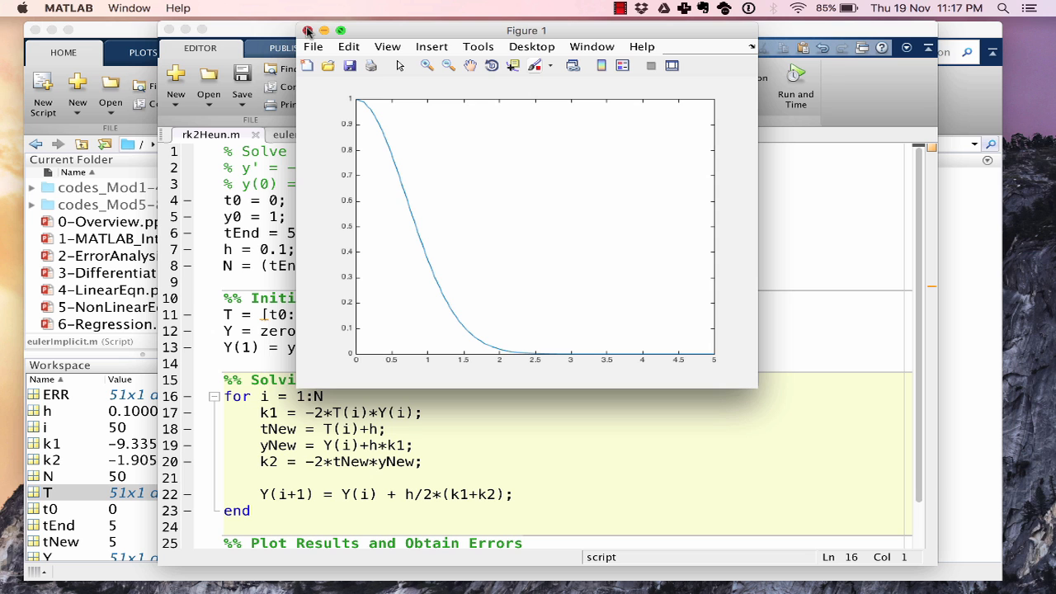
- Close the figure and check that max(ERR) returns 0.0021
{"action": "left_click", "coordinate": [307, 30]}
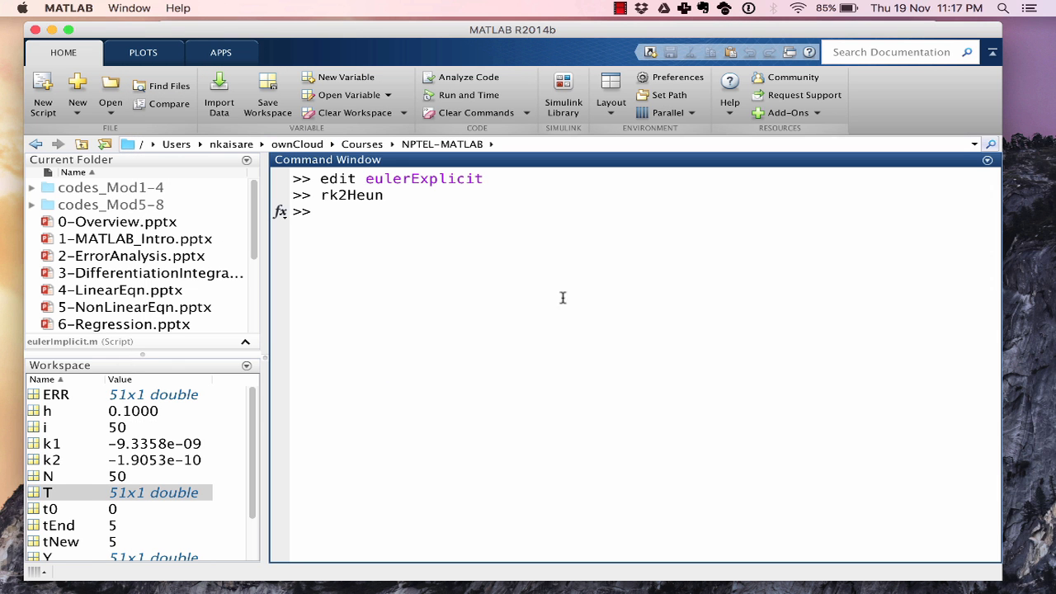
{"action": "type", "text": "m"}
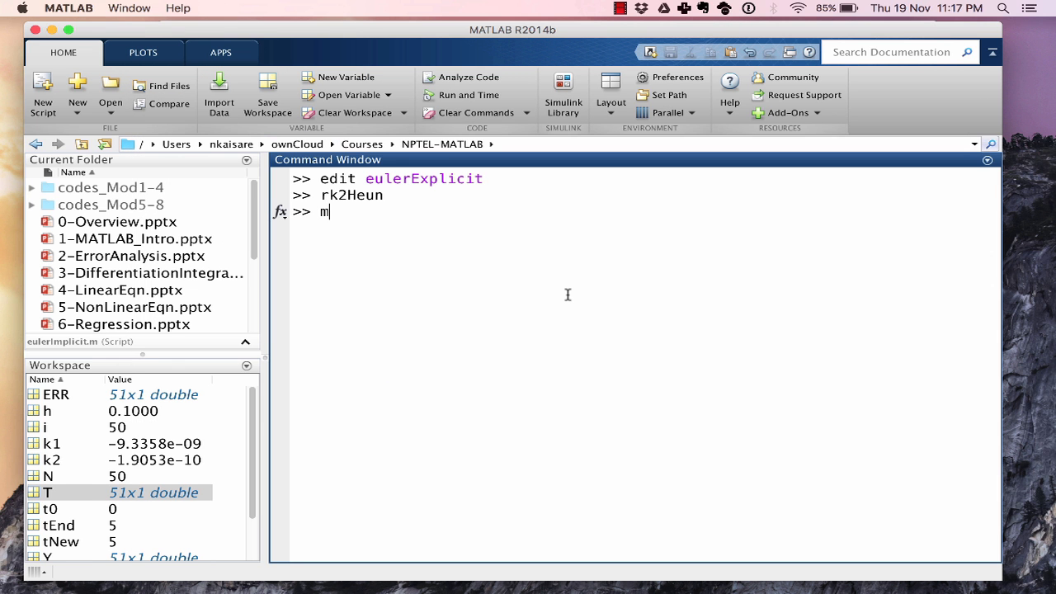
{"action": "type", "text": "ax(ERR"}
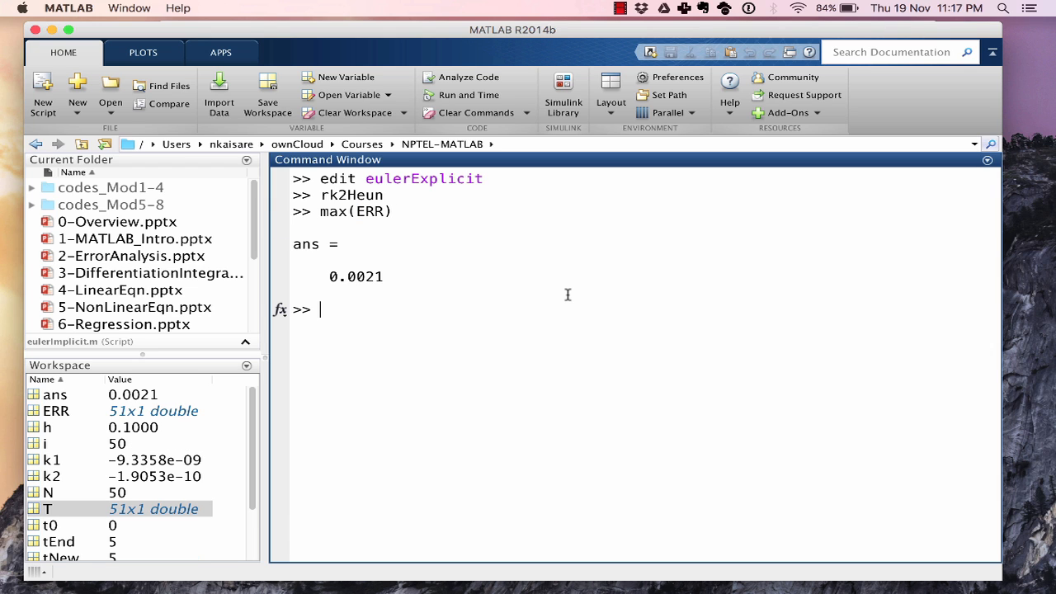
{"action": "mouse_move", "coordinate": [382, 278]}
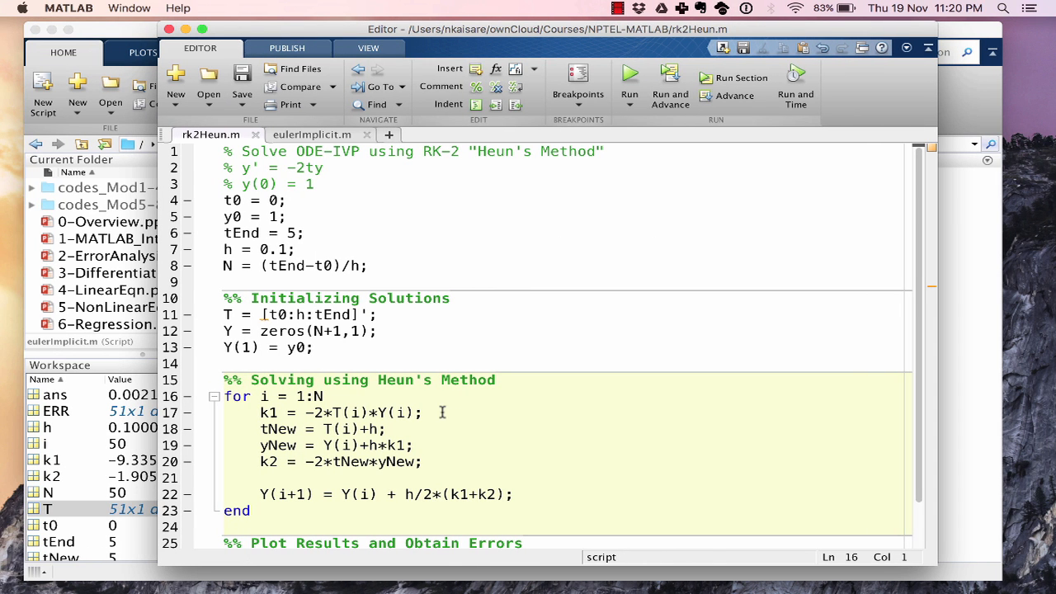
{"action": "mouse_move", "coordinate": [965, 258]}
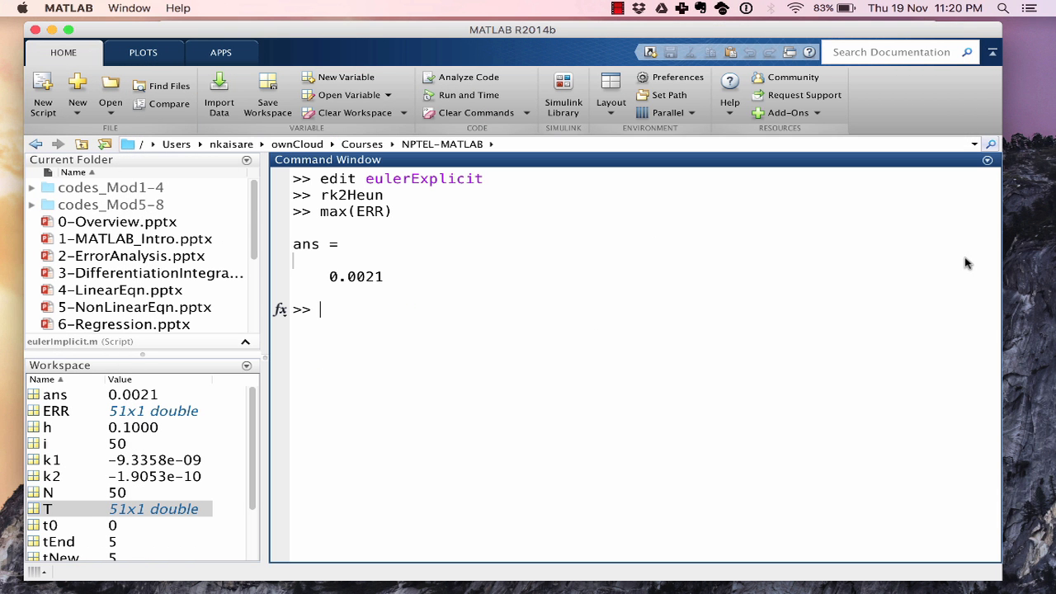
- Clear the workspace and enter 'edit rk2Midpt' to start a new script
{"action": "type", "text": "clear"}
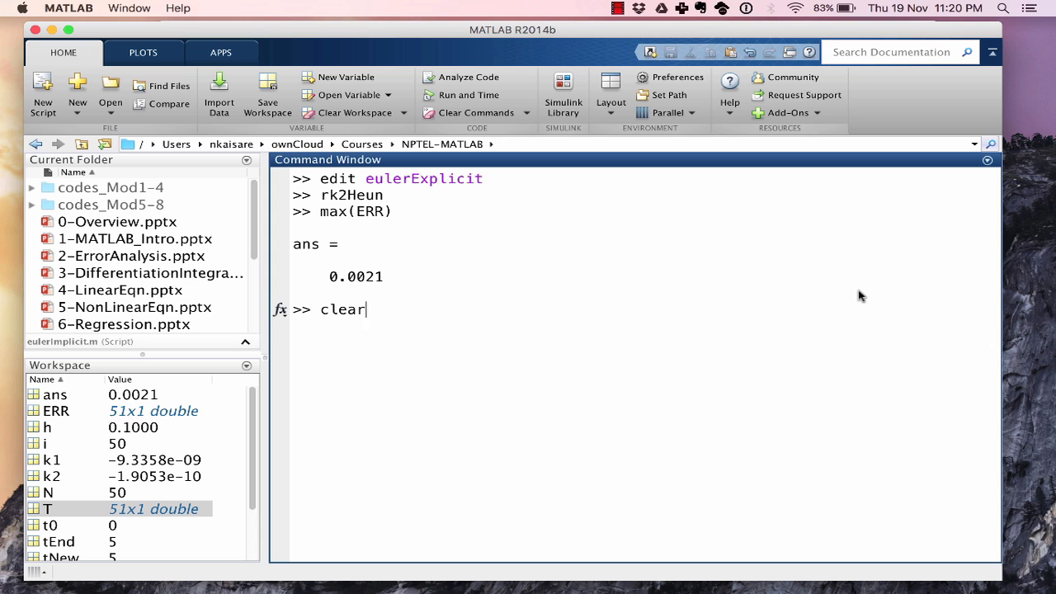
{"action": "key", "text": "Enter"}
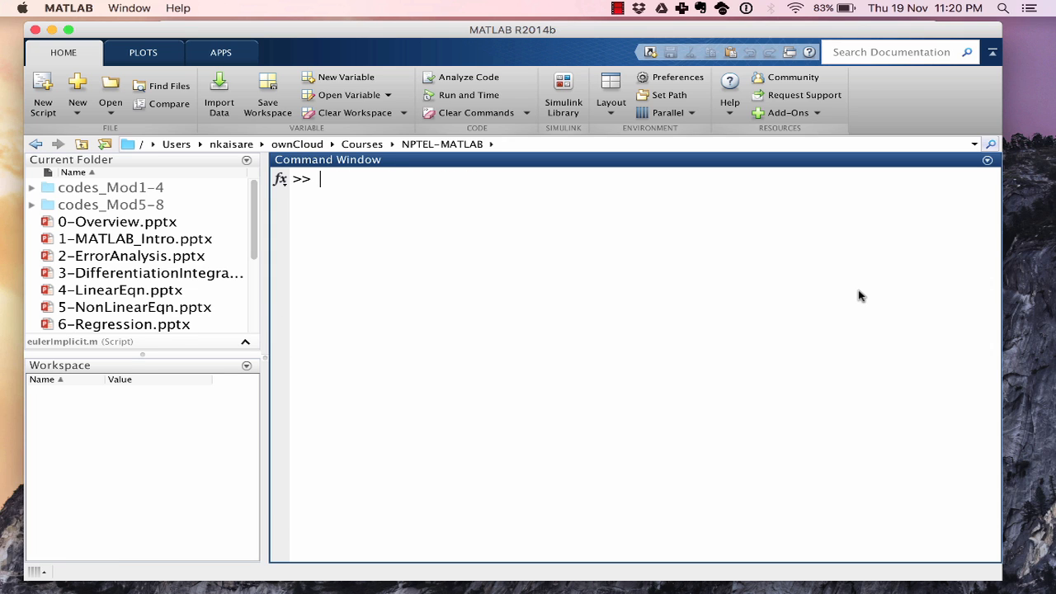
{"action": "type", "text": "edit"}
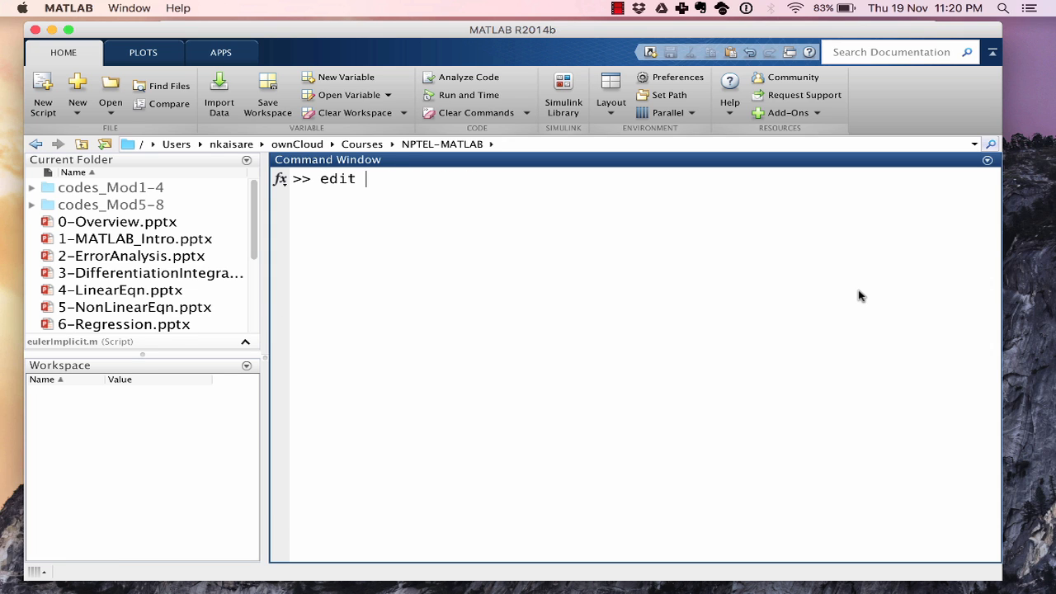
{"action": "type", "text": "rk2"}
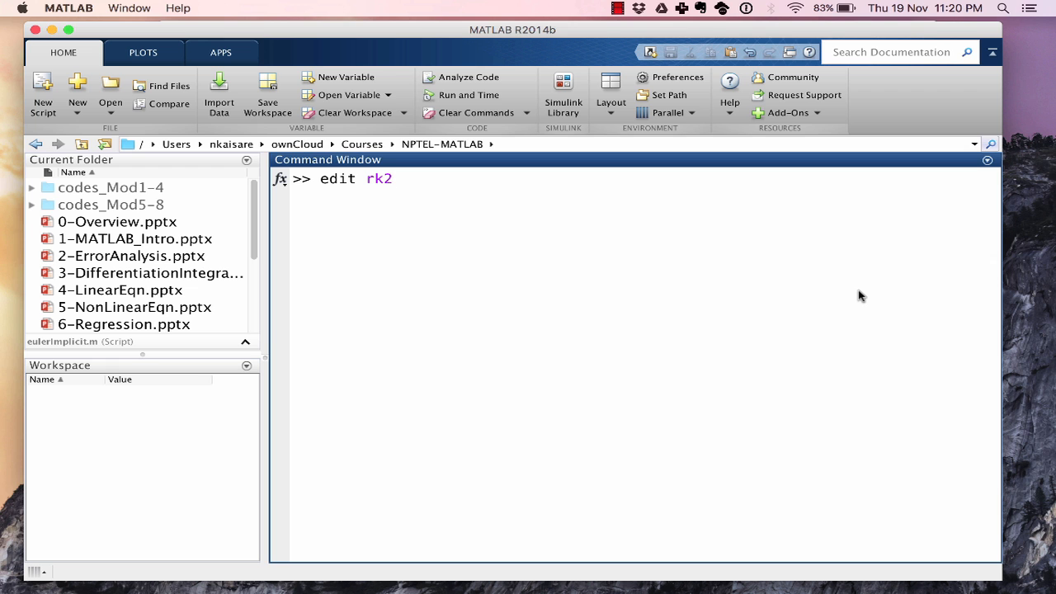
{"action": "type", "text": "Midpt"}
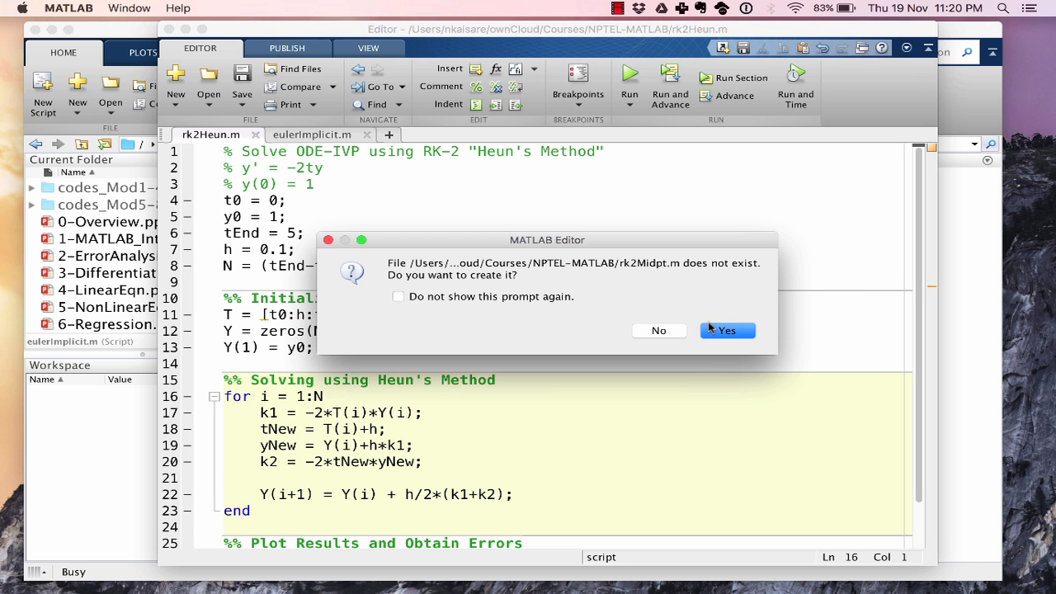
- Create rk2Midpt.m with header '% Solve ODE-IVP using RK-2 Midpoint Method', then return to rk2Heun.m
{"action": "left_click", "coordinate": [726, 331]}
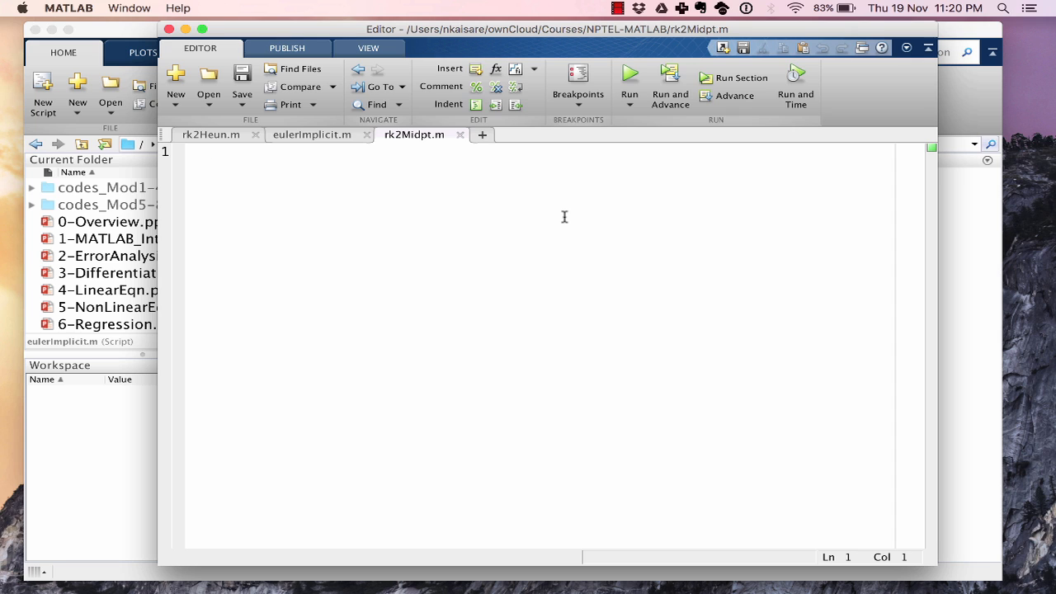
{"action": "type", "text": "% Solve"}
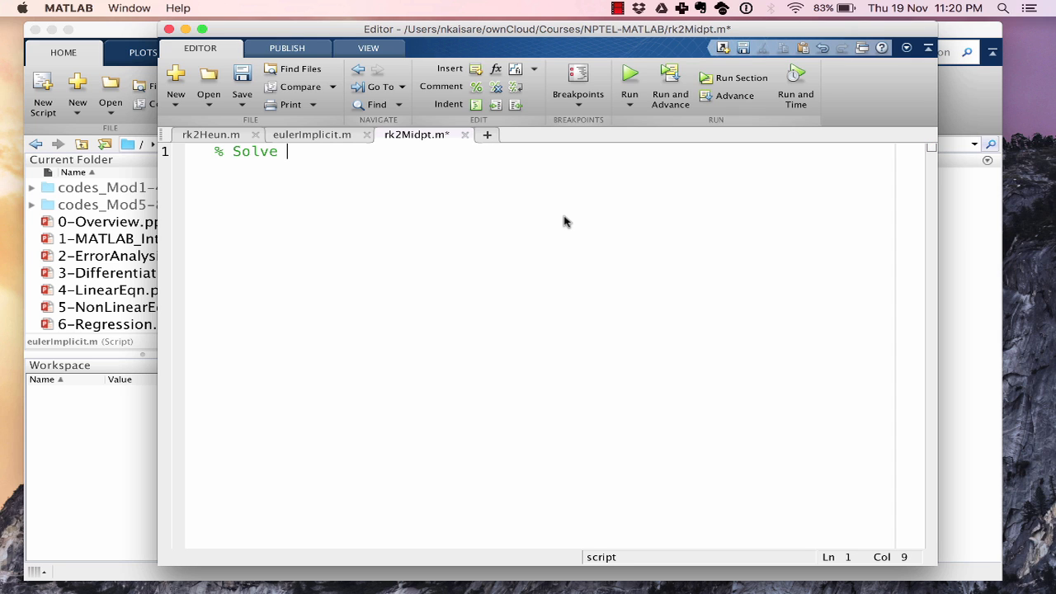
{"action": "type", "text": "ODE-IVP"}
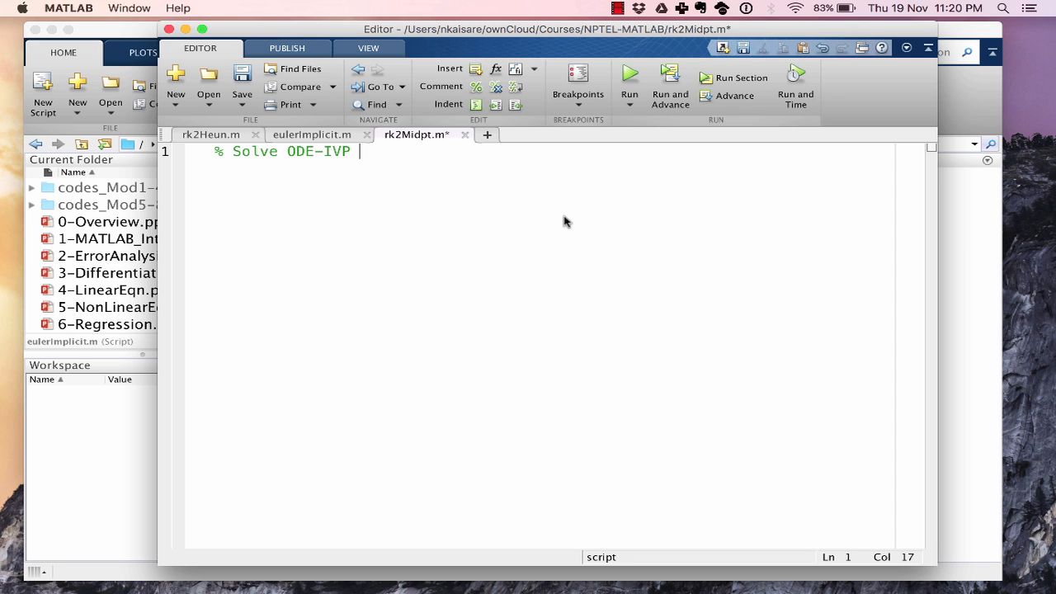
{"action": "type", "text": "using RK-"}
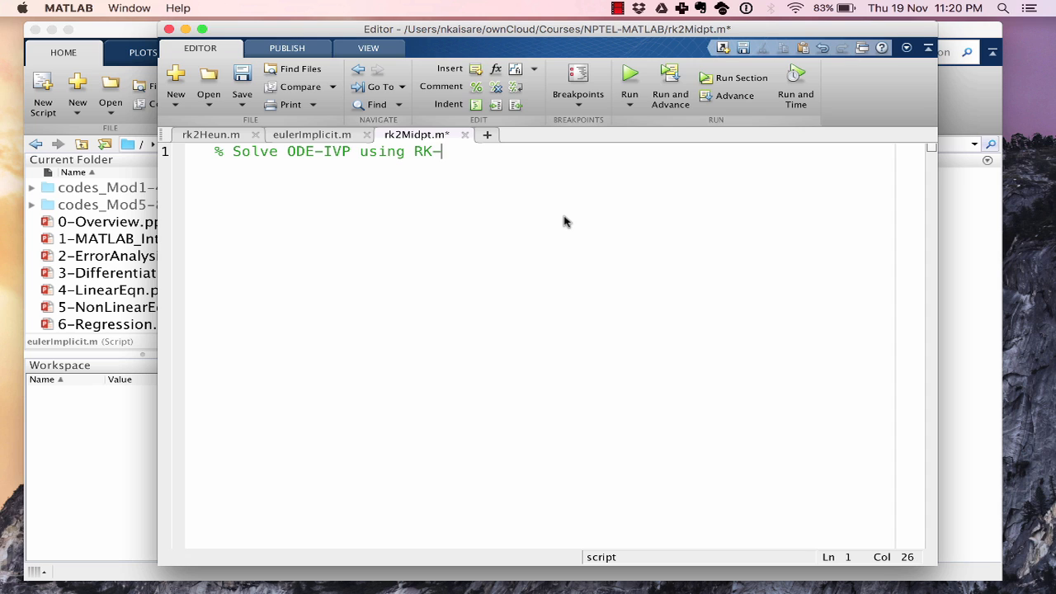
{"action": "type", "text": "2 Mid"}
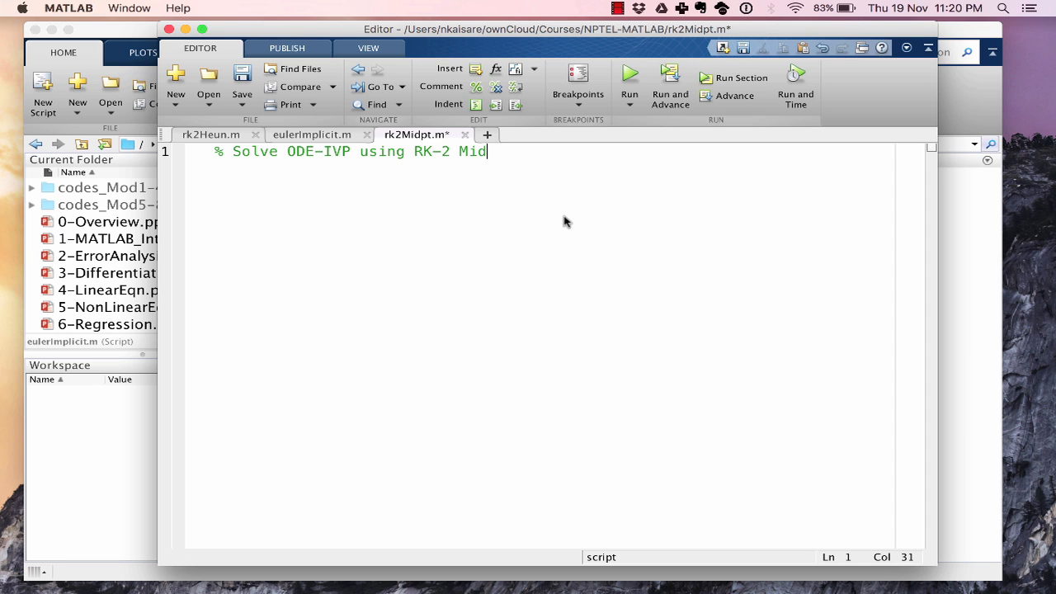
{"action": "type", "text": "point"}
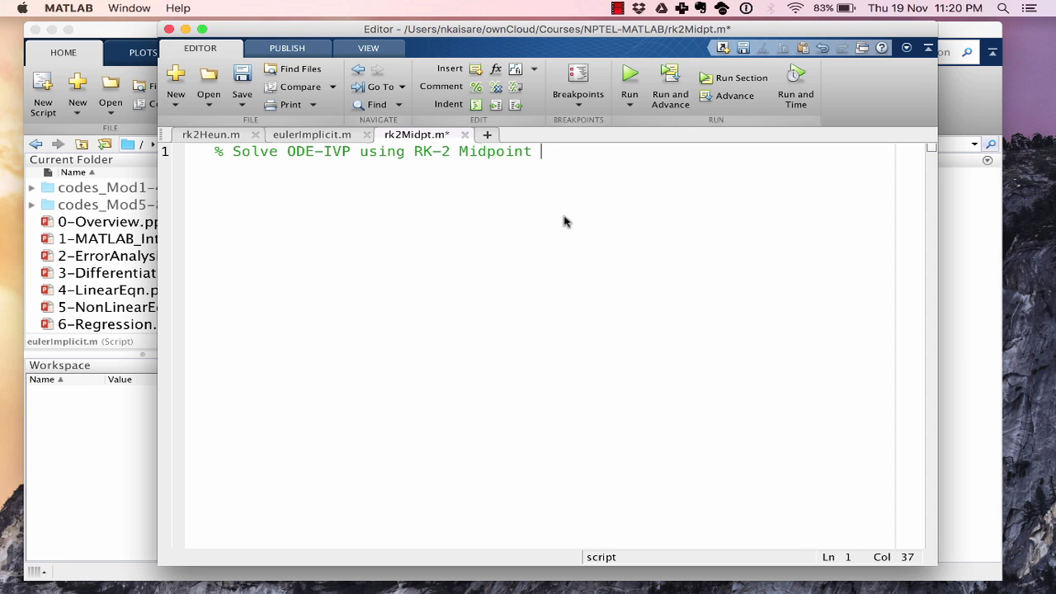
{"action": "type", "text": "Method"}
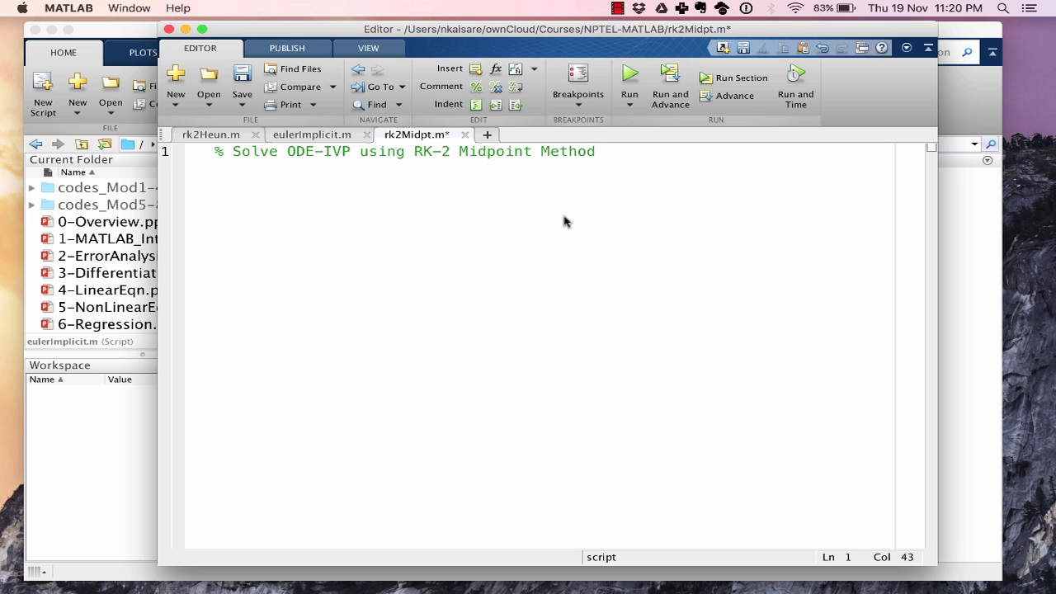
{"action": "left_click", "coordinate": [210, 135]}
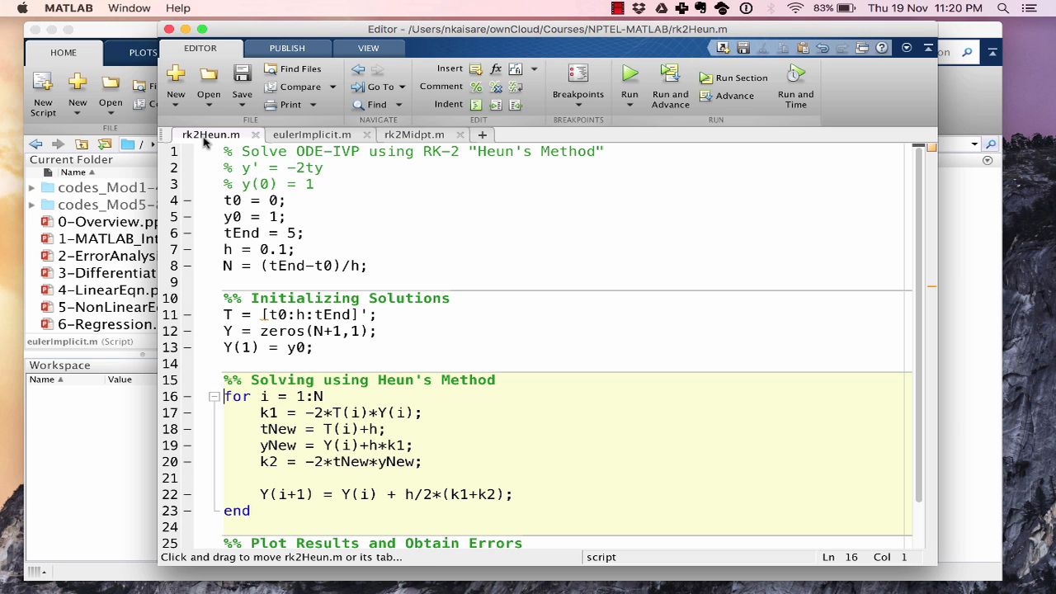
- Select the setup and initialization lines in rk2Heun.m for copying
{"action": "left_click_drag", "start_coordinate": [225, 167], "coordinate": [300, 249]}
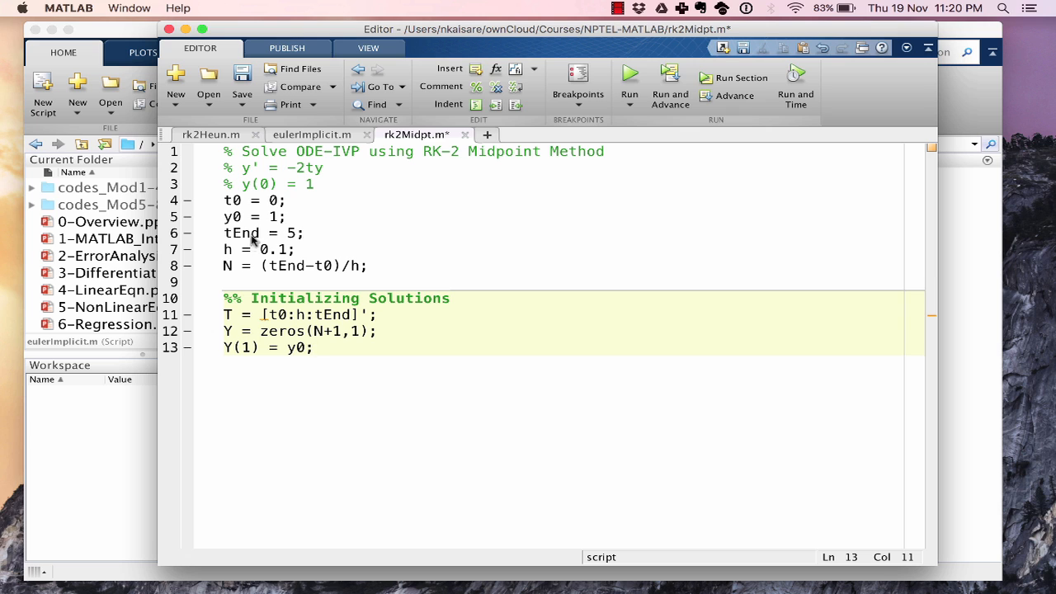
{"action": "mouse_move", "coordinate": [288, 266]}
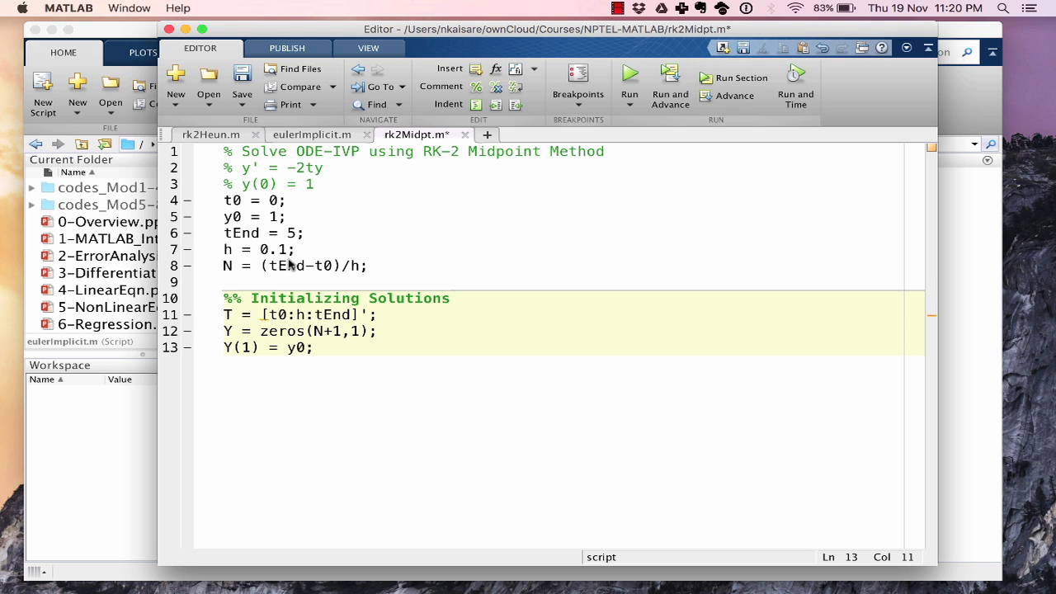
{"action": "mouse_move", "coordinate": [301, 276]}
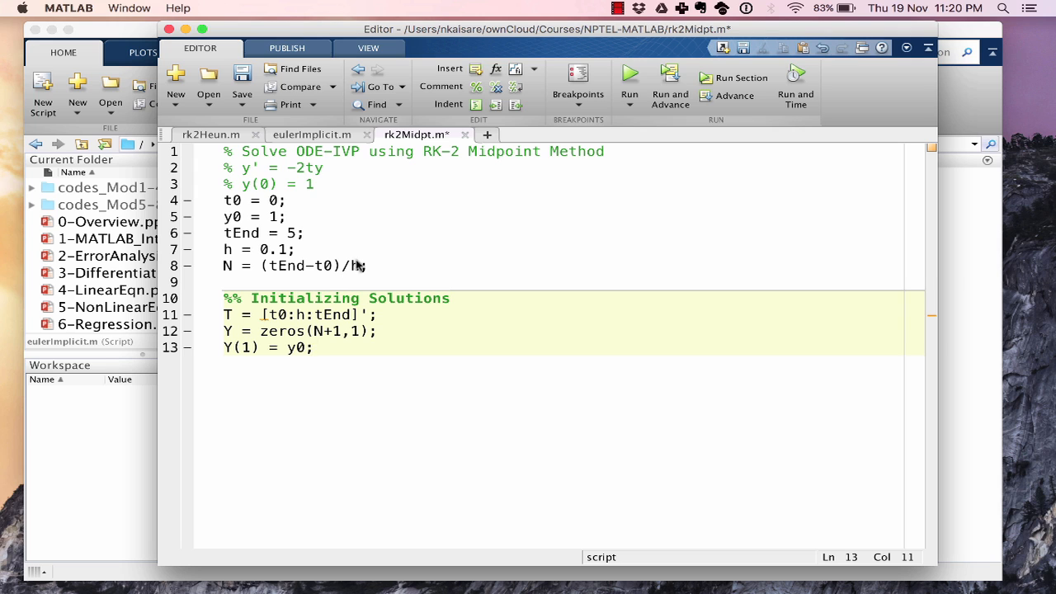
{"action": "mouse_move", "coordinate": [225, 325]}
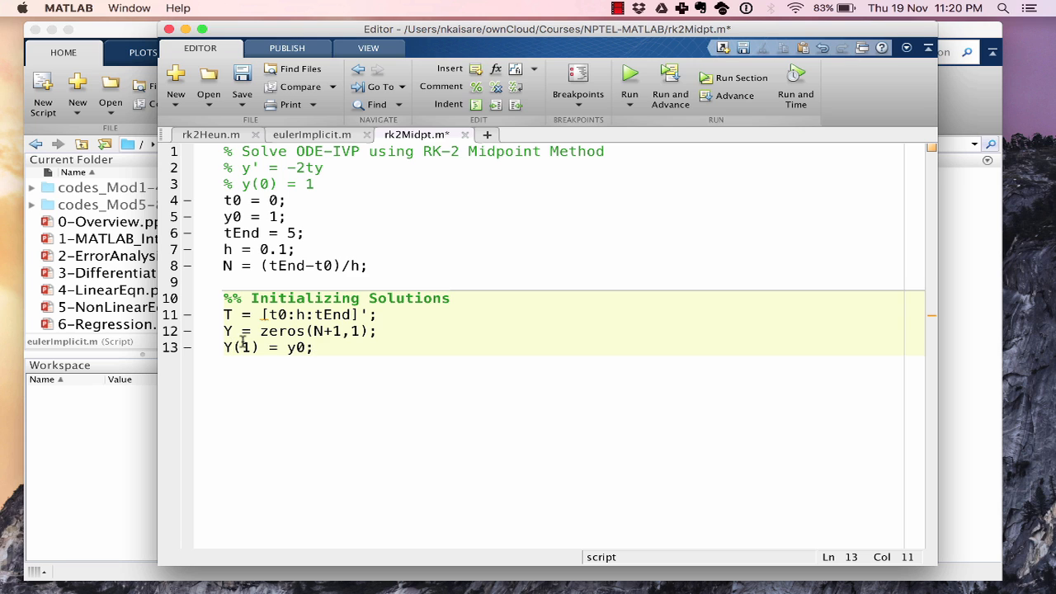
{"action": "mouse_move", "coordinate": [429, 388]}
{"action": "type", "text": "%%"}
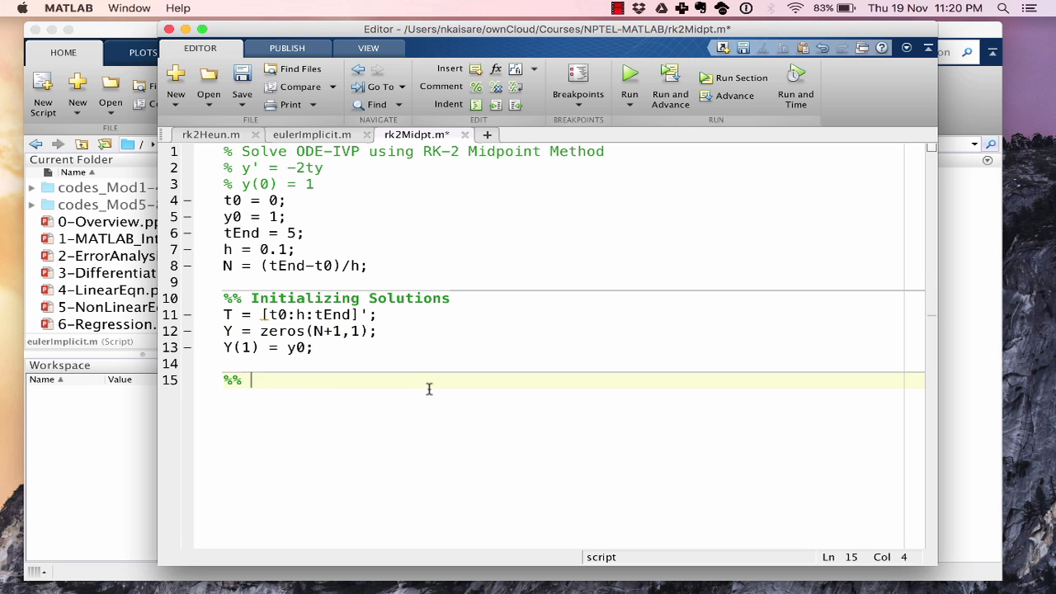
- Title the section 'Solve using RK-2 Midpoint' and start a for i = 1:N loop
{"action": "type", "text": "Solve using"}
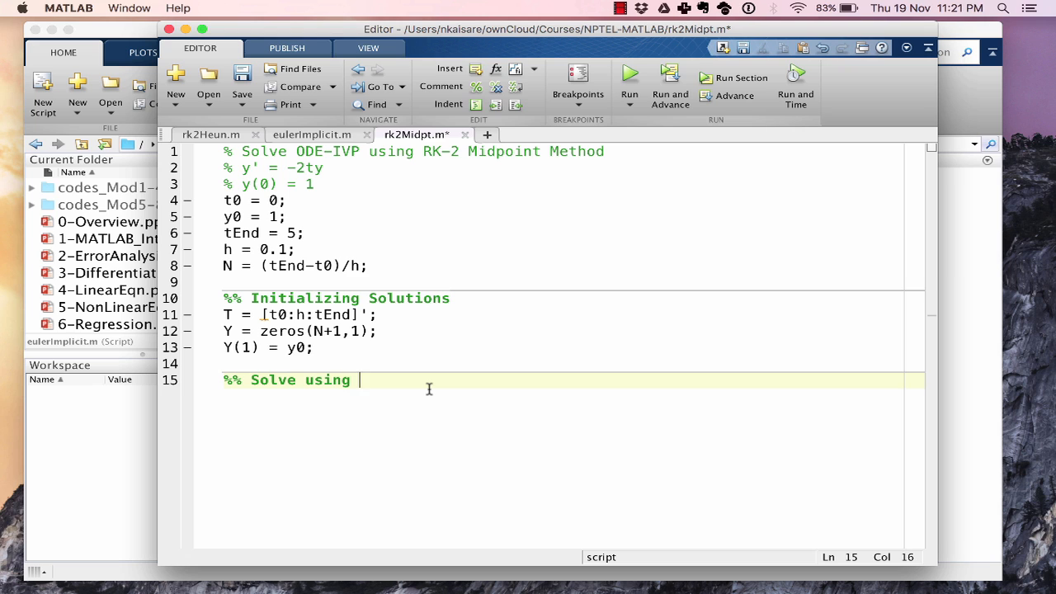
{"action": "type", "text": "RK-2 Midpoint Method"}
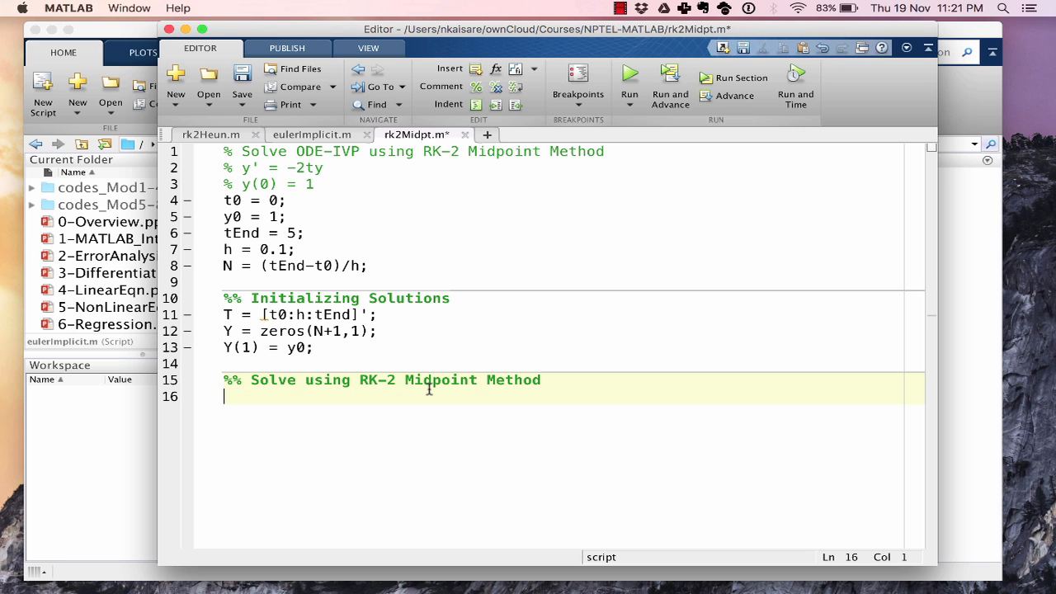
{"action": "type", "text": "for i = 1:N"}
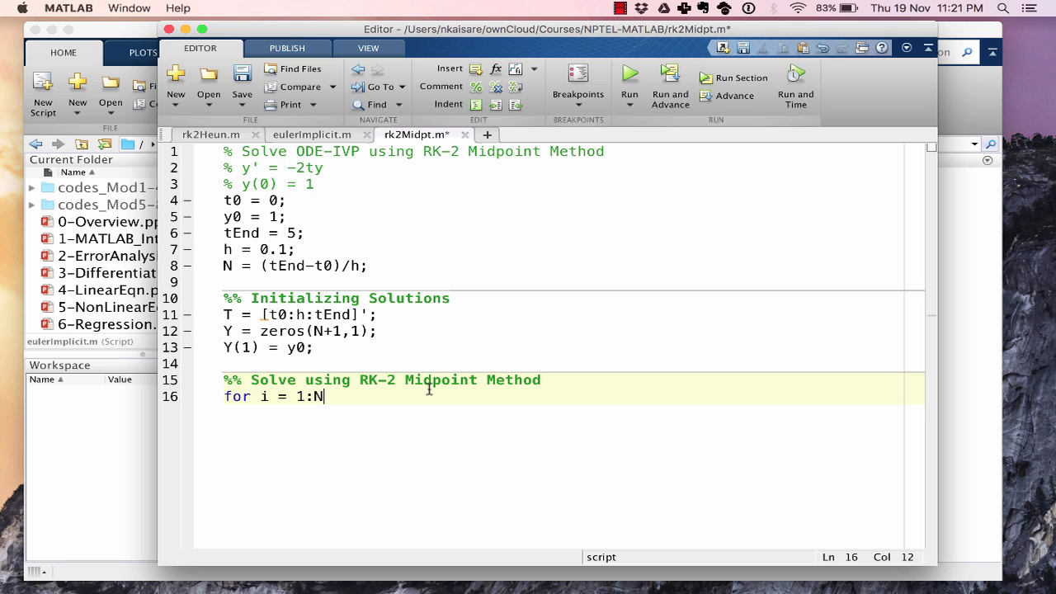
{"action": "key", "text": "enter"}
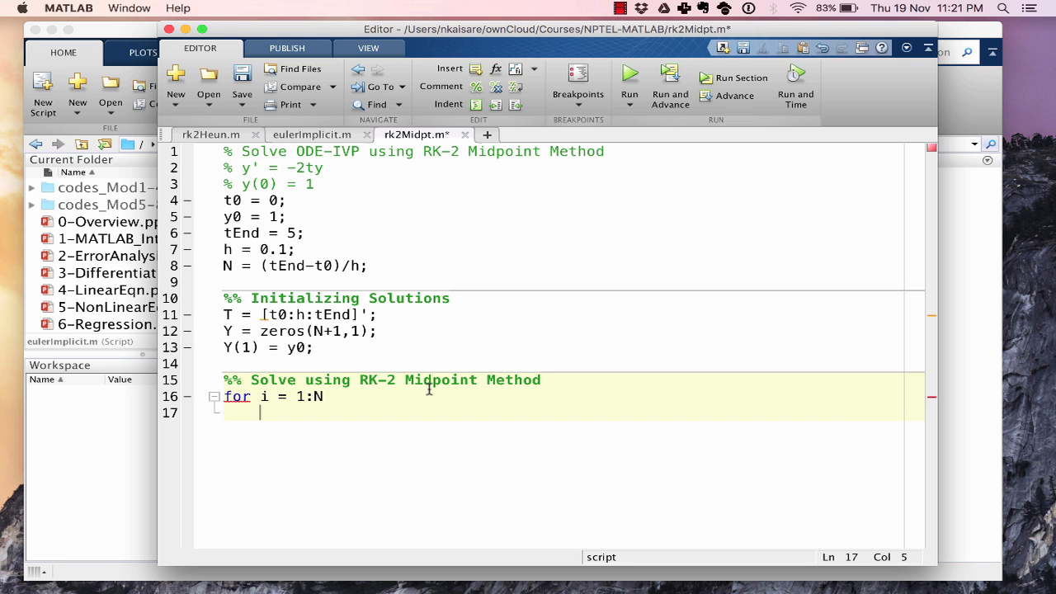
- Write the slopes k1 = -2*T(i)*Y(i) and k2 = -2*tNew*YNew inside the loop
{"action": "type", "text": "k1 = -2"}
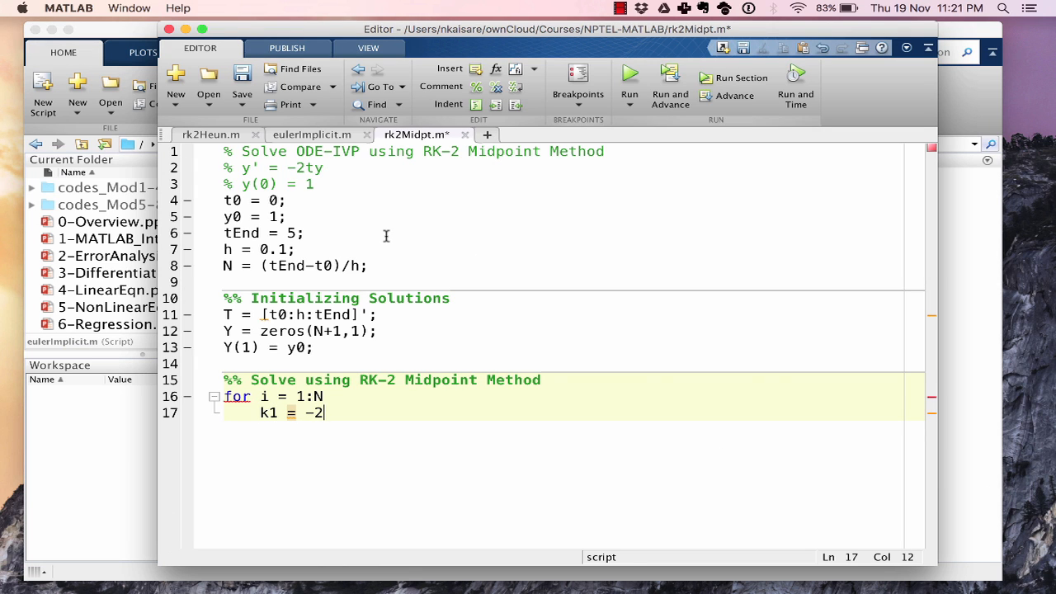
{"action": "type", "text": "*T("}
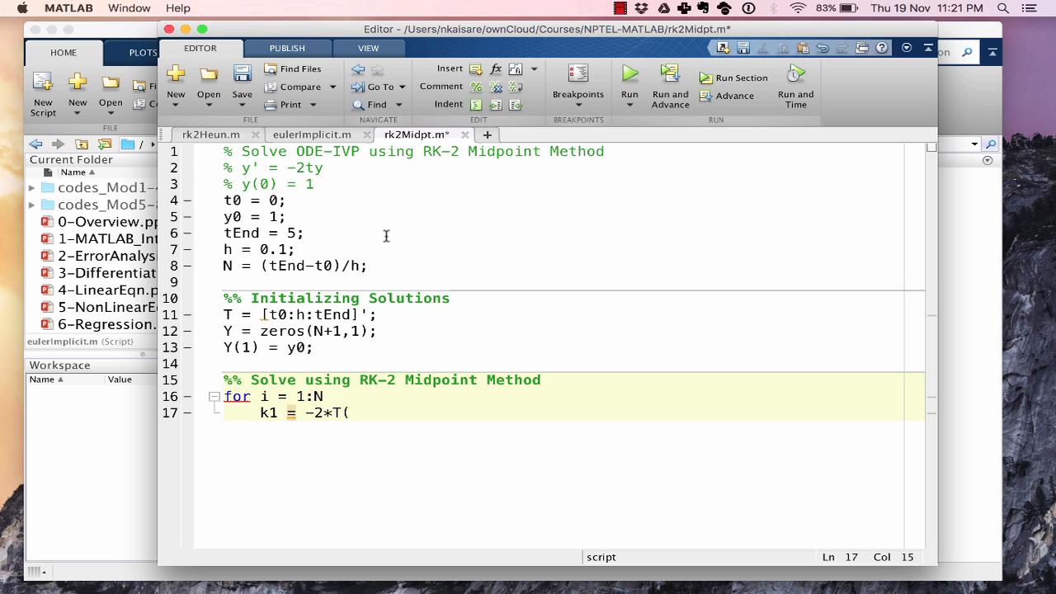
{"action": "type", "text": "i)*Y(i);"}
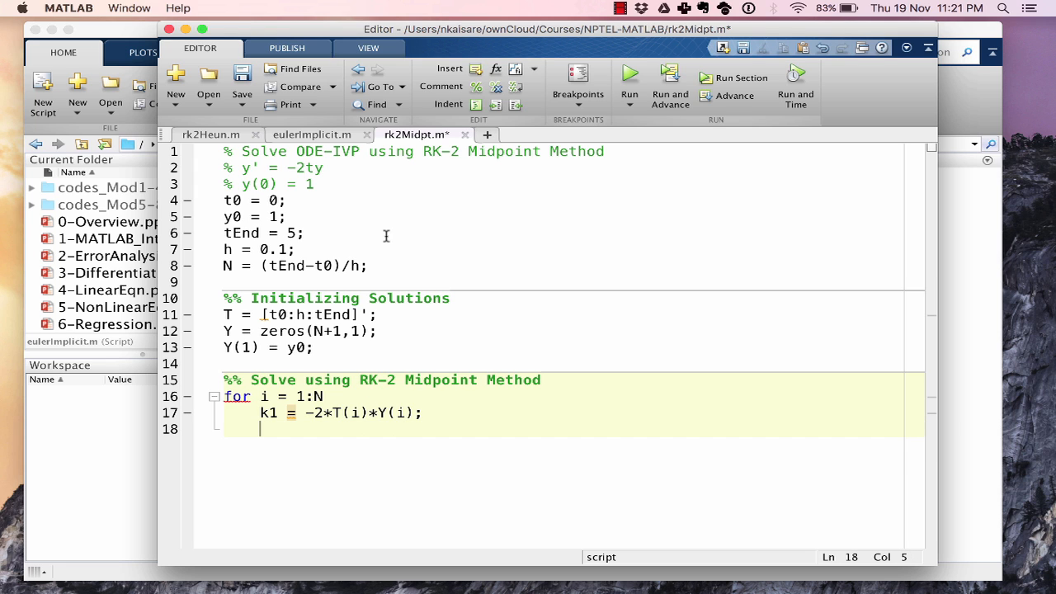
{"action": "type", "text": "k2 ="}
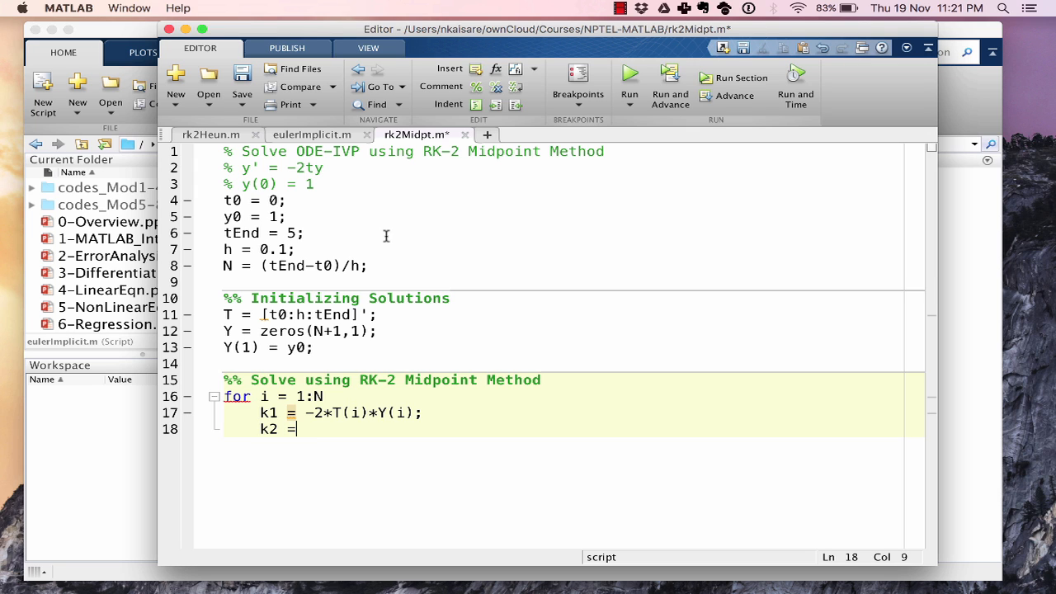
{"action": "type", "text": "-2"}
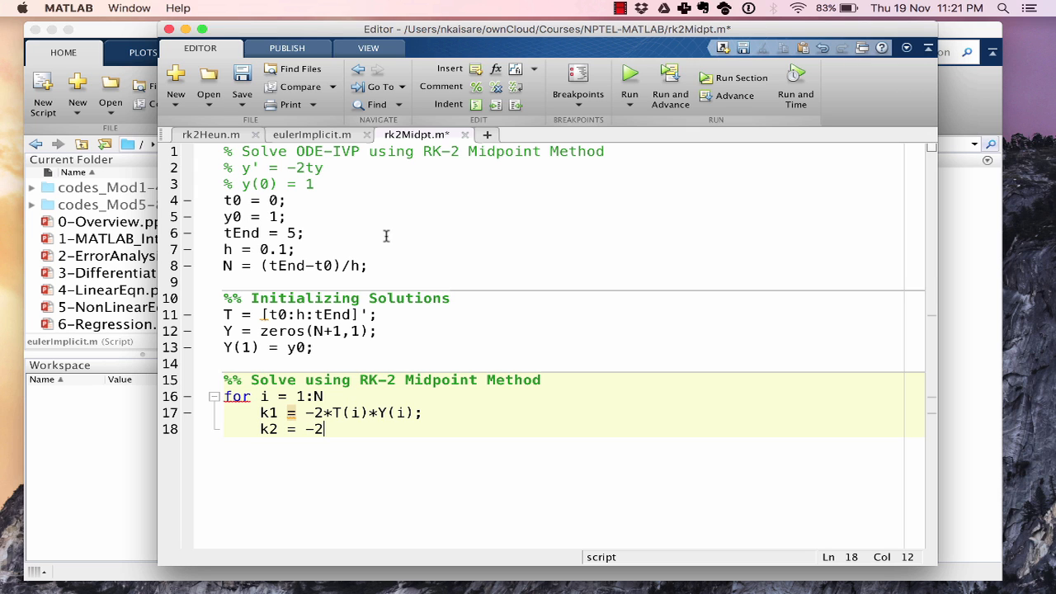
{"action": "type", "text": "*tNew"}
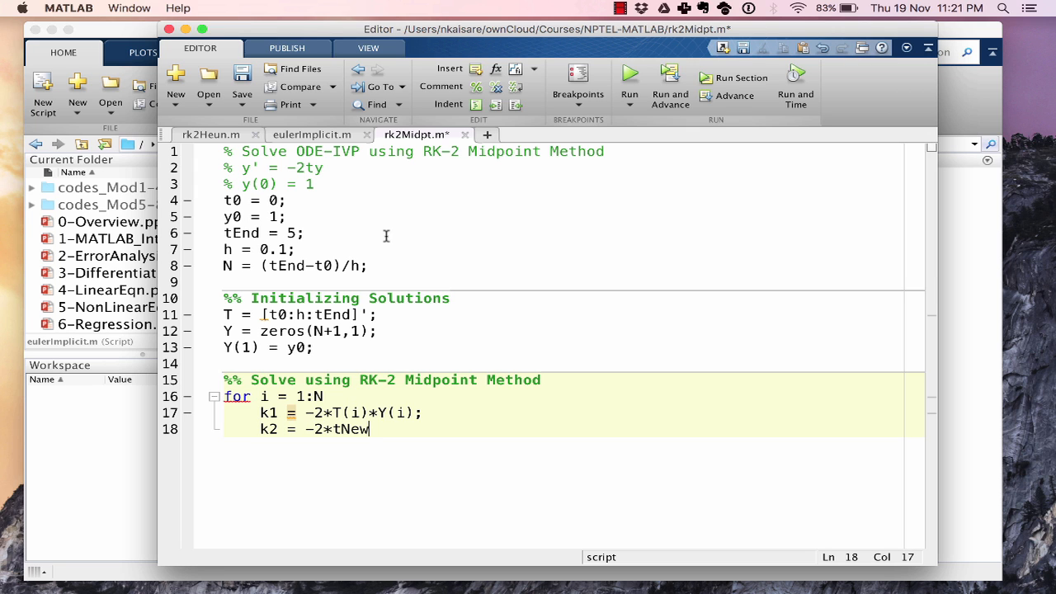
{"action": "type", "text": "*YN"}
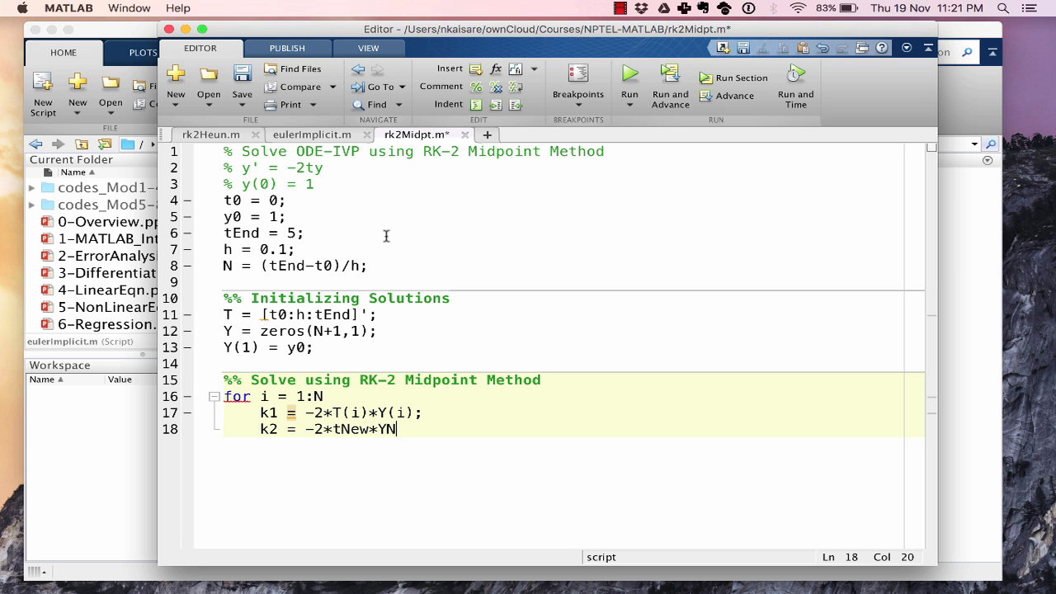
{"action": "type", "text": "ew;"}
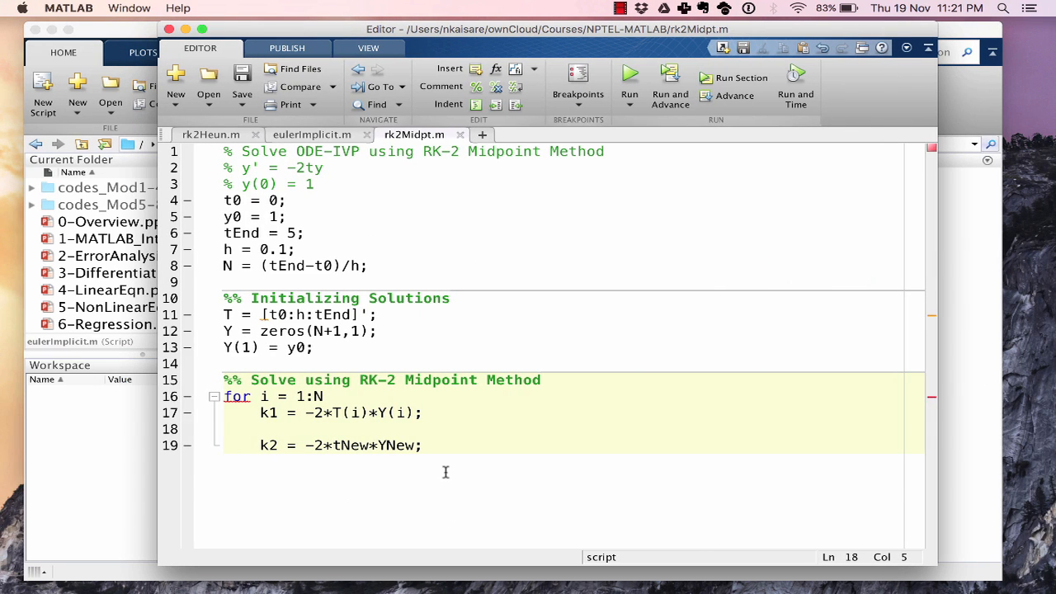
- Add the midpoint lines tNew = T(i) + h/2 and yNew = Y(i) + h*k1/2
{"action": "type", "text": "tNew ="}
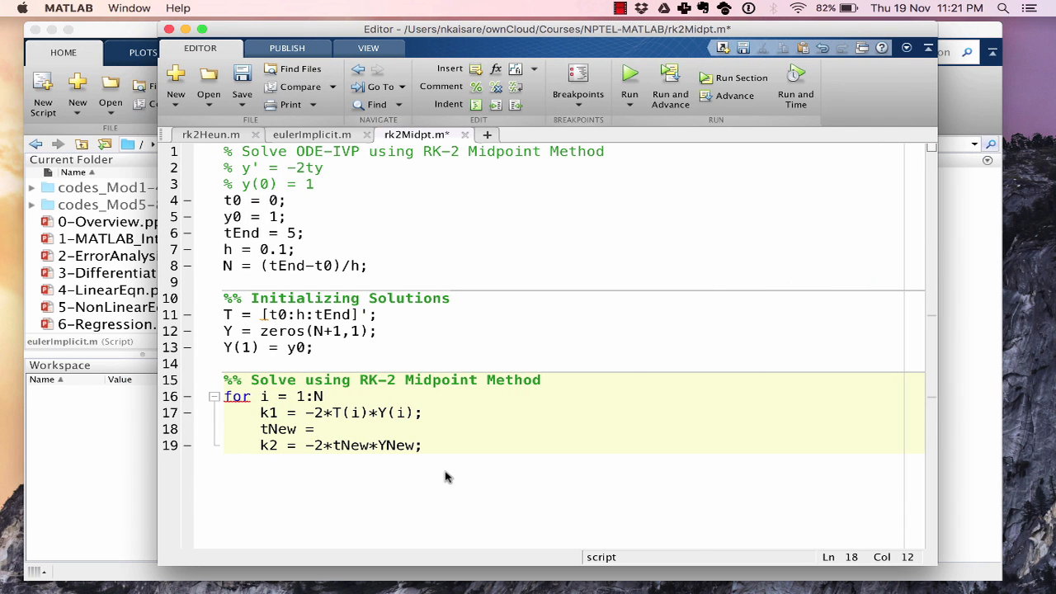
{"action": "type", "text": "T(i)"}
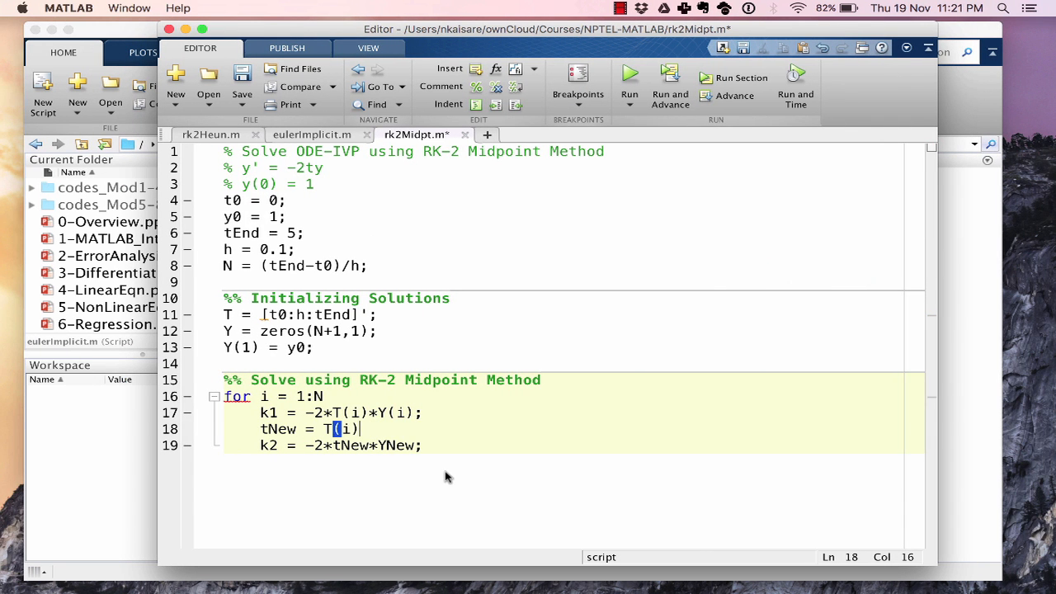
{"action": "type", "text": "+ h/2;"}
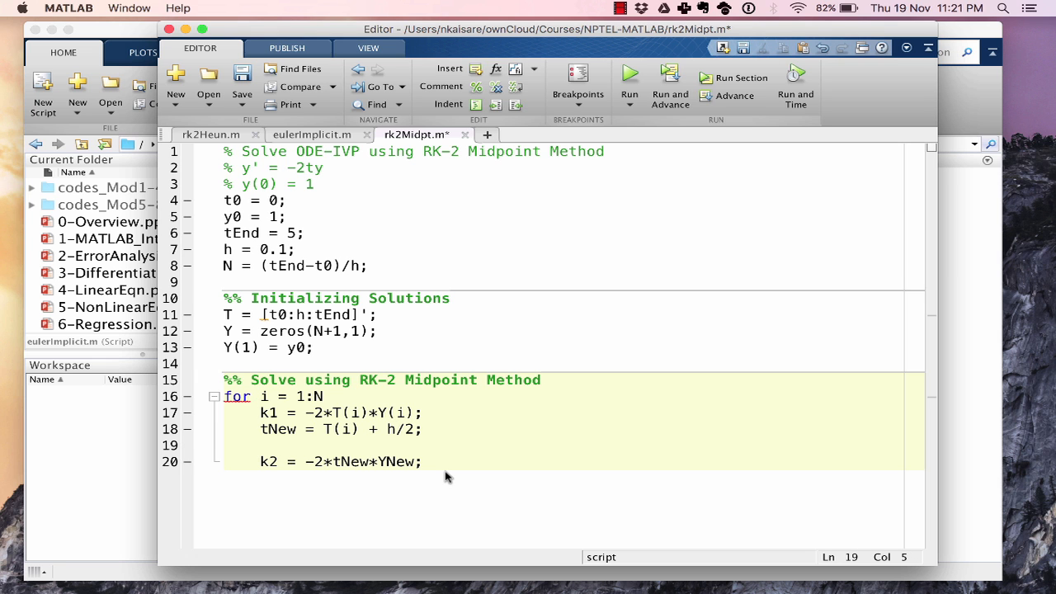
{"action": "type", "text": "yNew ="}
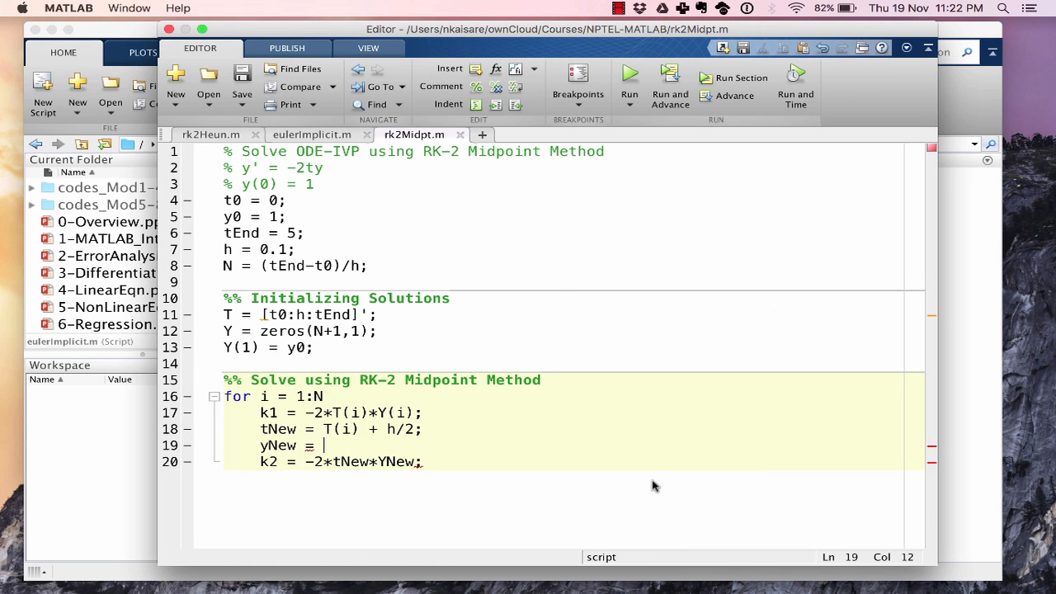
{"action": "type", "text": "Y("}
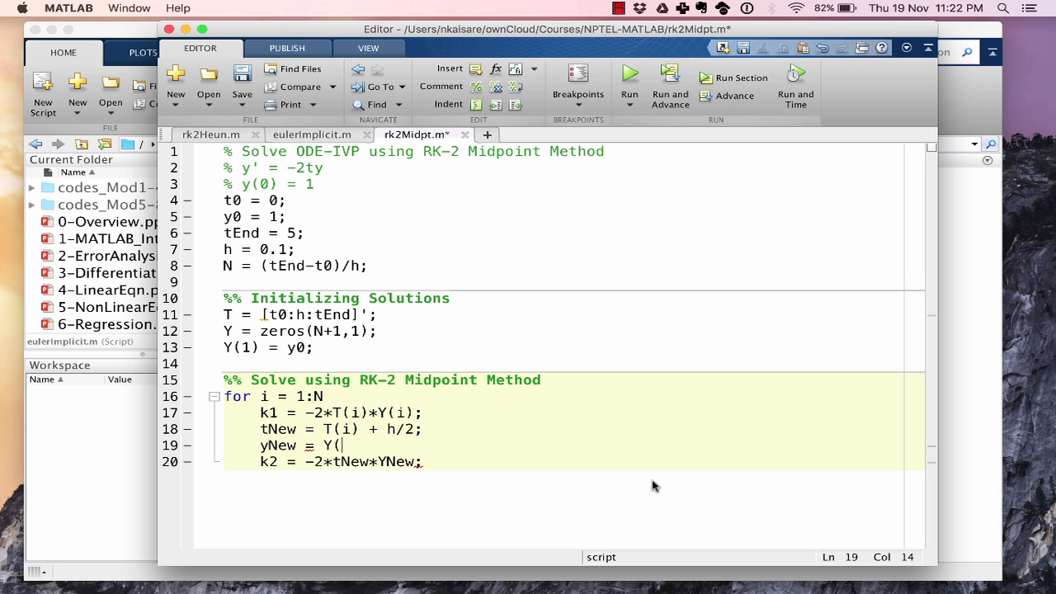
{"action": "type", "text": "i) +"}
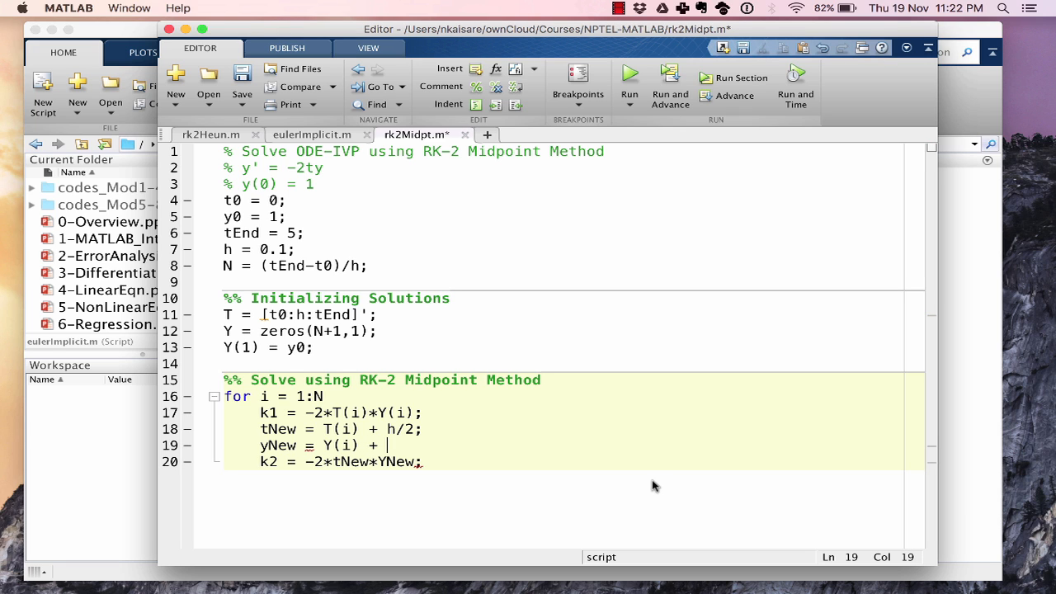
{"action": "type", "text": "h*k1/2;"}
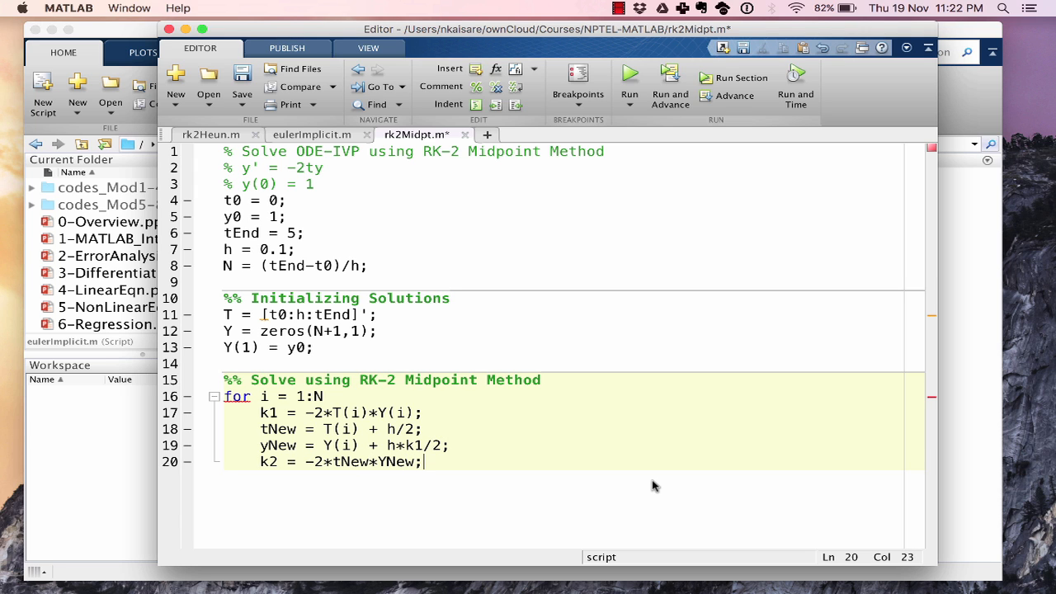
- Add the update Y(i+1) = Y(i) + h*k2 and close the loop with end
{"action": "key", "text": "Enter"}
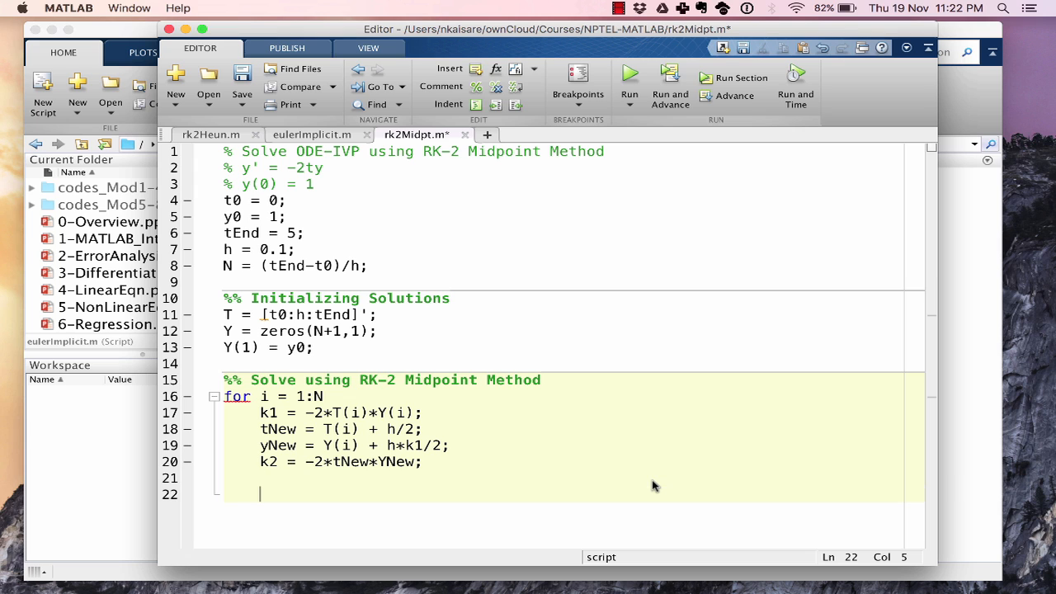
{"action": "type", "text": "Y(i+1) ="}
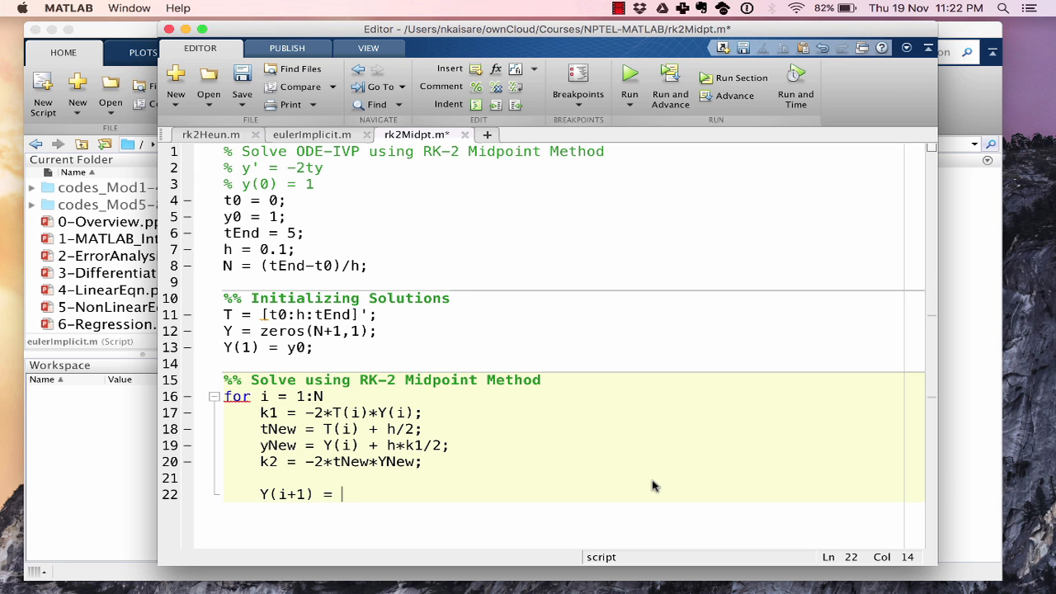
{"action": "type", "text": "Y(i)"}
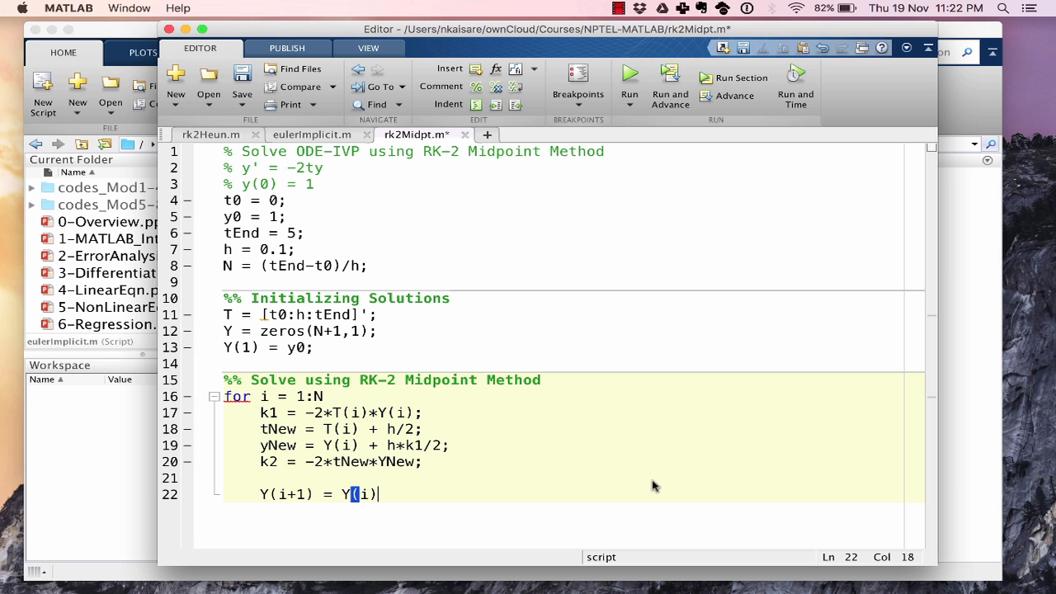
{"action": "type", "text": "+ h*"}
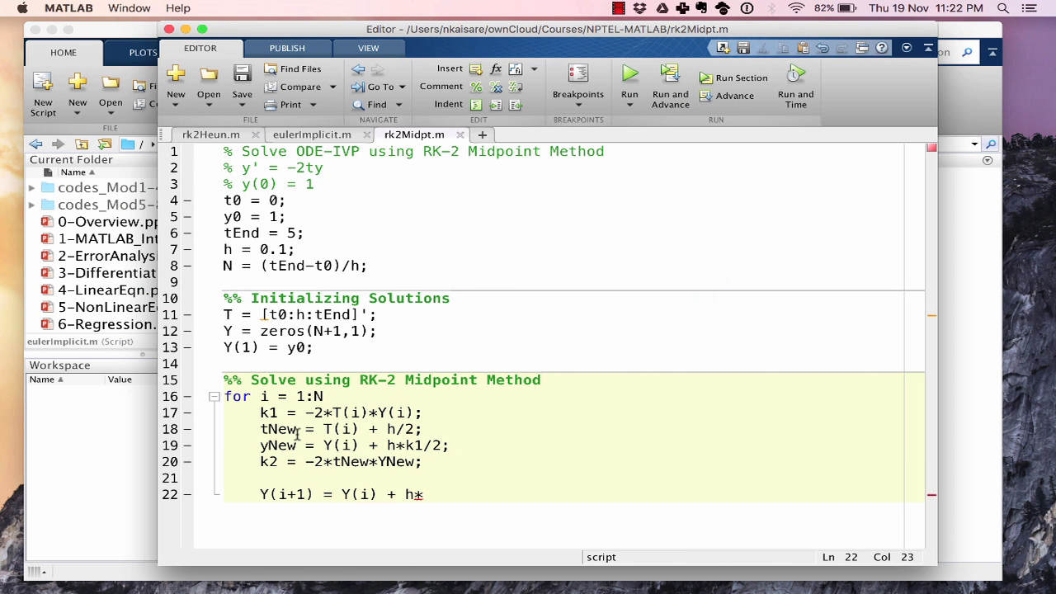
{"action": "type", "text": "k2;"}
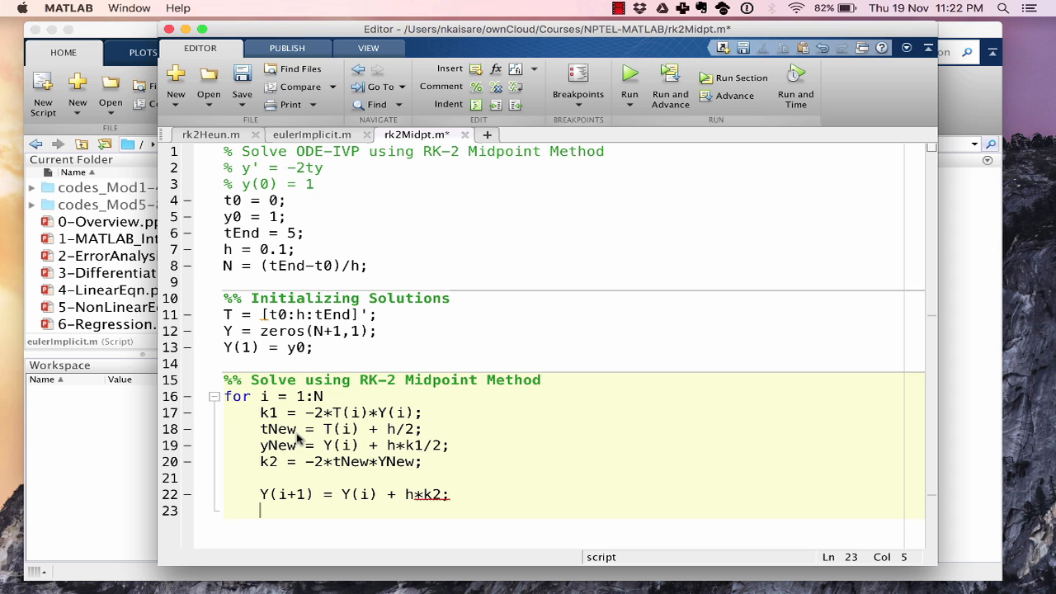
{"action": "type", "text": "end"}
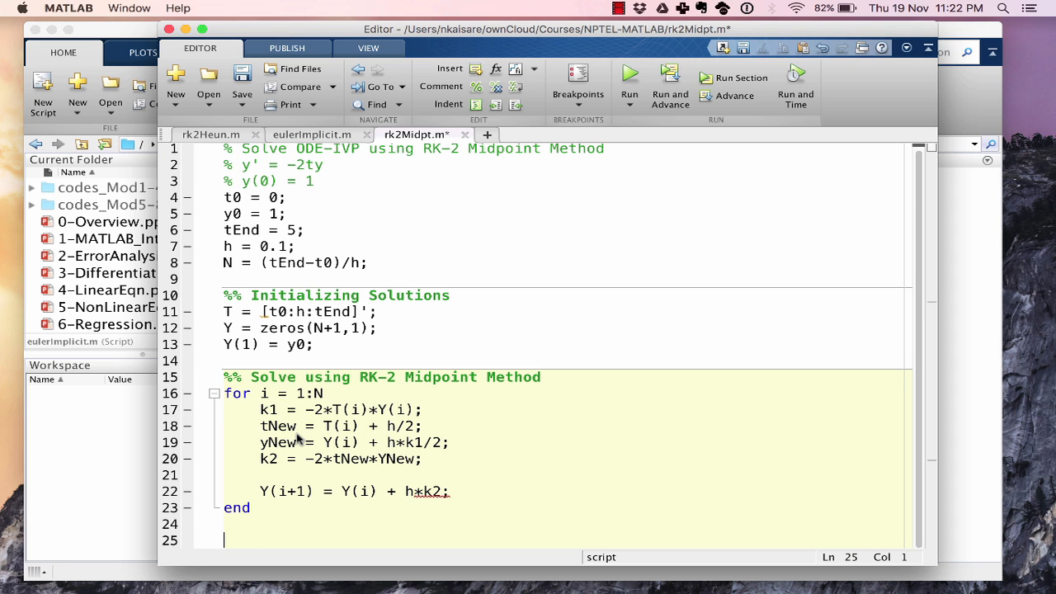
- Add a '%% Plotting and Error Computation' section with plot(T,Y) and Ytrue
{"action": "type", "text": "%% Plotting"}
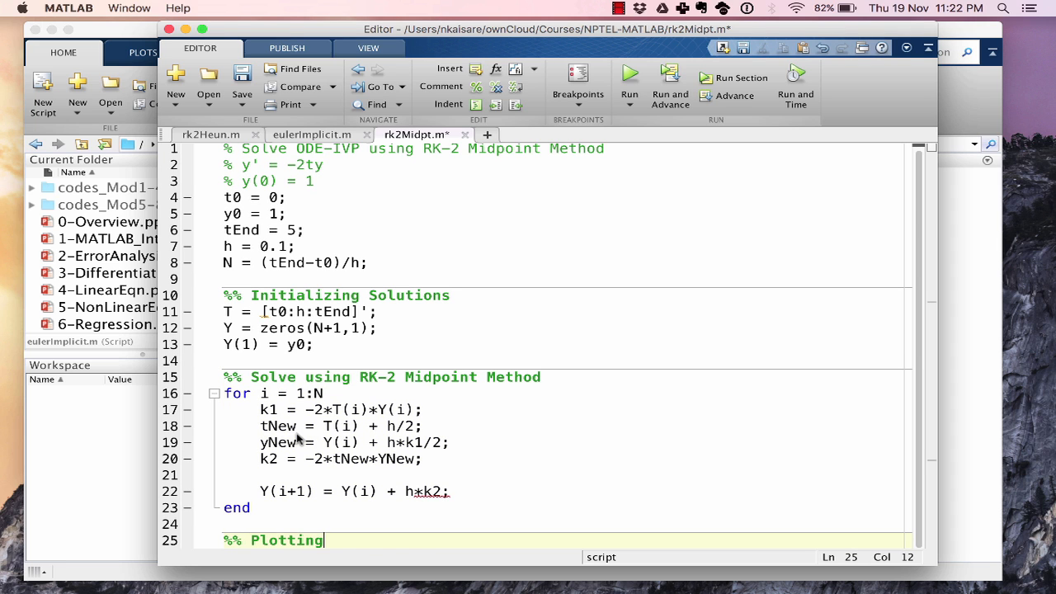
{"action": "type", "text": "and Error Computation"}
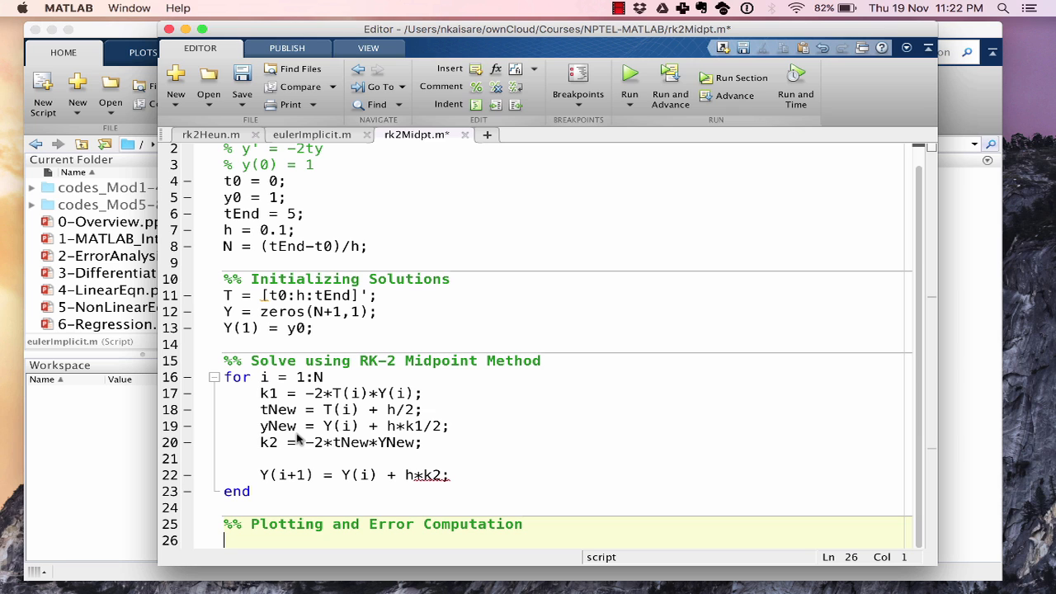
{"action": "type", "text": "plot(T"}
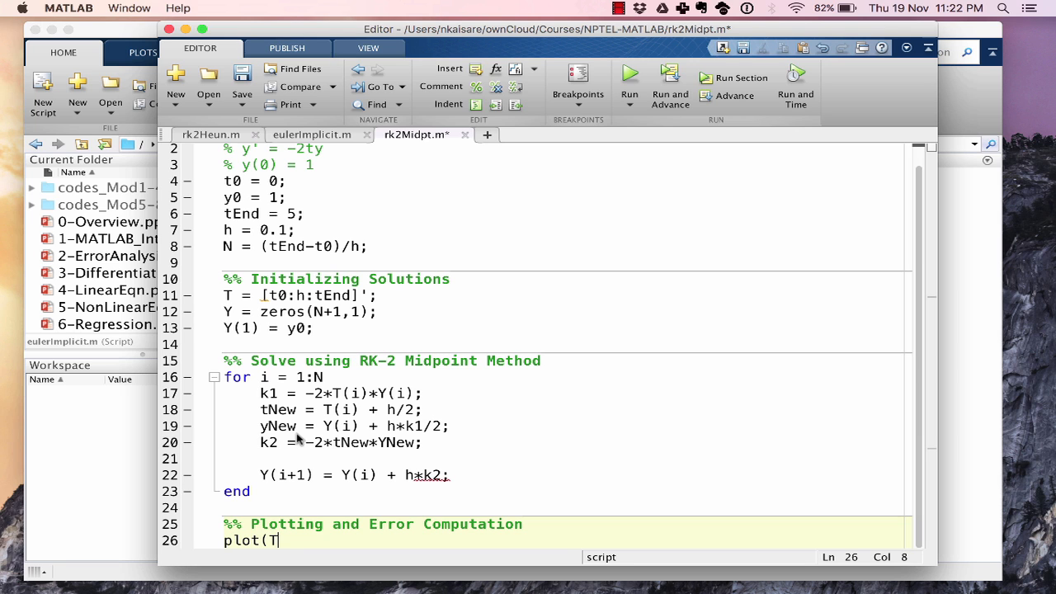
{"action": "type", "text": ",Y)"}
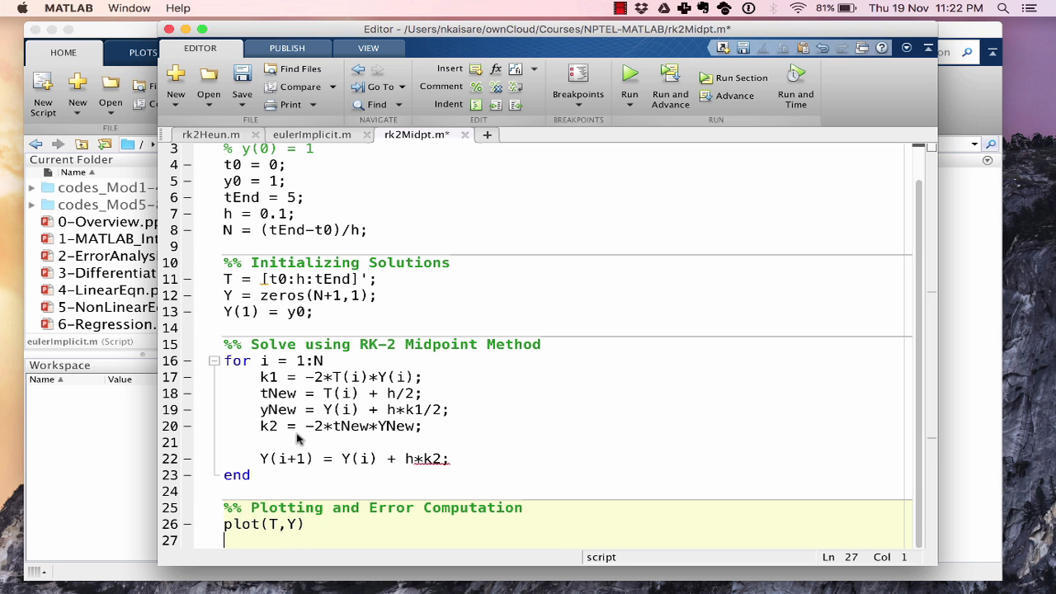
{"action": "type", "text": "Ytrue = exp(-T.^2);"}
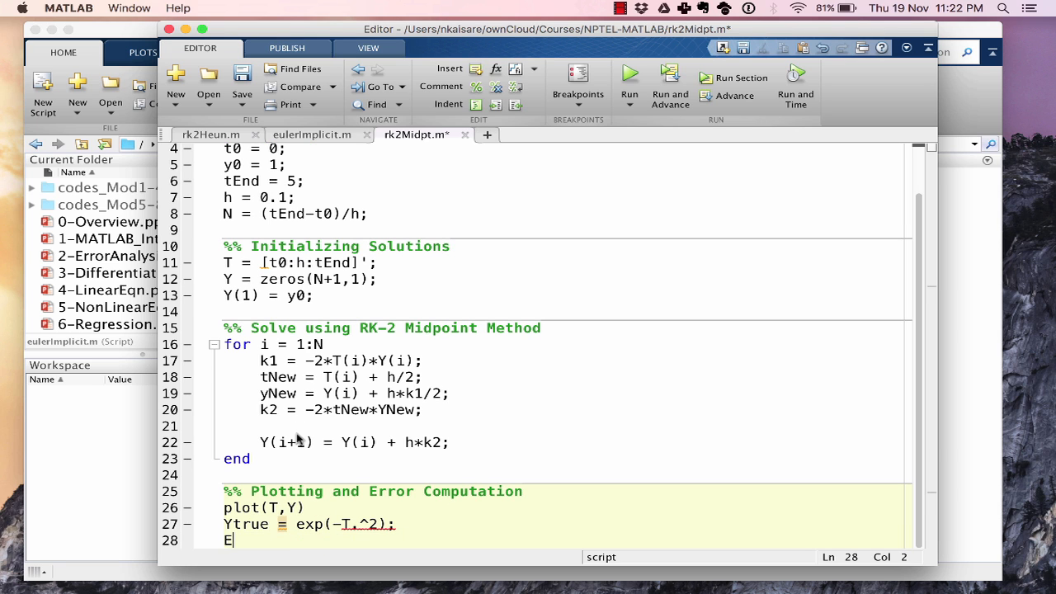
- Write the error line ERR = abs(Y-Ytrue), fixing a stray typo
{"action": "type", "text": "RR = abs"}
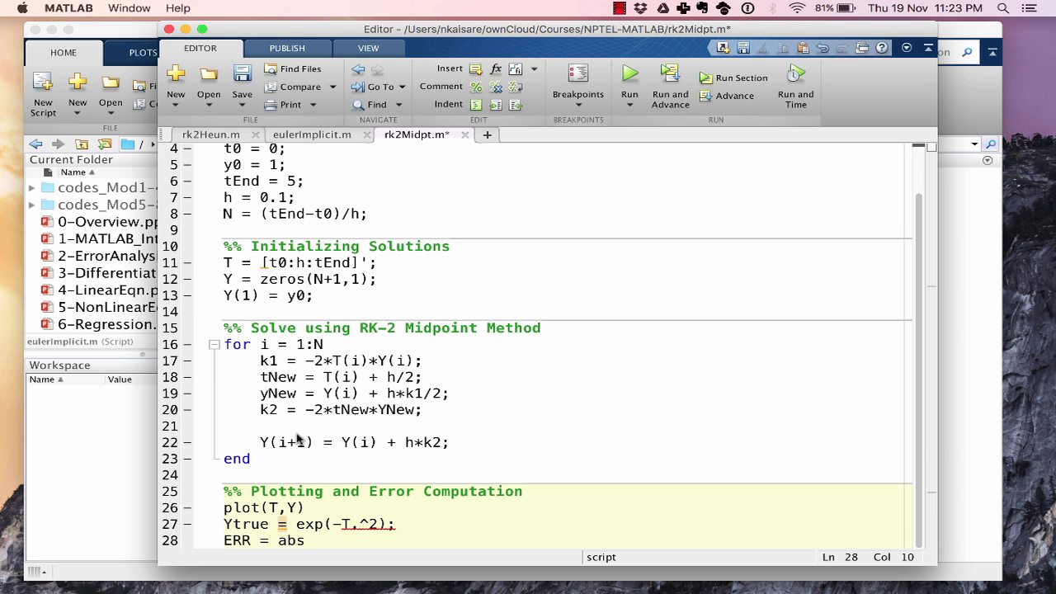
{"action": "type", "text": "(Y"}
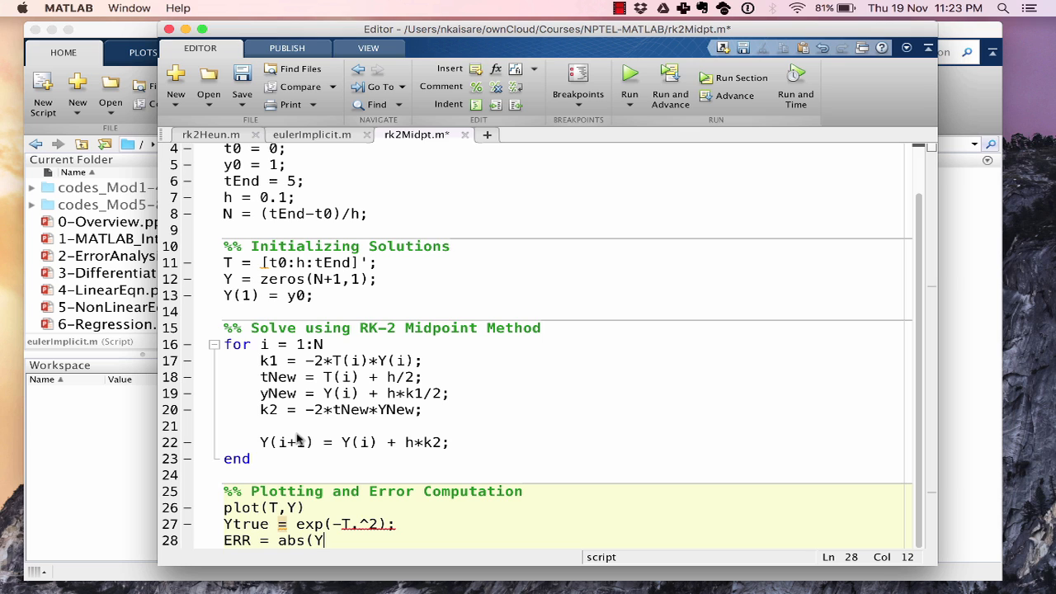
{"action": "type", "text": "-Y"}
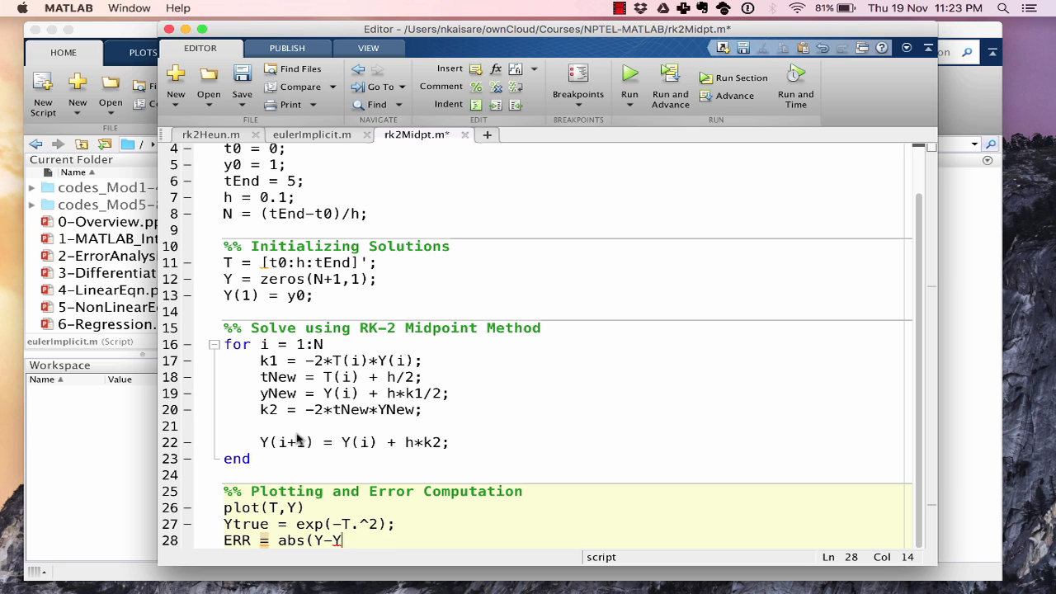
{"action": "key", "text": "Backspace"}
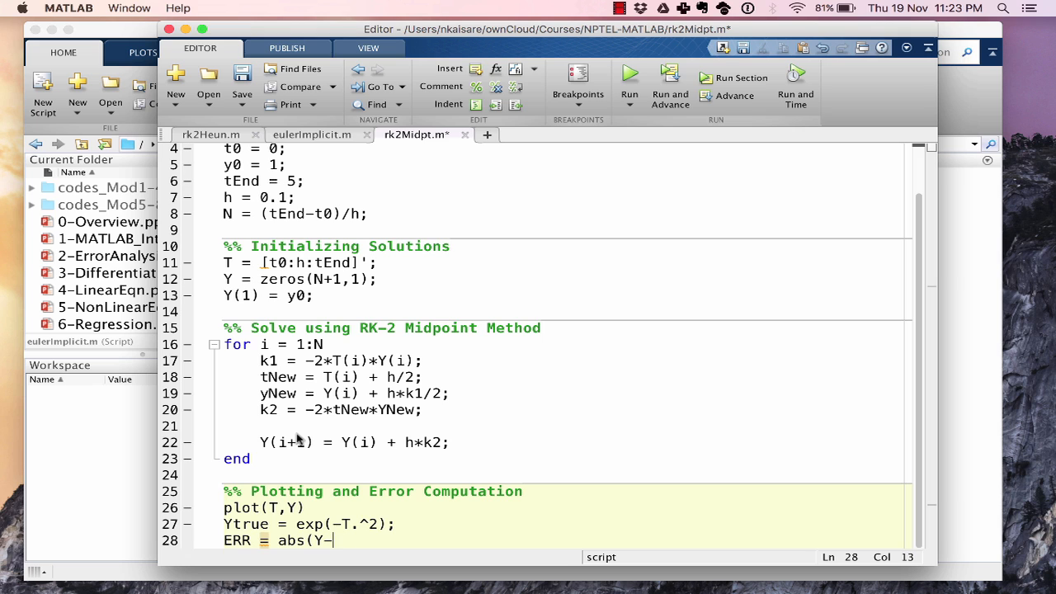
{"action": "type", "text": "Ytrue"}
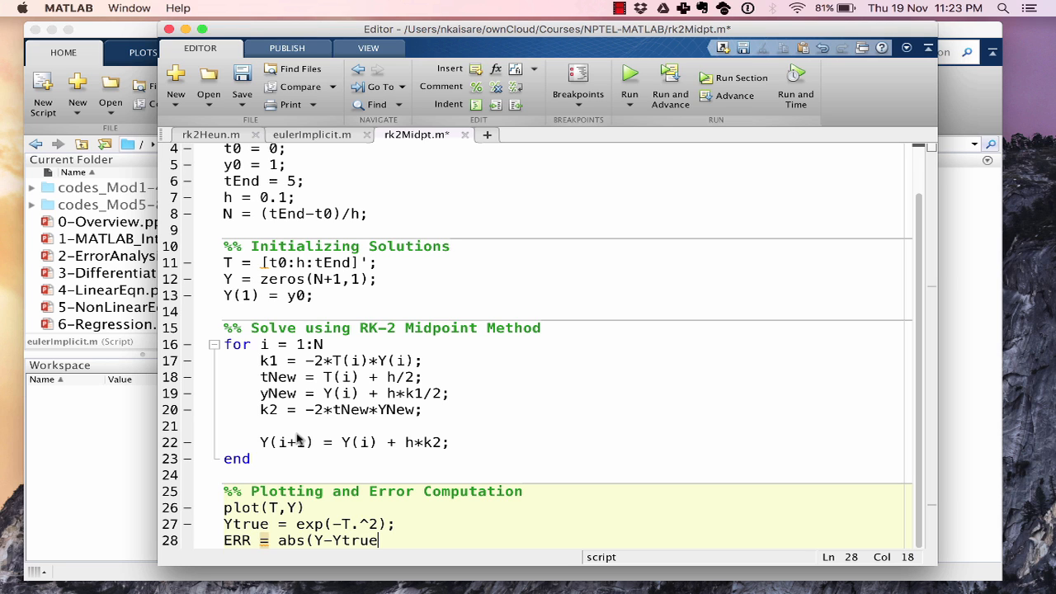
{"action": "type", "text": ")"}
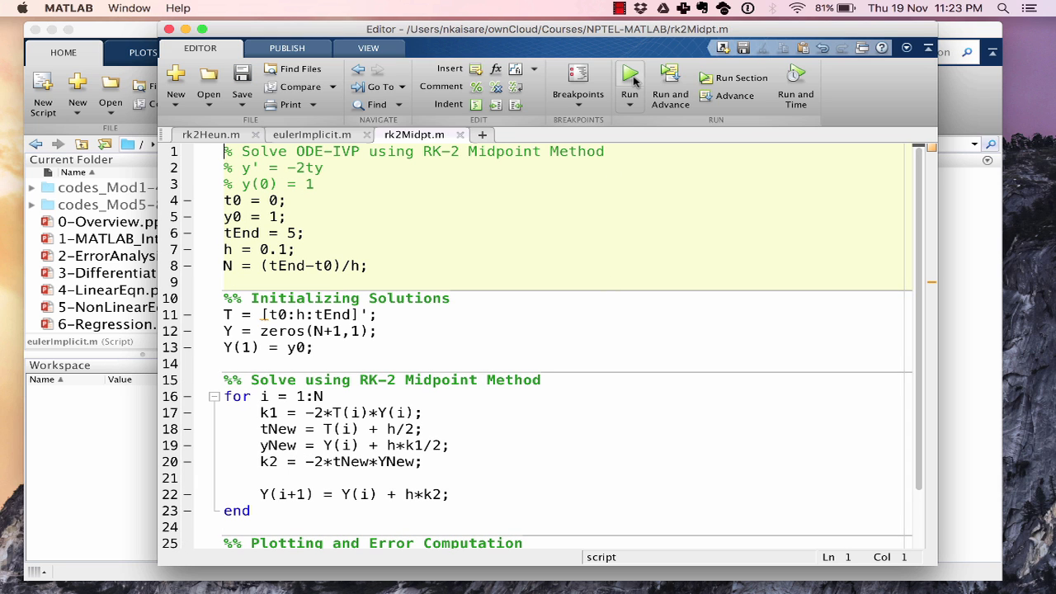
- Run rk2Midpt, view the undefined YNew error, and jump to line 20
{"action": "left_click", "coordinate": [629, 79]}
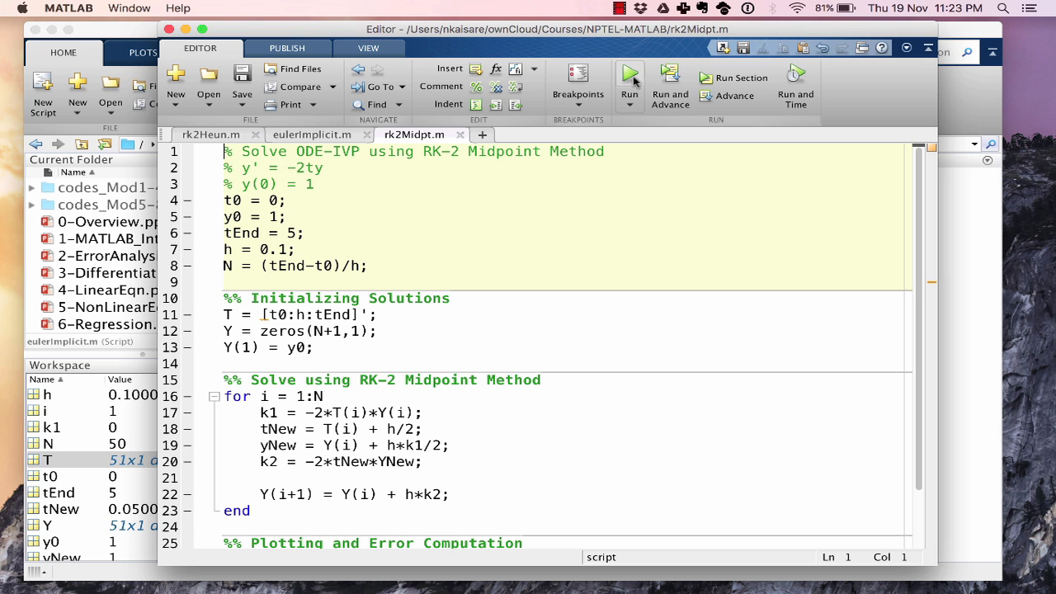
{"action": "left_click", "coordinate": [629, 74]}
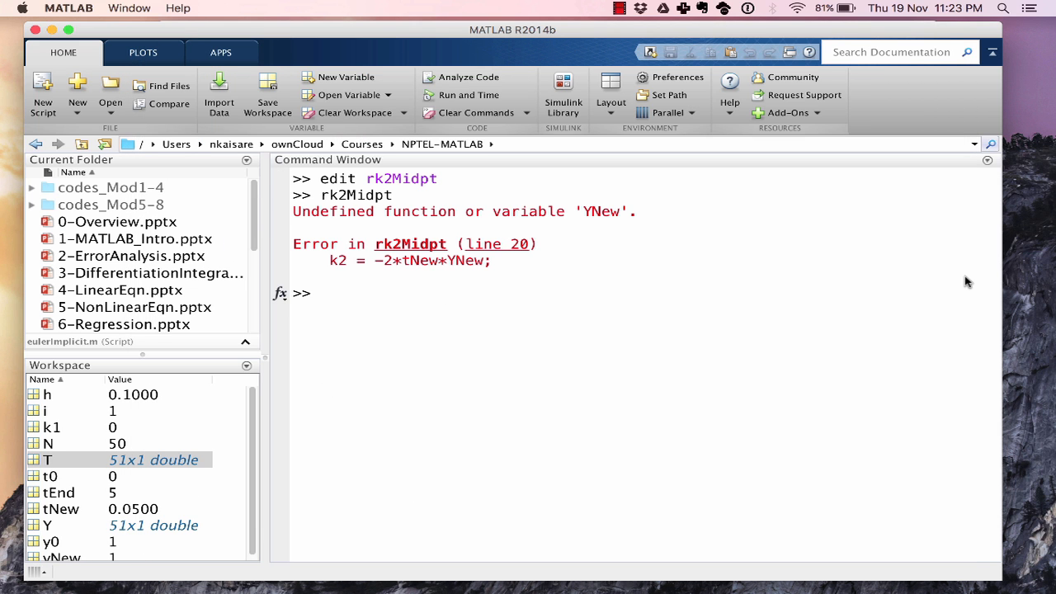
{"action": "left_click", "coordinate": [495, 244]}
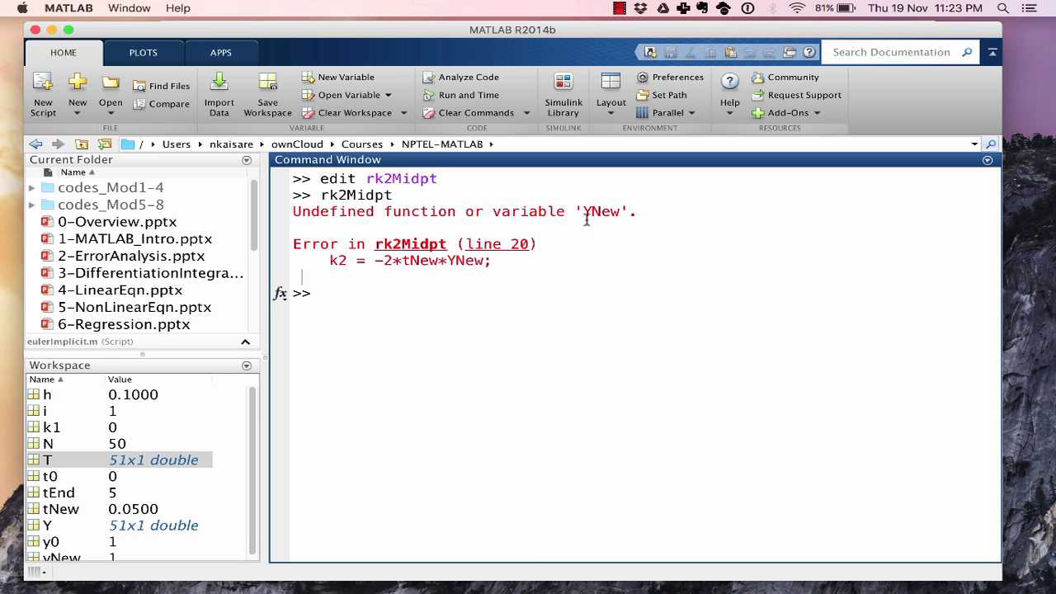
{"action": "left_click", "coordinate": [496, 243]}
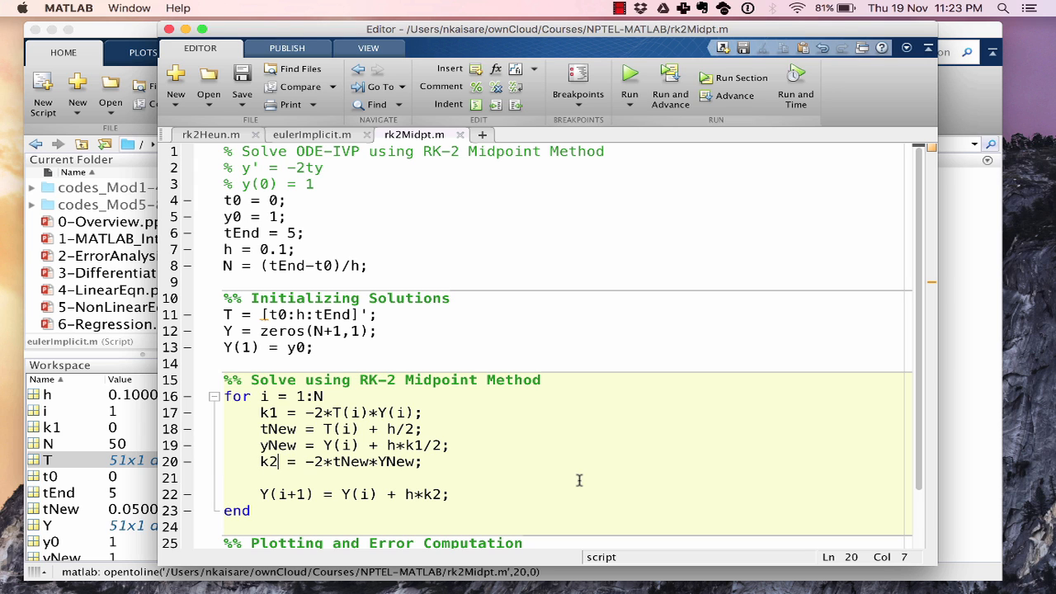
- Compare yNew on line 19 with the misspelled YNew in line 20's k2 expression
{"action": "left_click", "coordinate": [368, 461]}
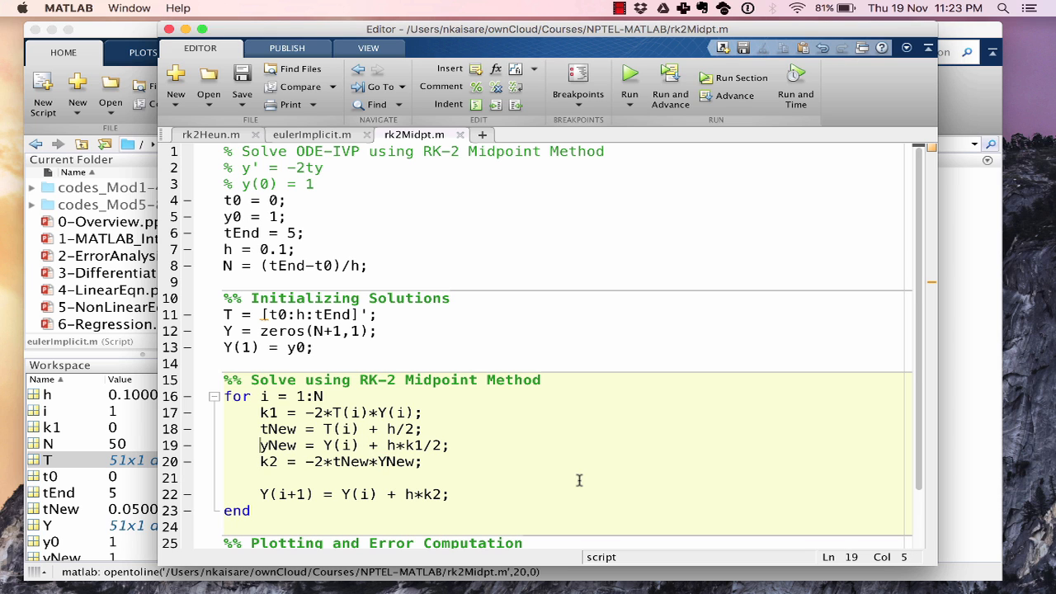
{"action": "double_click", "coordinate": [280, 444]}
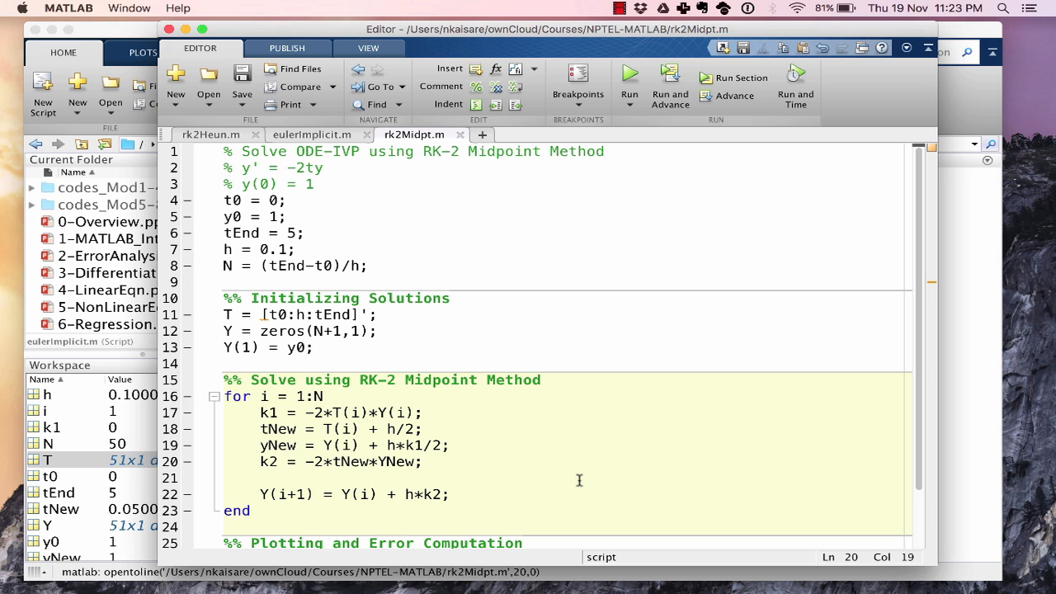
{"action": "double_click", "coordinate": [382, 462]}
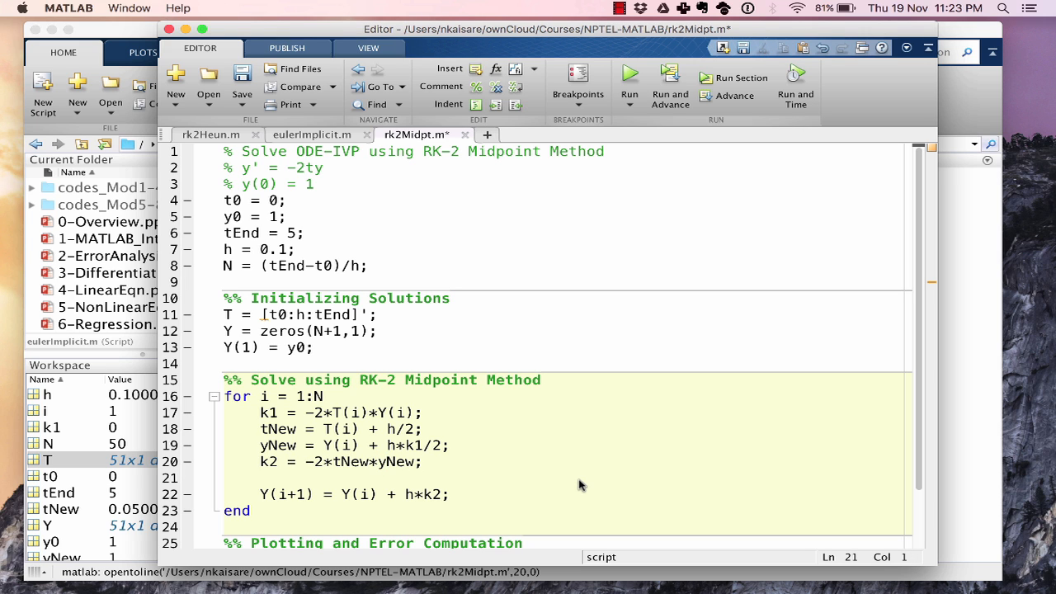
{"action": "left_click", "coordinate": [241, 78]}
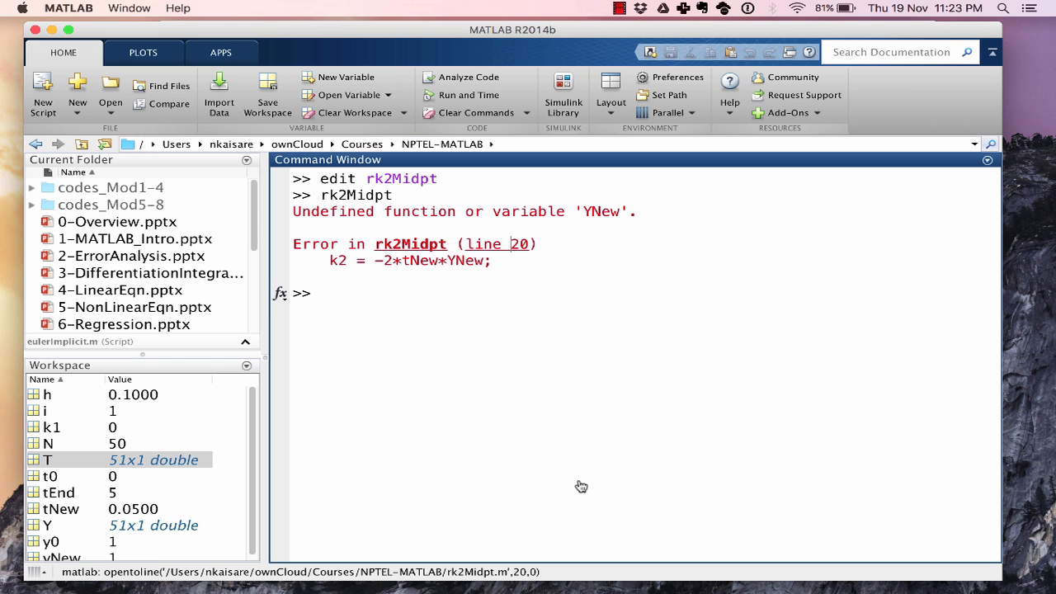
{"action": "mouse_move", "coordinate": [443, 313]}
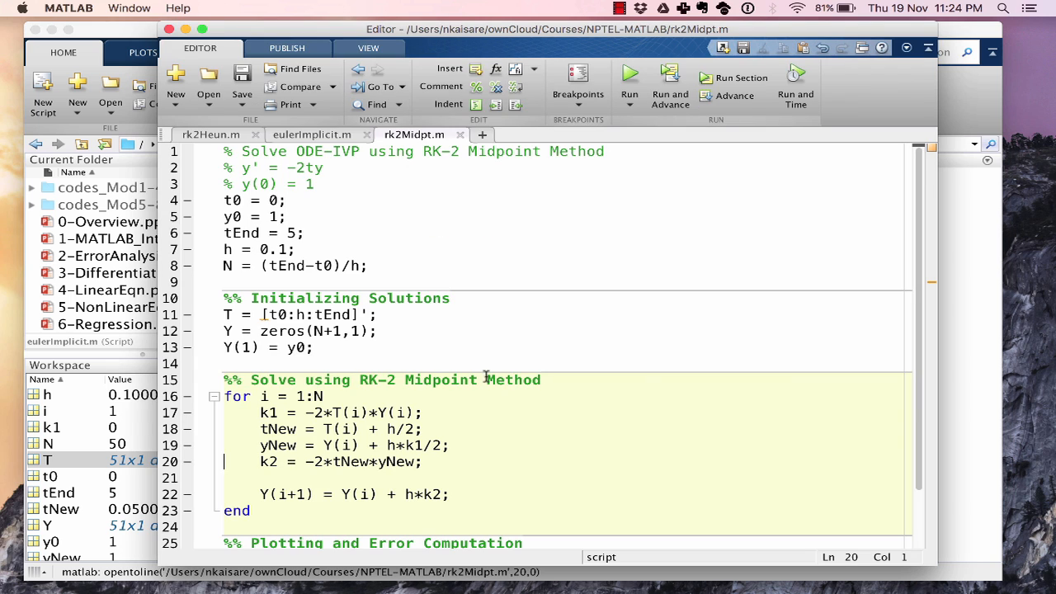
{"action": "mouse_move", "coordinate": [397, 474]}
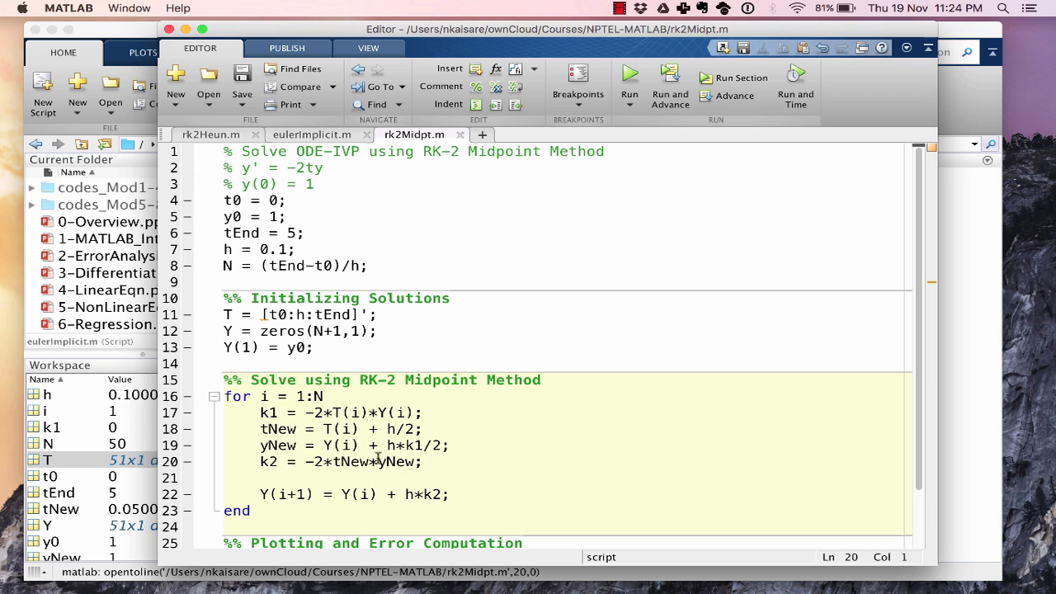
{"action": "double_click", "coordinate": [278, 445]}
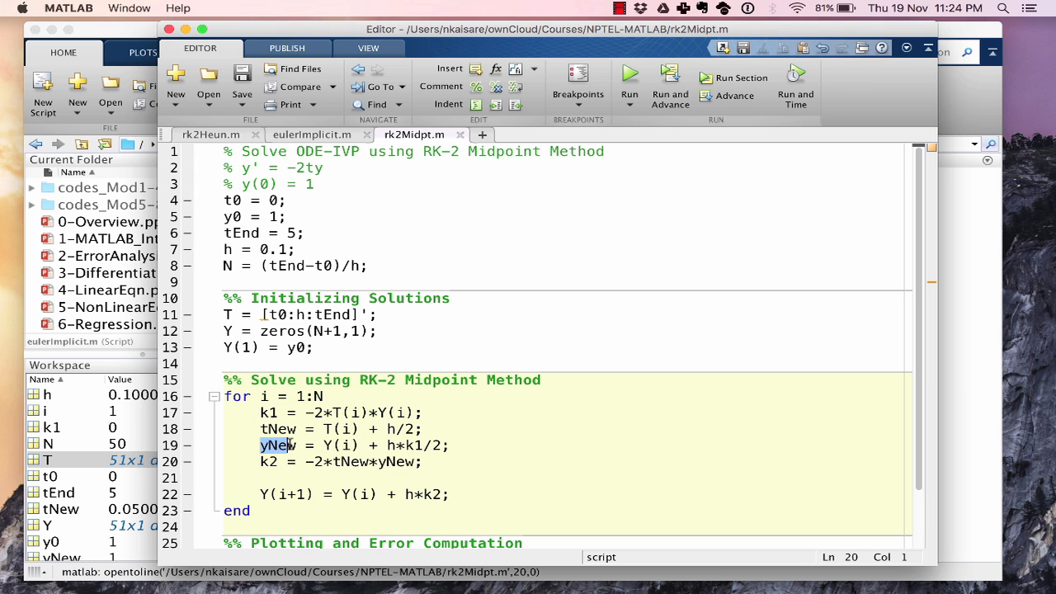
{"action": "left_click", "coordinate": [450, 446]}
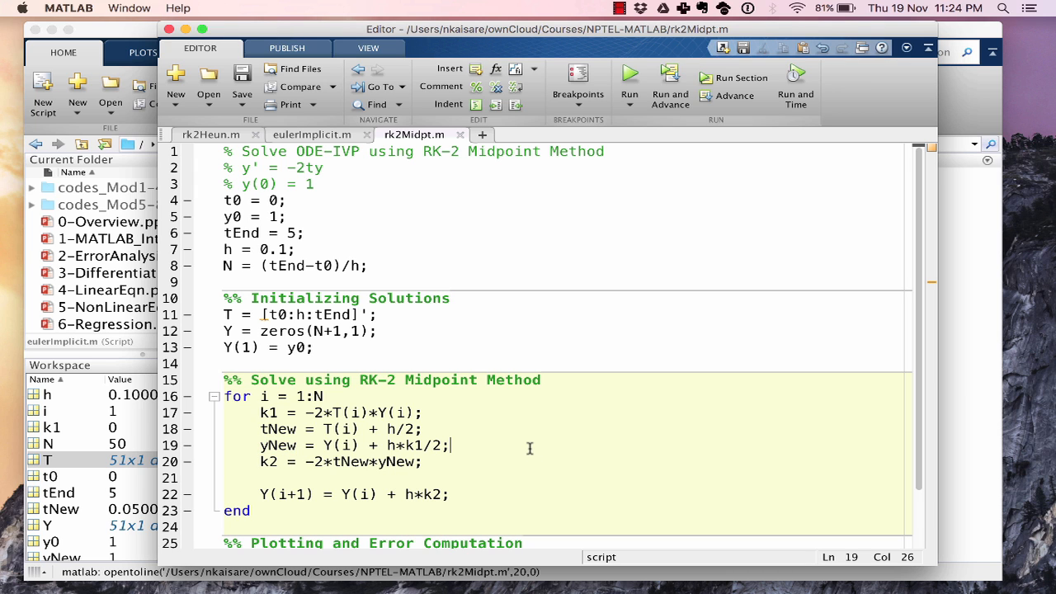
{"action": "mouse_move", "coordinate": [943, 288]}
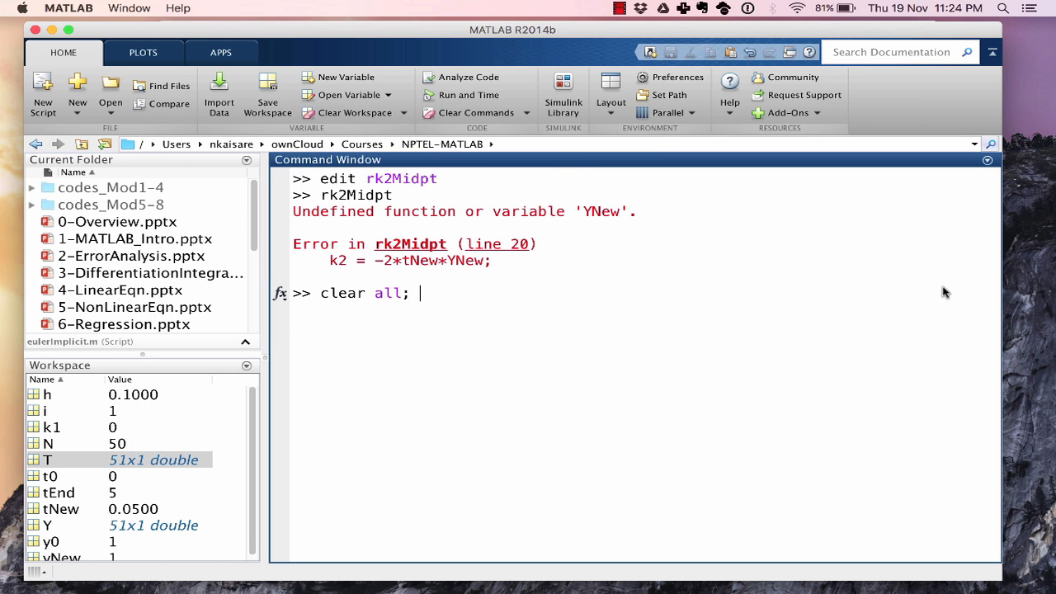
- Run rk2Midpt from the Command Window
{"action": "type", "text": "rk2Midpt"}
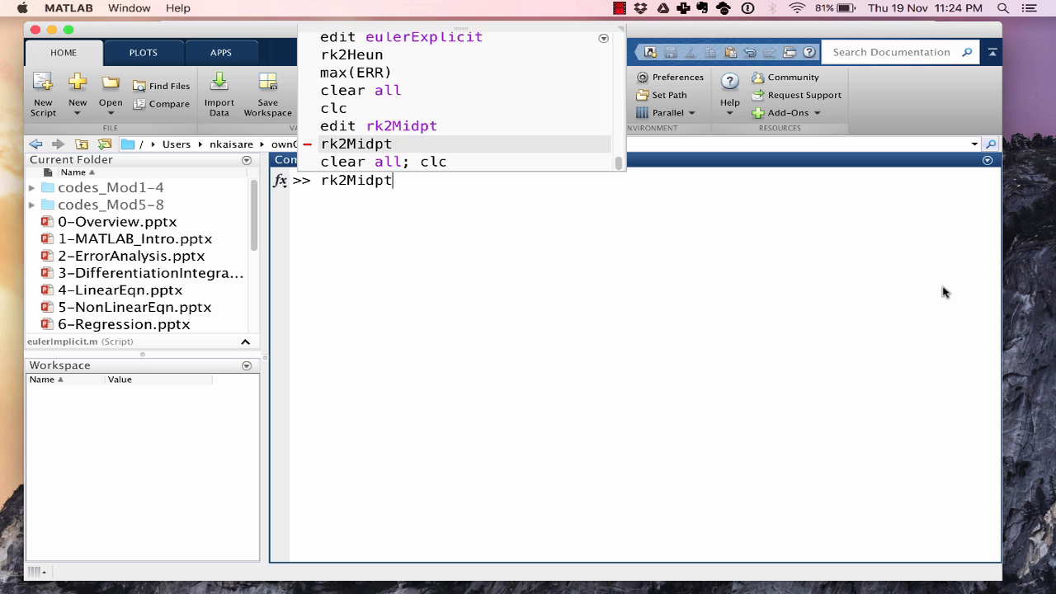
{"action": "key", "text": "Return"}
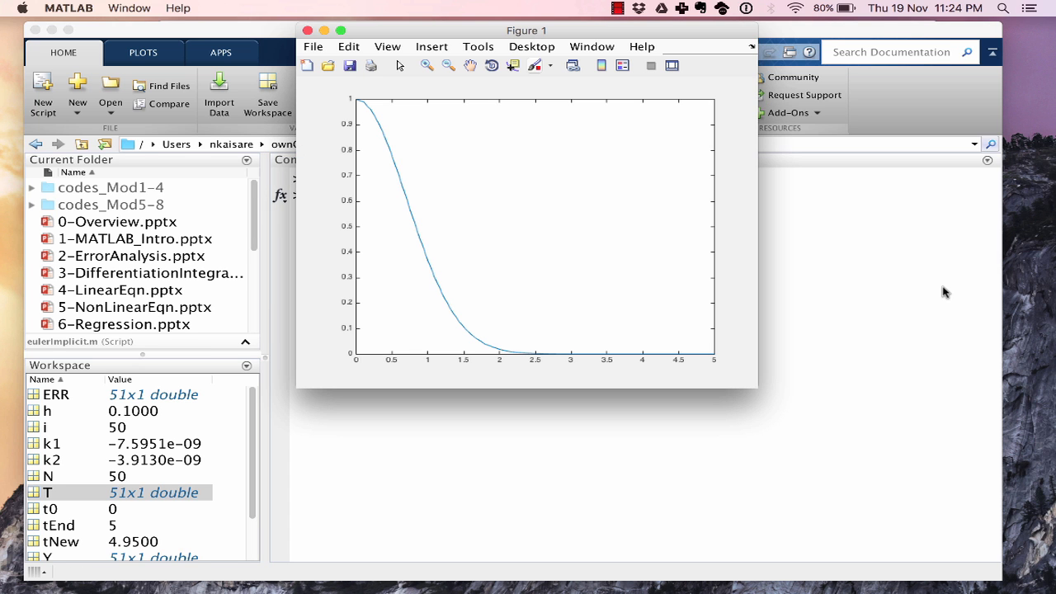
{"action": "mouse_move", "coordinate": [666, 263]}
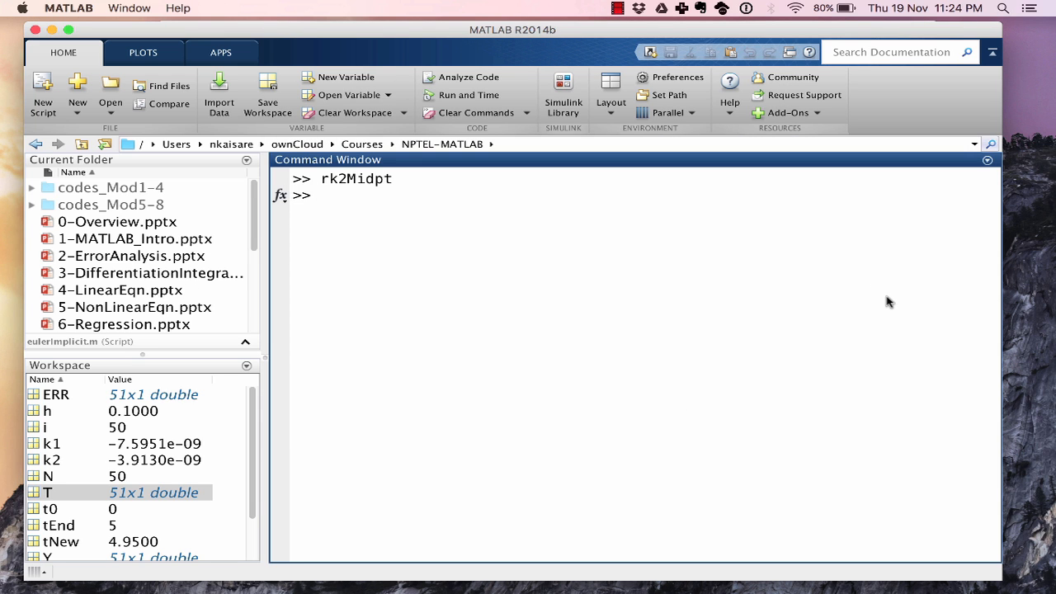
- Evaluate max(ERR) in the Command Window, returning 0.0011
{"action": "type", "text": "max(ERR"}
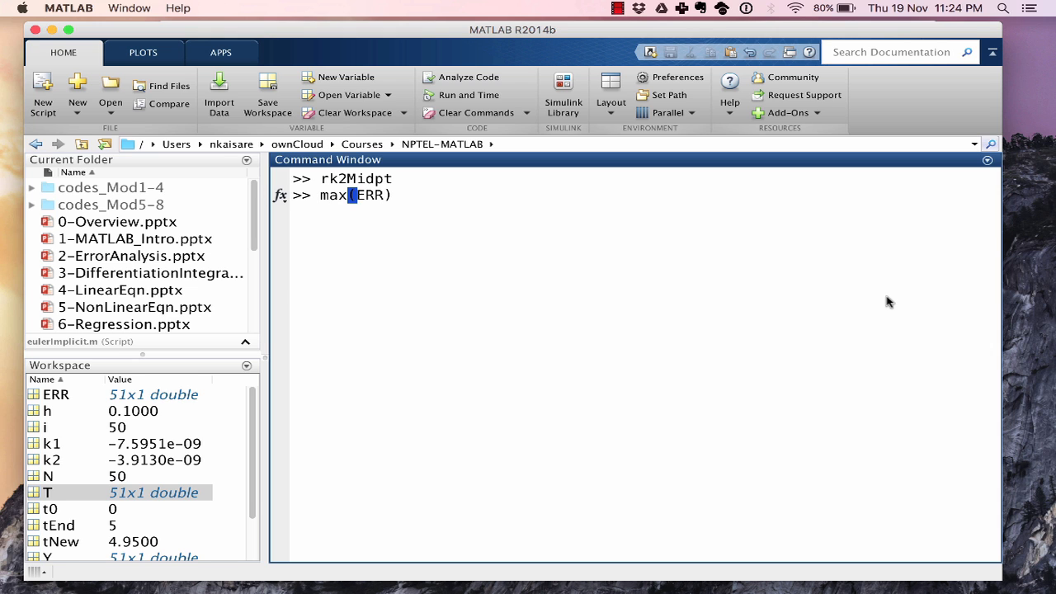
{"action": "key", "text": "enter"}
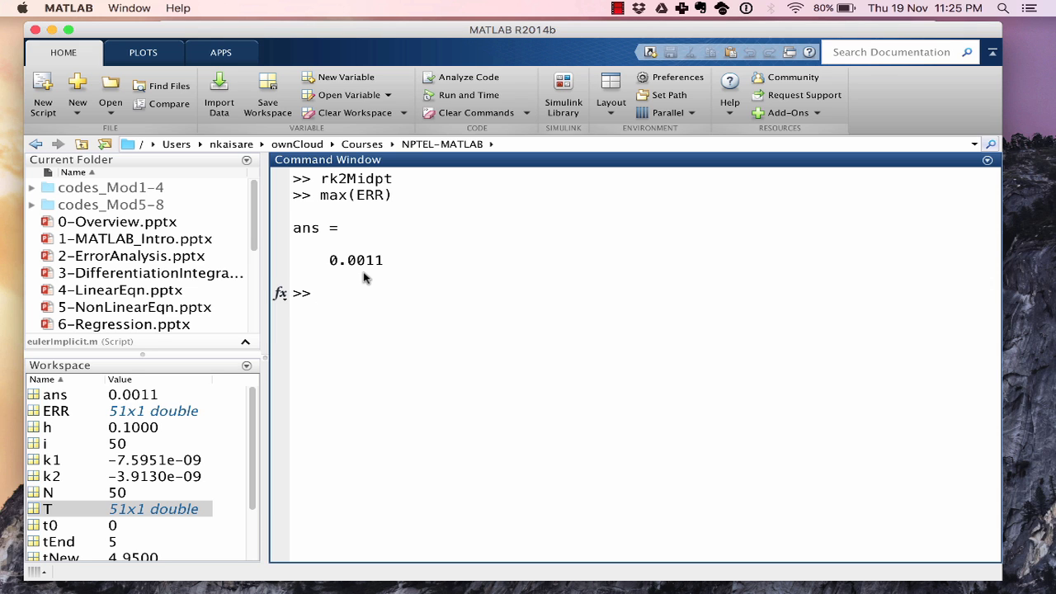
{"action": "key", "text": "cmd+tab"}
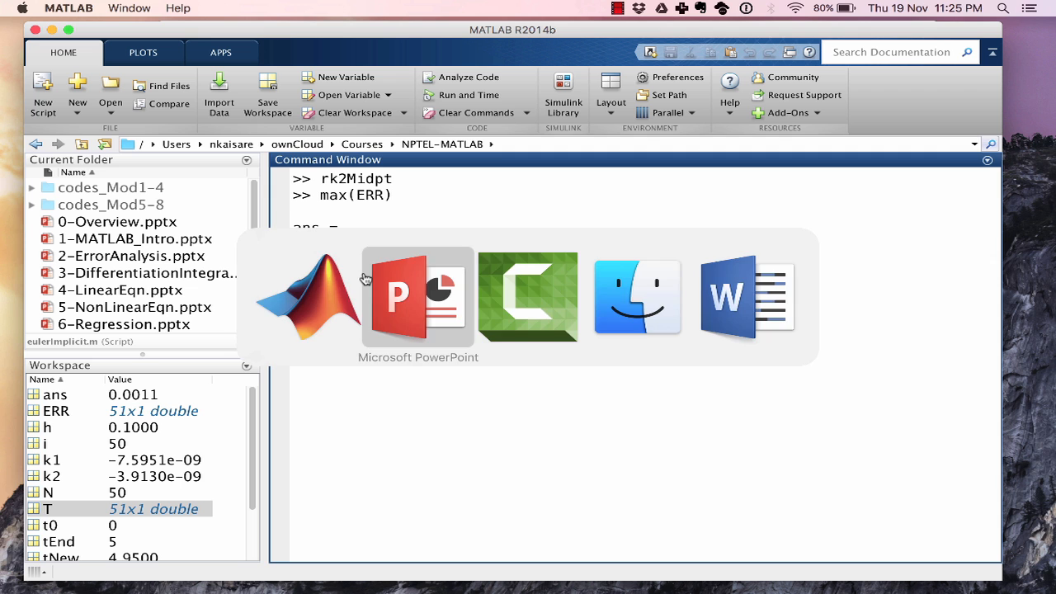
- Return to MATLAB and repeat the max(ERR) check for h = 0.01 and 0.001
{"action": "left_click", "coordinate": [307, 297]}
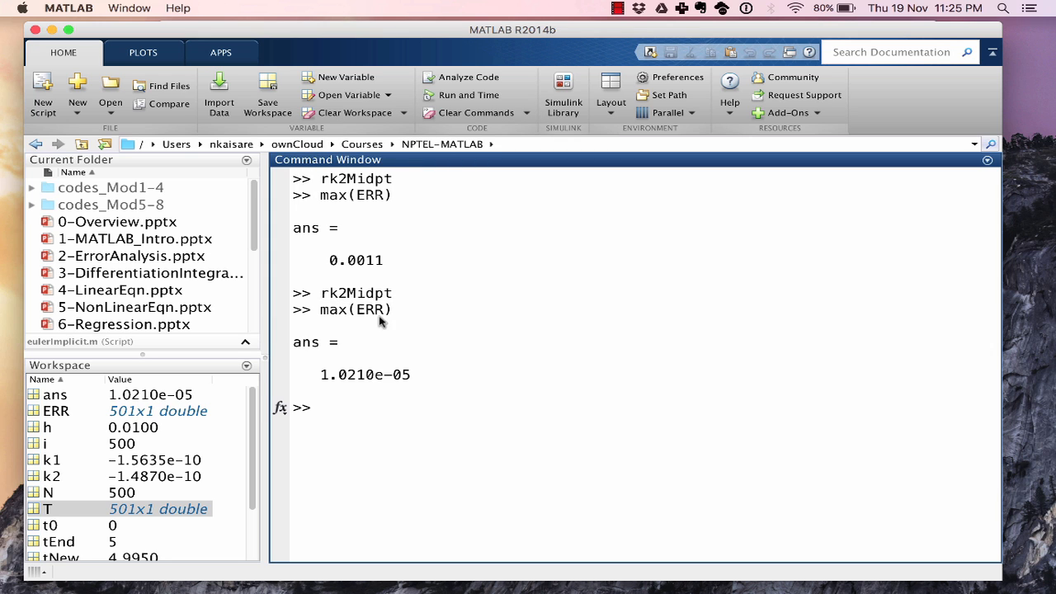
{"action": "mouse_move", "coordinate": [426, 396]}
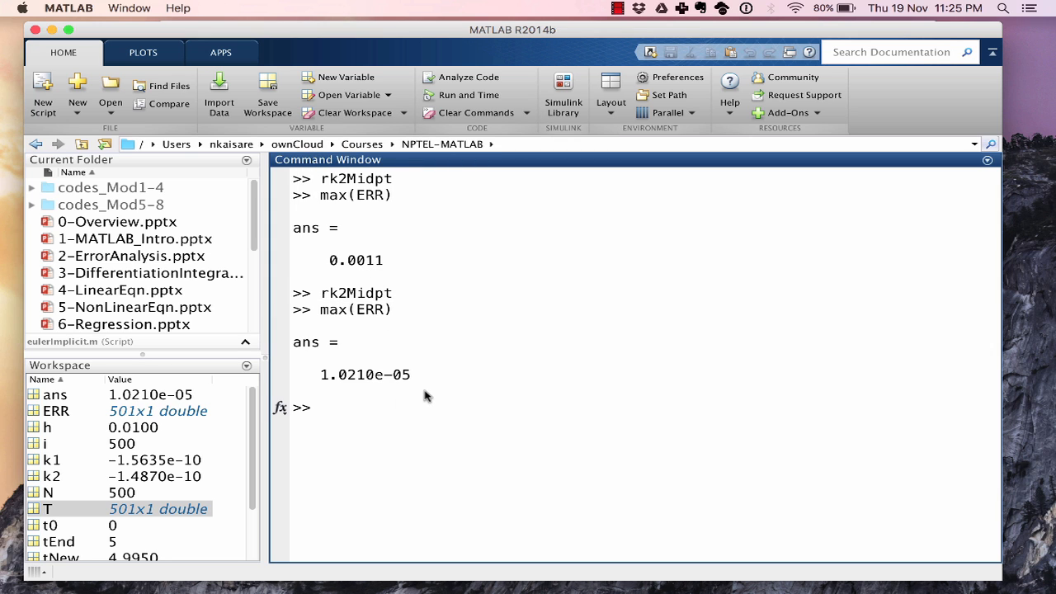
{"action": "mouse_move", "coordinate": [428, 398]}
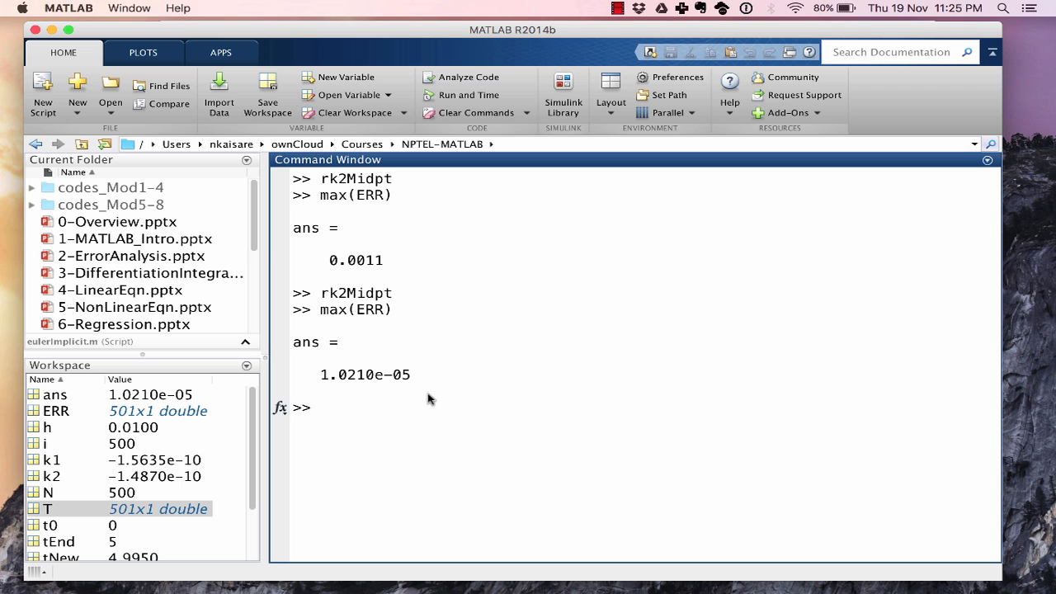
{"action": "key", "text": "cmd+tab"}
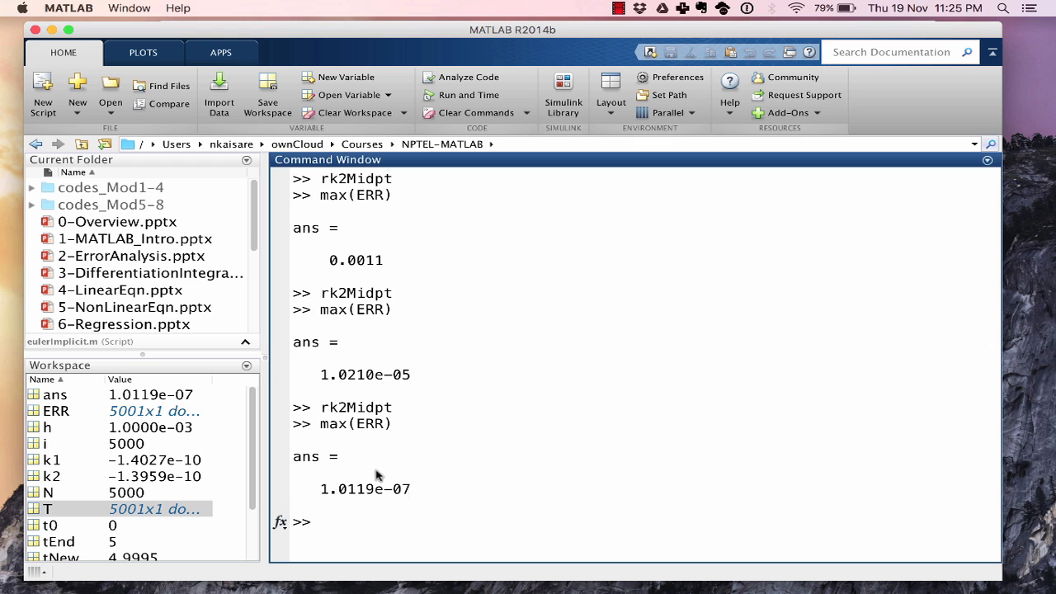
{"action": "mouse_move", "coordinate": [427, 495]}
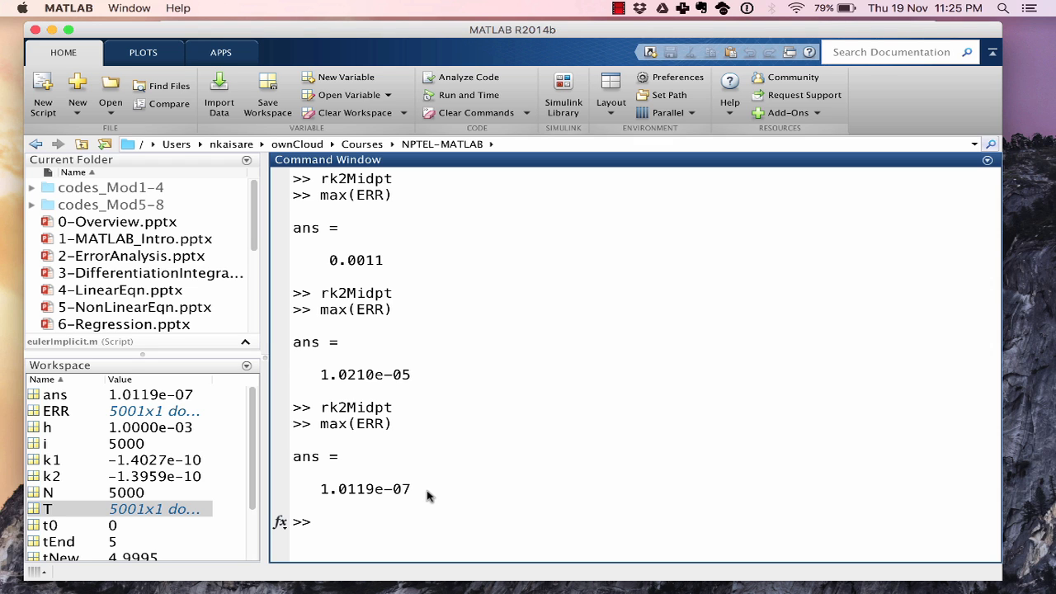